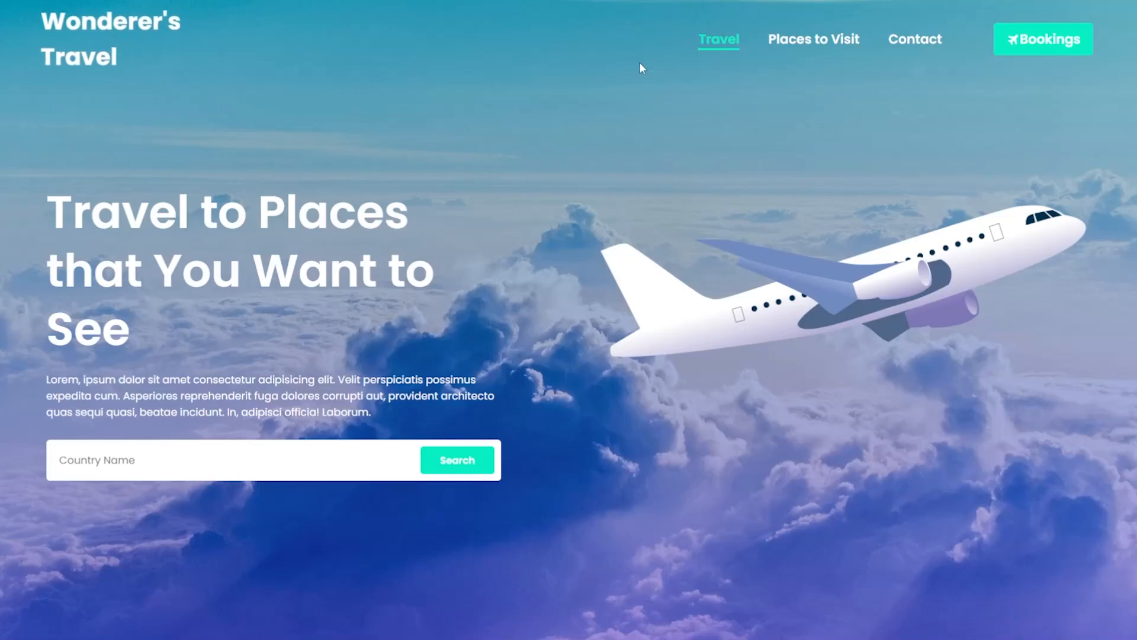
mouse_move(403, 443)
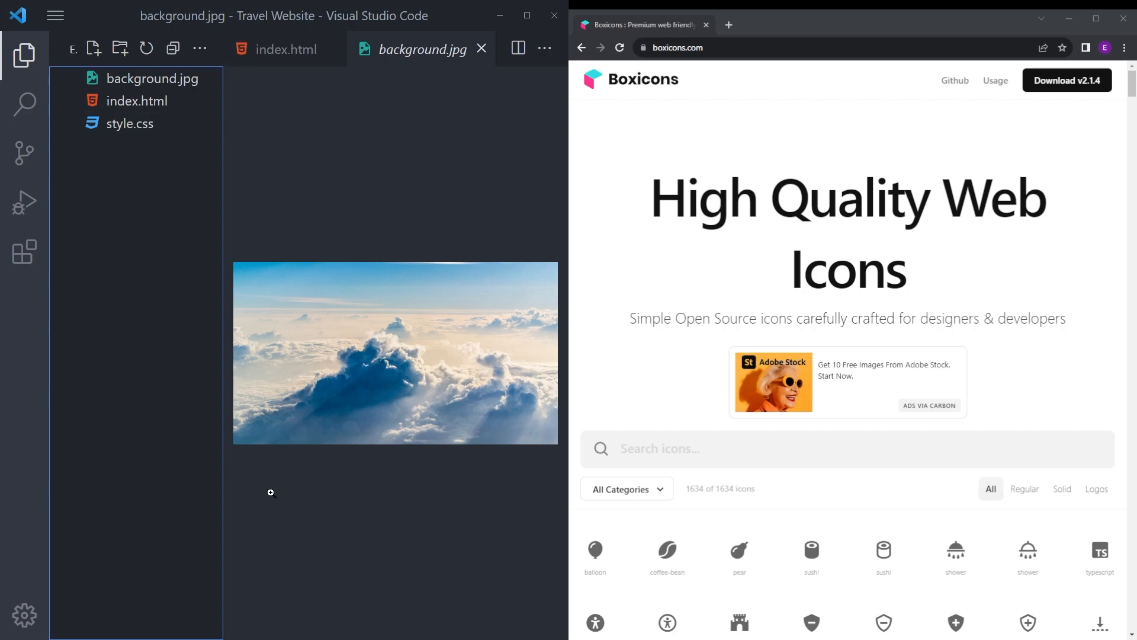
mouse_move(122, 176)
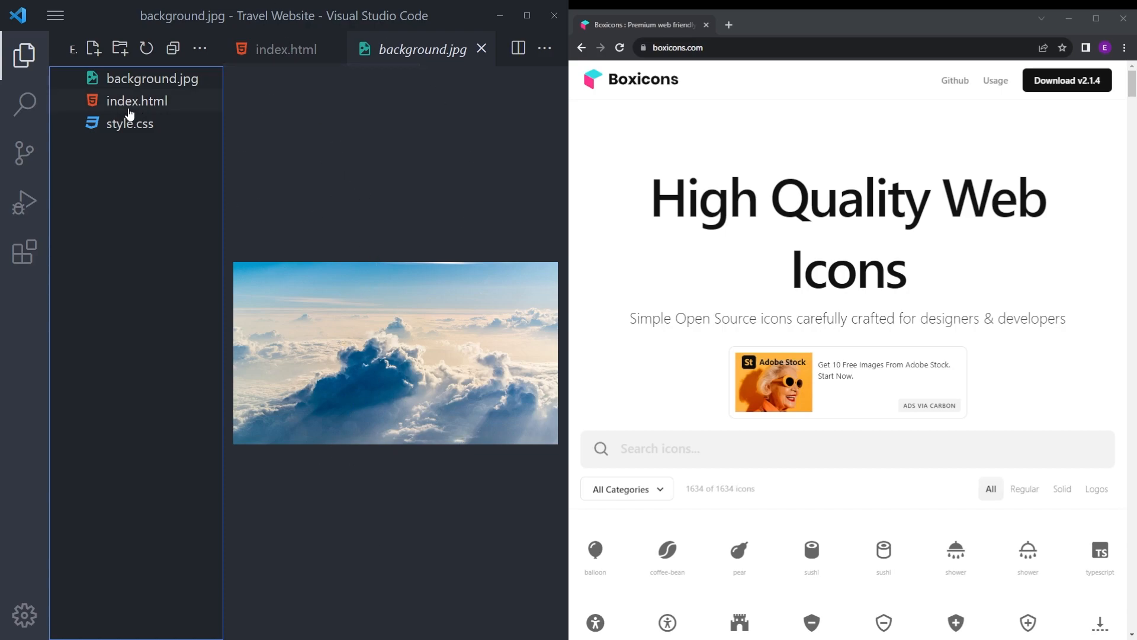
Expand the HTML boilerplate in index.html, title it 'Travel Website', and link style.css
click(129, 123)
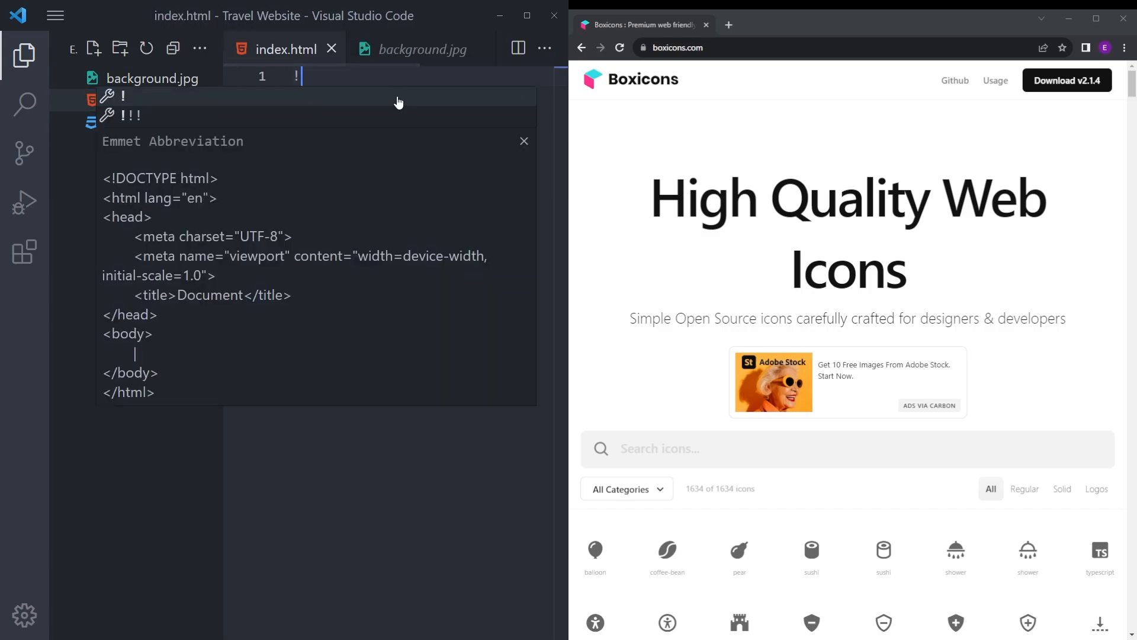
key(Tab)
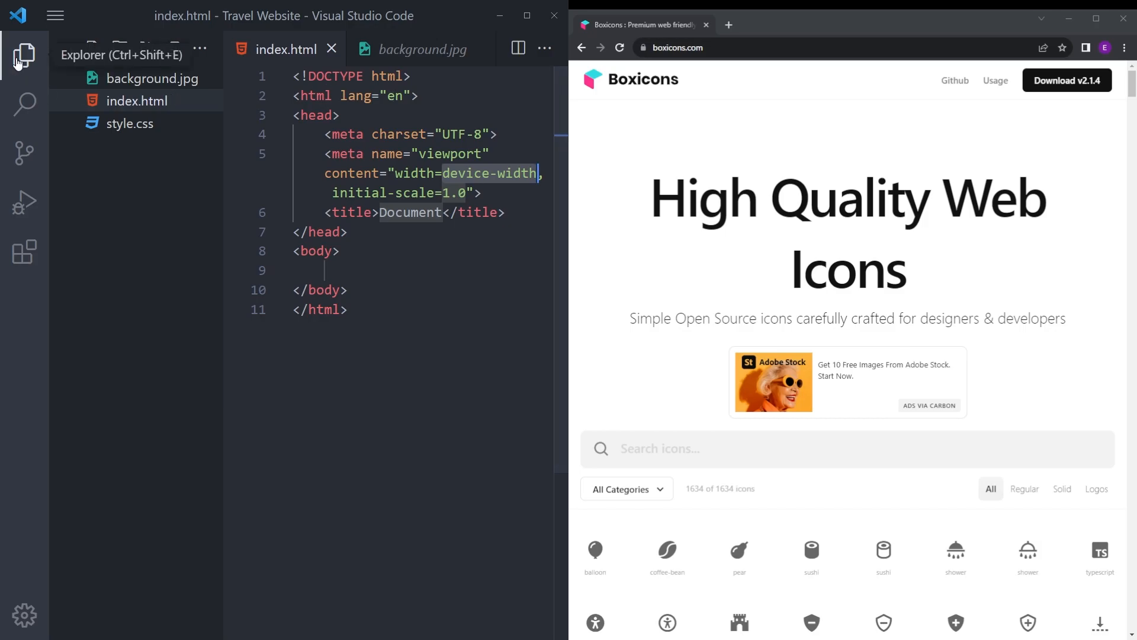
click(23, 55)
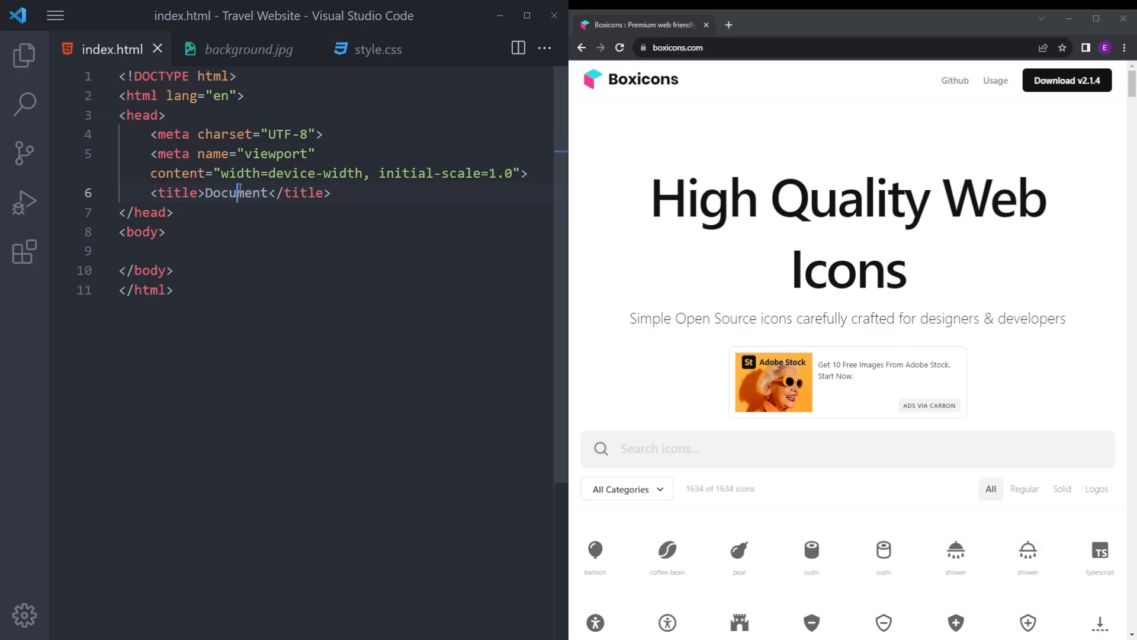
text(Travel)
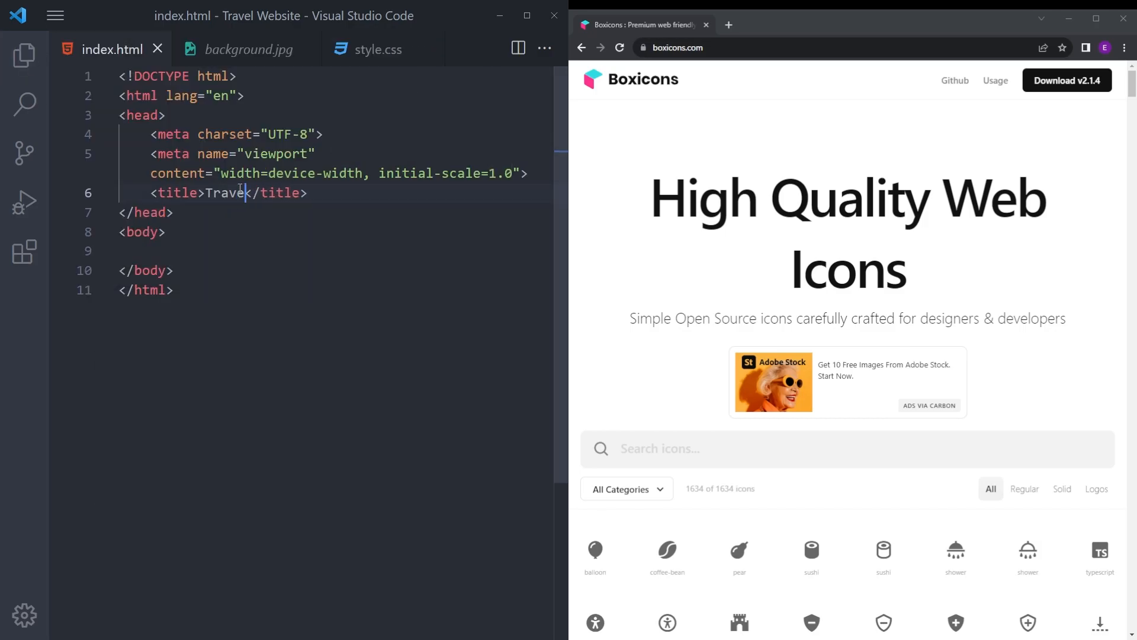
text(Website)
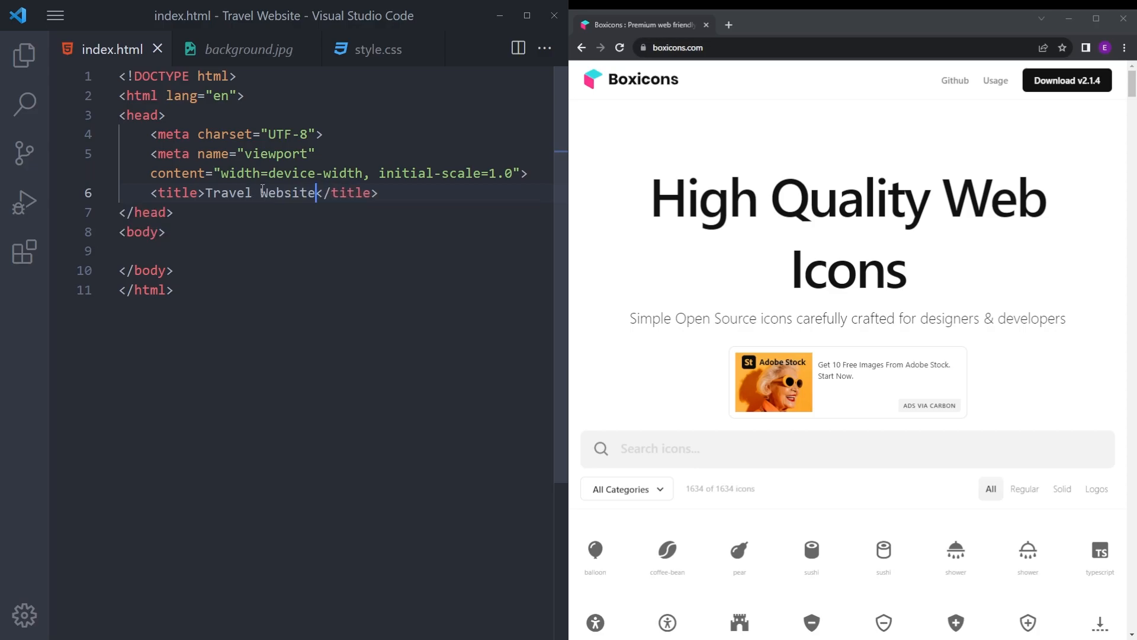
text(<link rel="stylesheet" href="">)
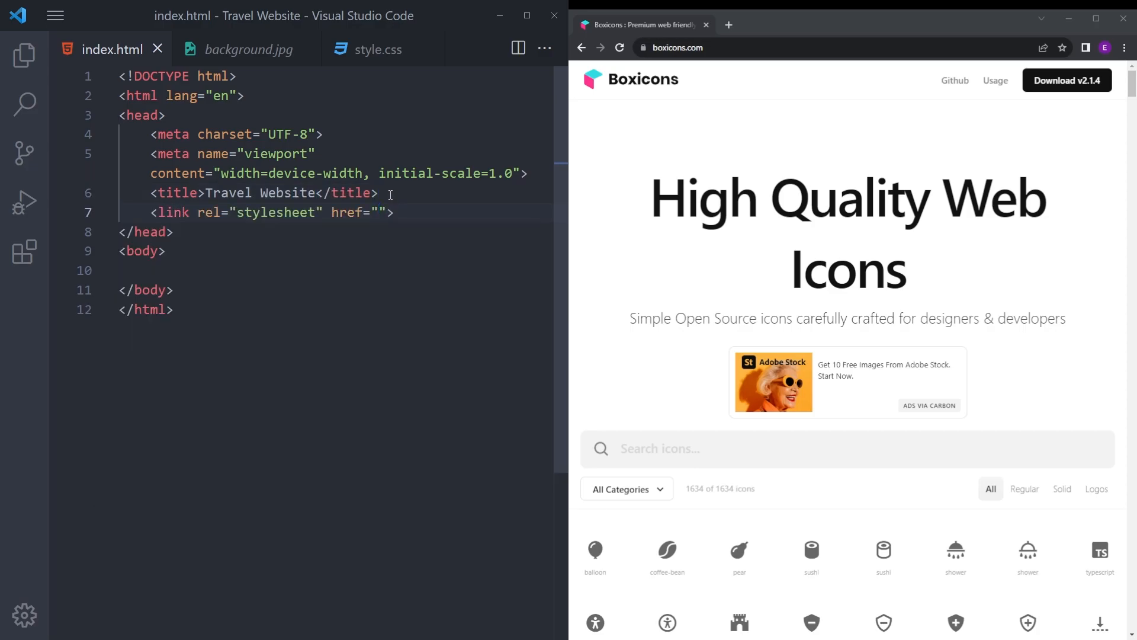
text(style.css)
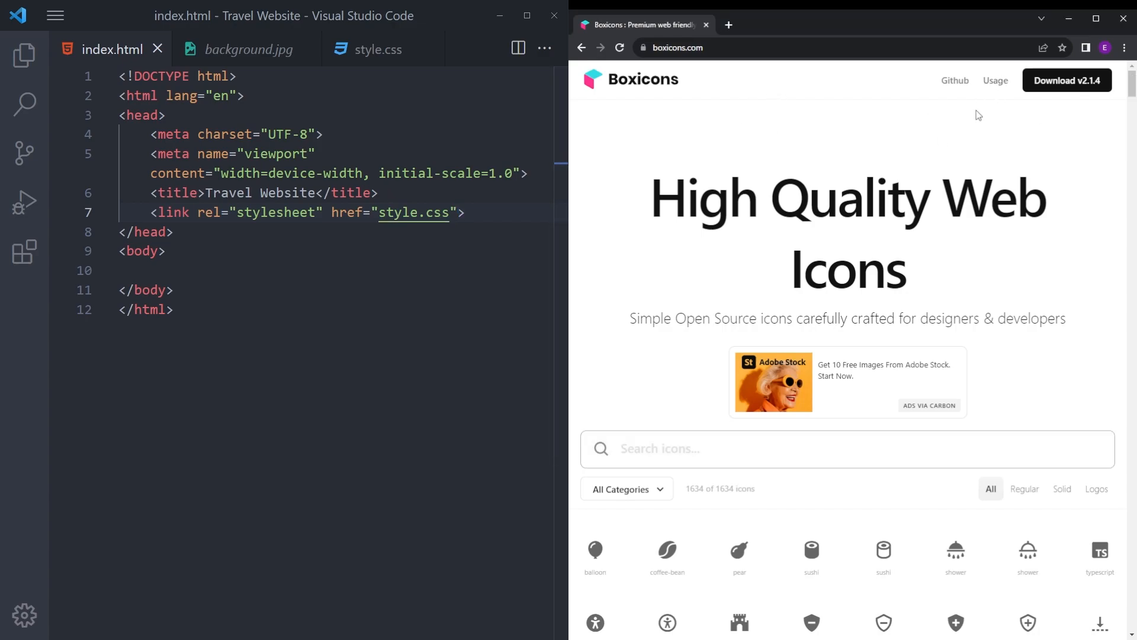
Copy the Boxicons 2.1.4 stylesheet link from boxicons.com into index.html
click(995, 80)
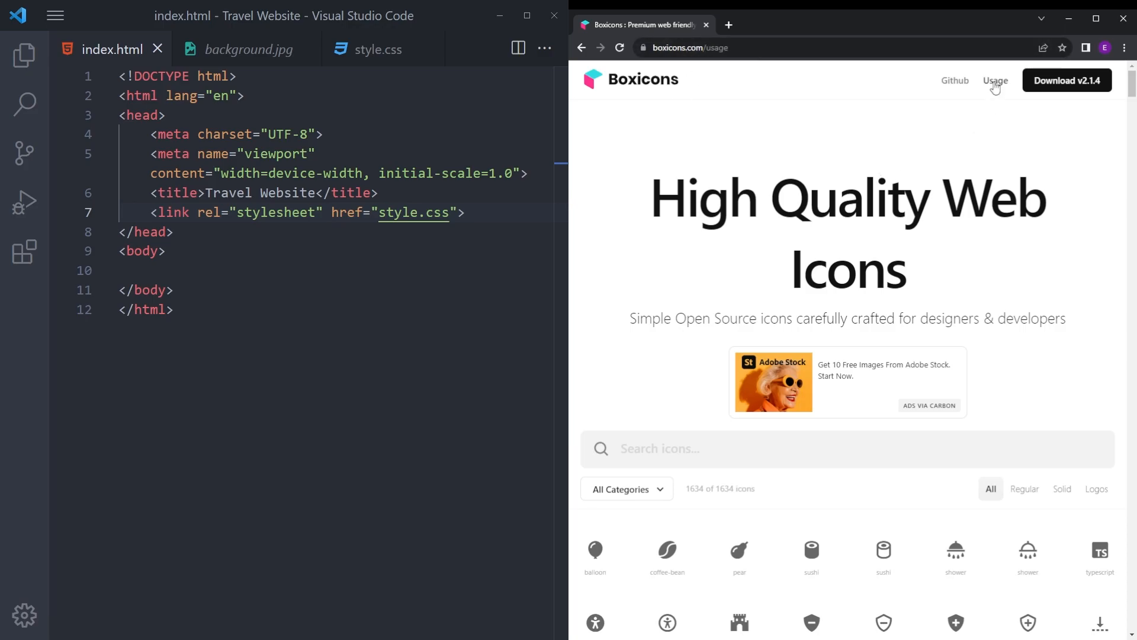
click(995, 81)
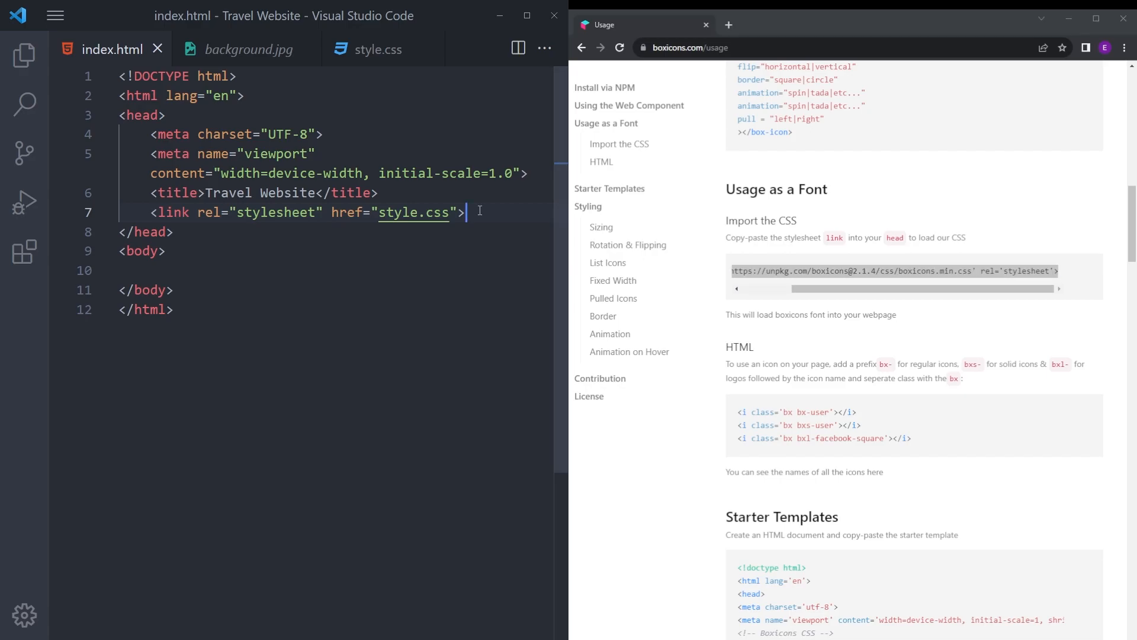
text(<link href='https://unpkg.com/boxicons@2.1.4/css/boxicons.min.css' rel='stylesheet'>)
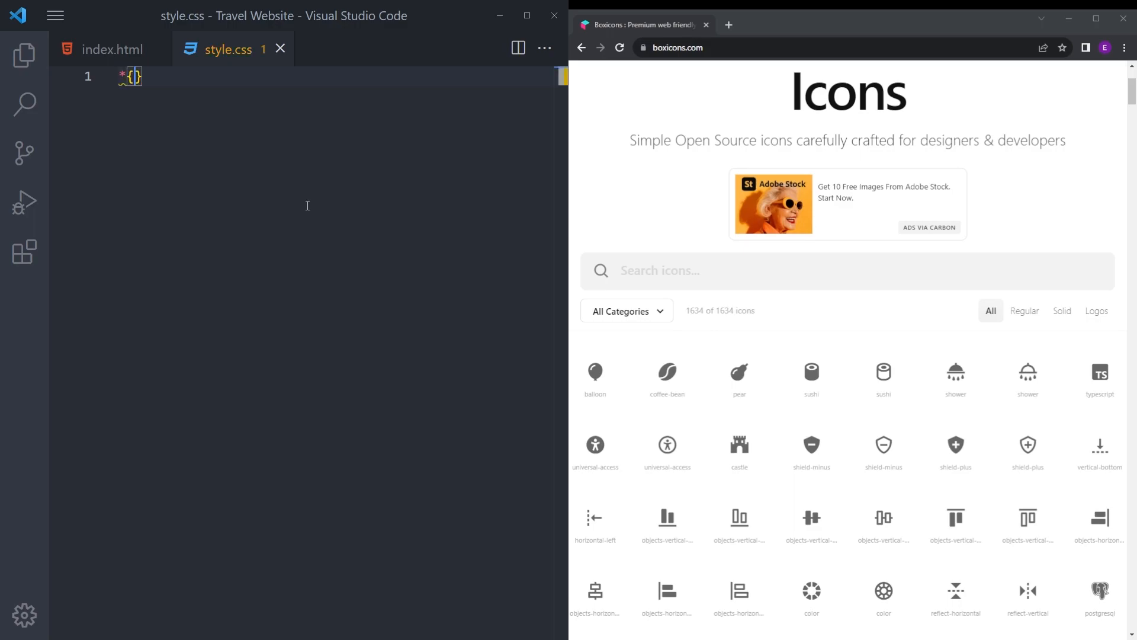
Write a * rule in style.css: padding 0, margin 0, Poppins font, box-sizing border-box
text(padding: 0;)
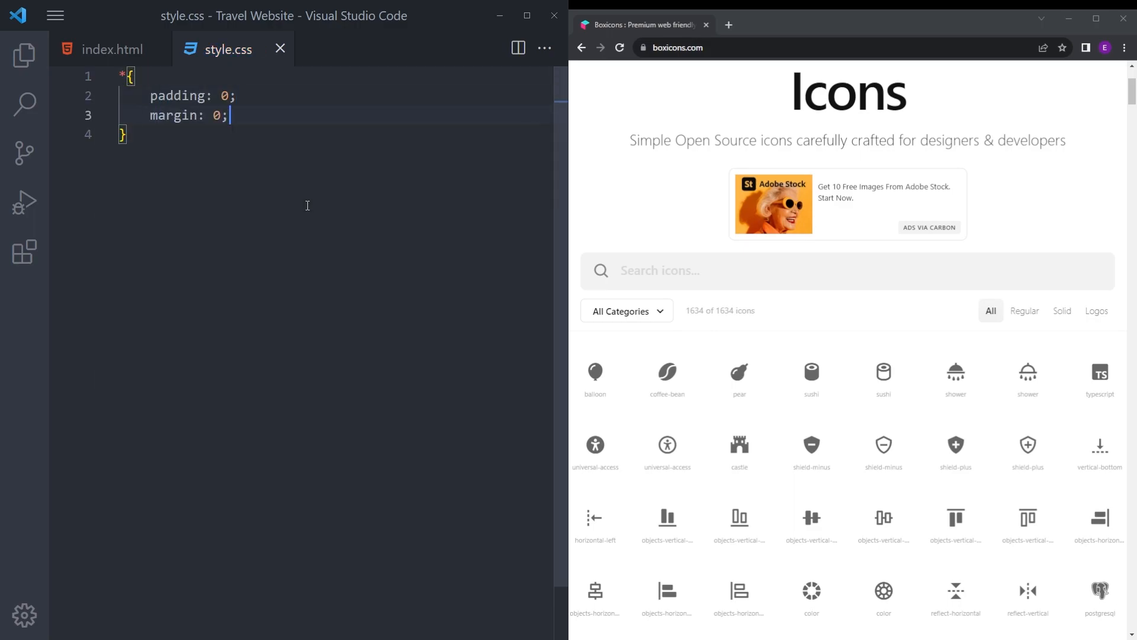
text(font-family: 'Po';)
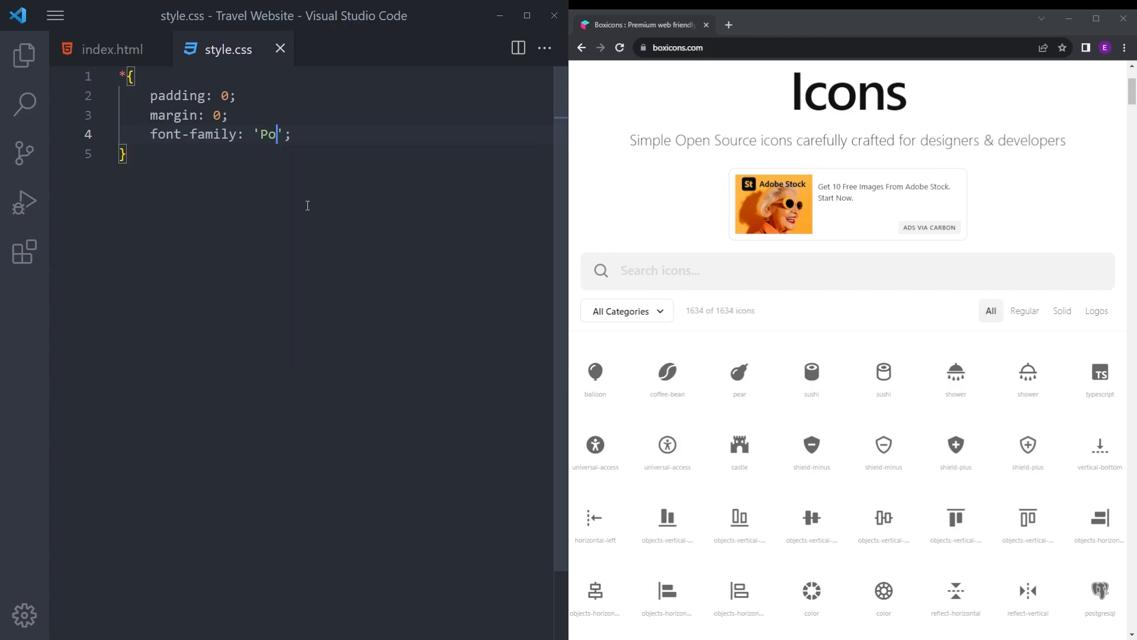
text(ppins',sans-serif)
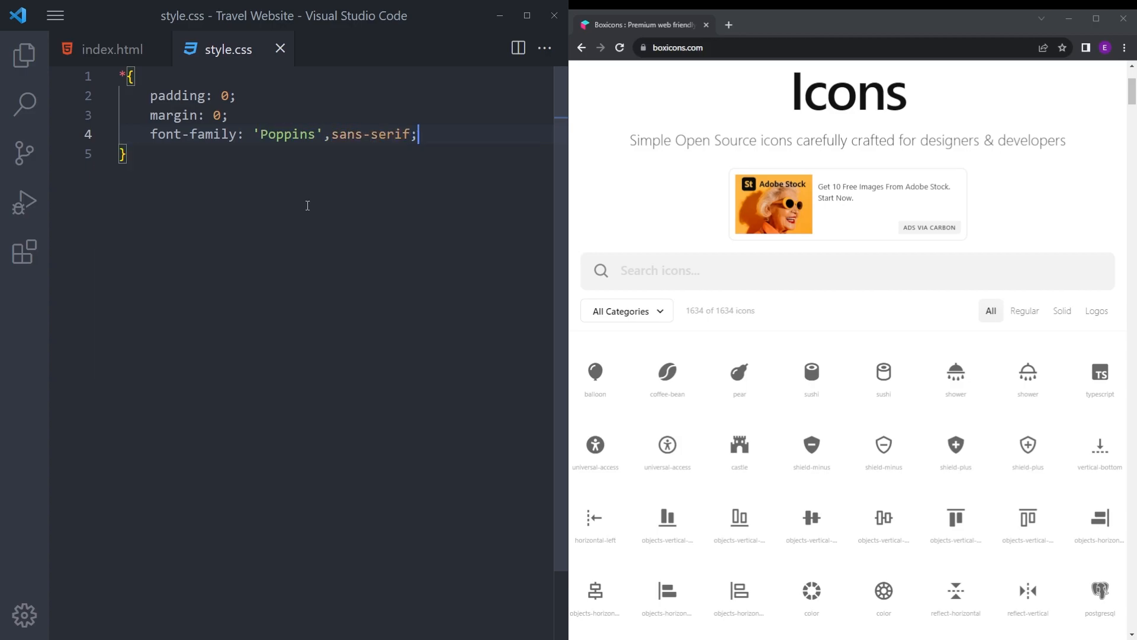
text(box-sizing: b;)
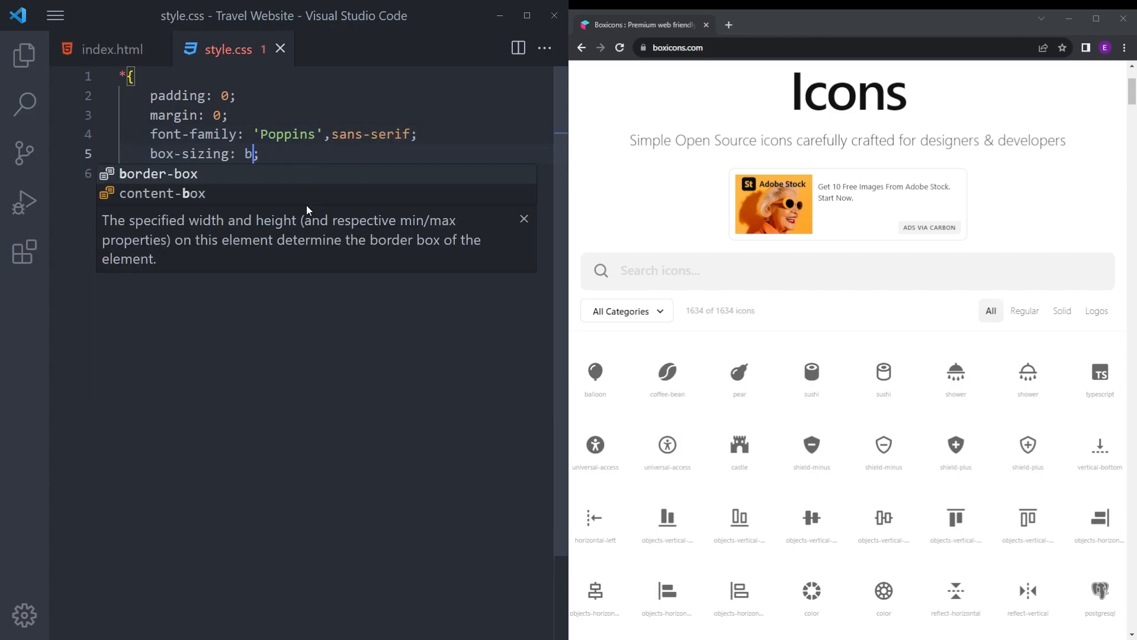
click(113, 49)
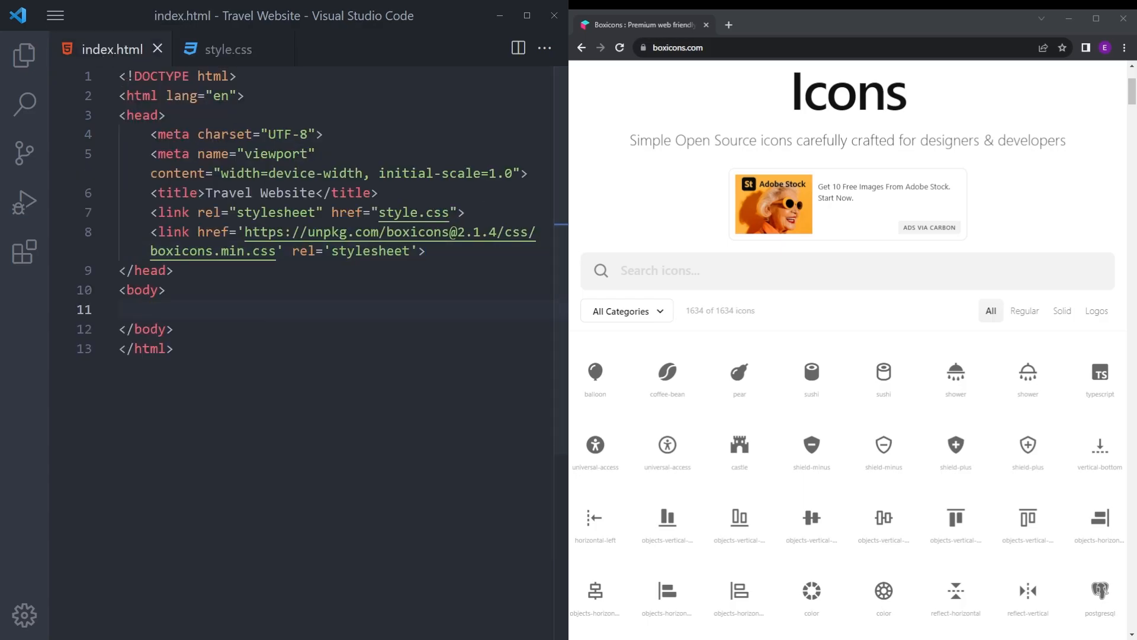
Add a div.container with a nav and the Wonderer's Travel logo link
text(.container">)
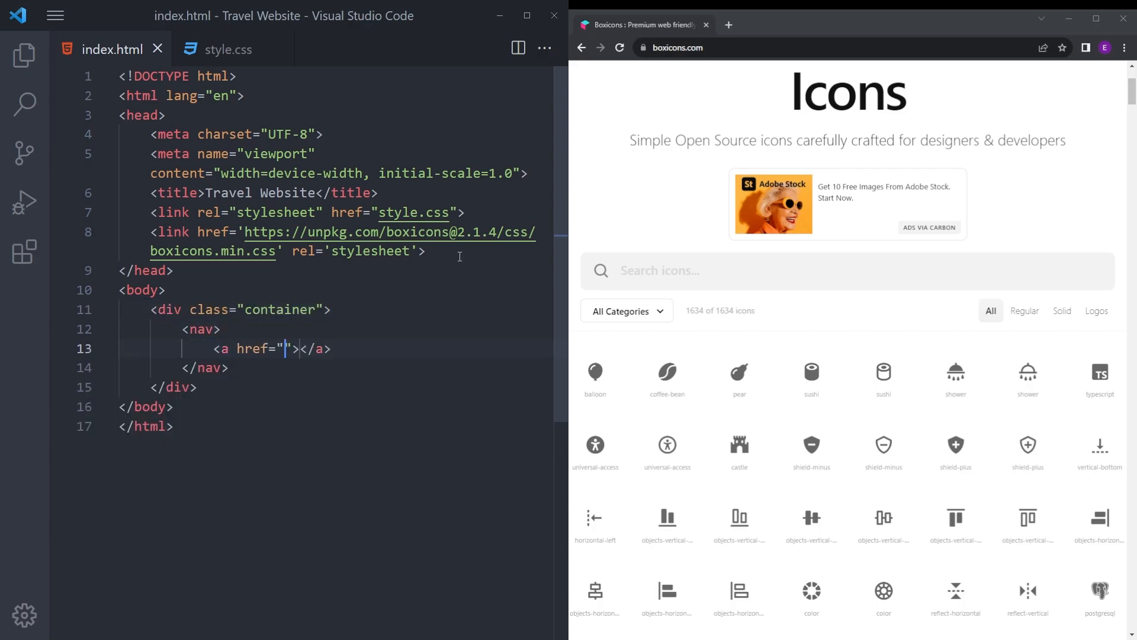
text(#)
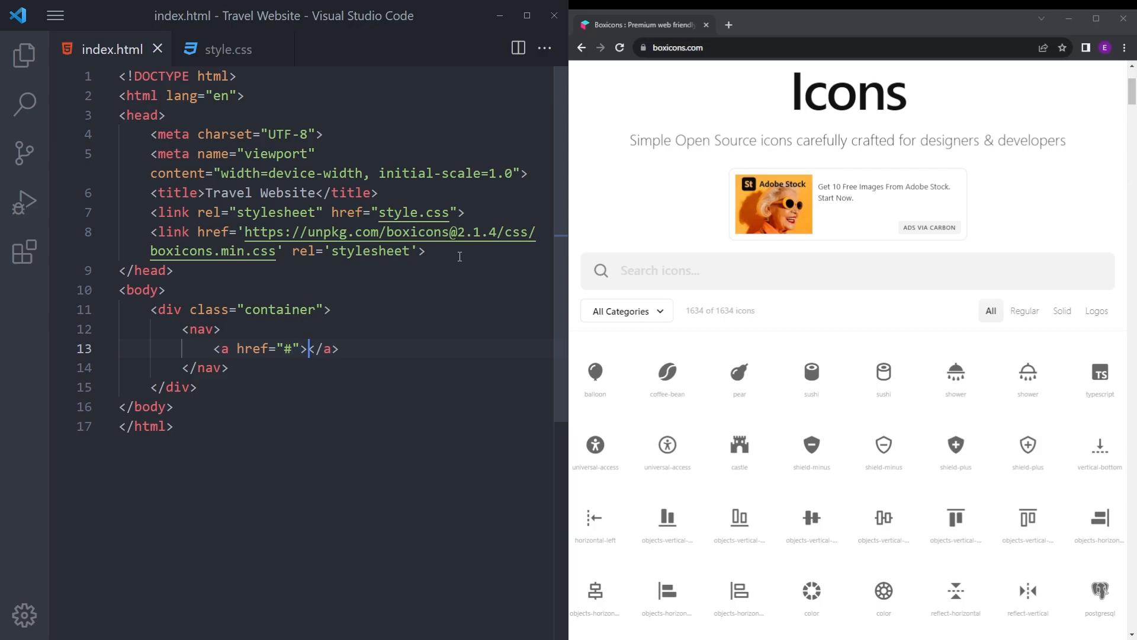
text(class="")
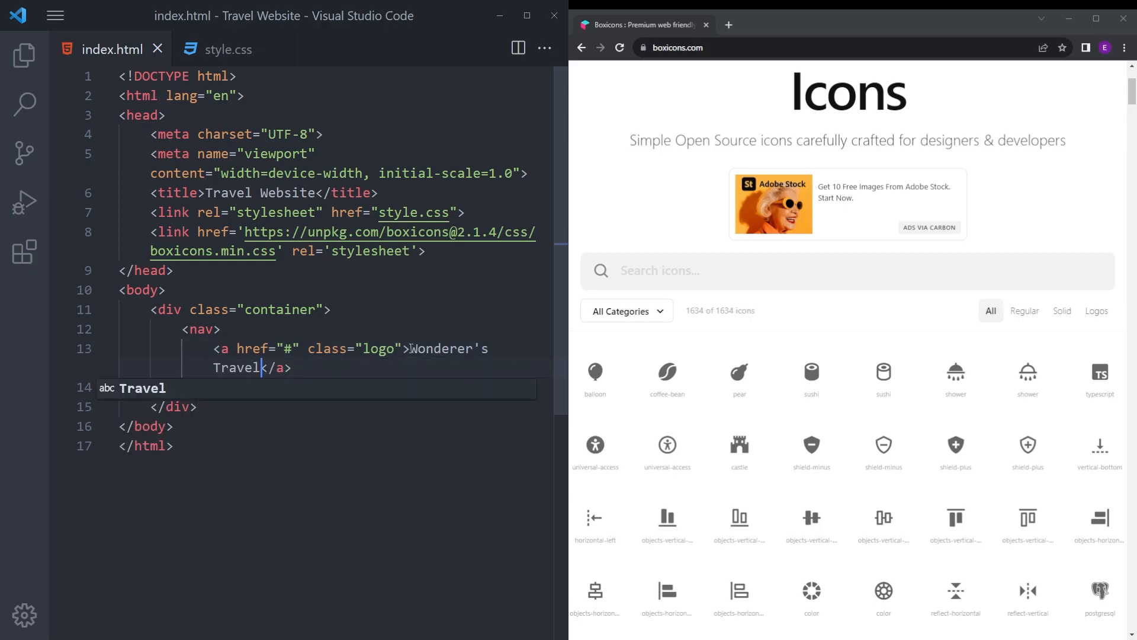
scroll(down, 3)
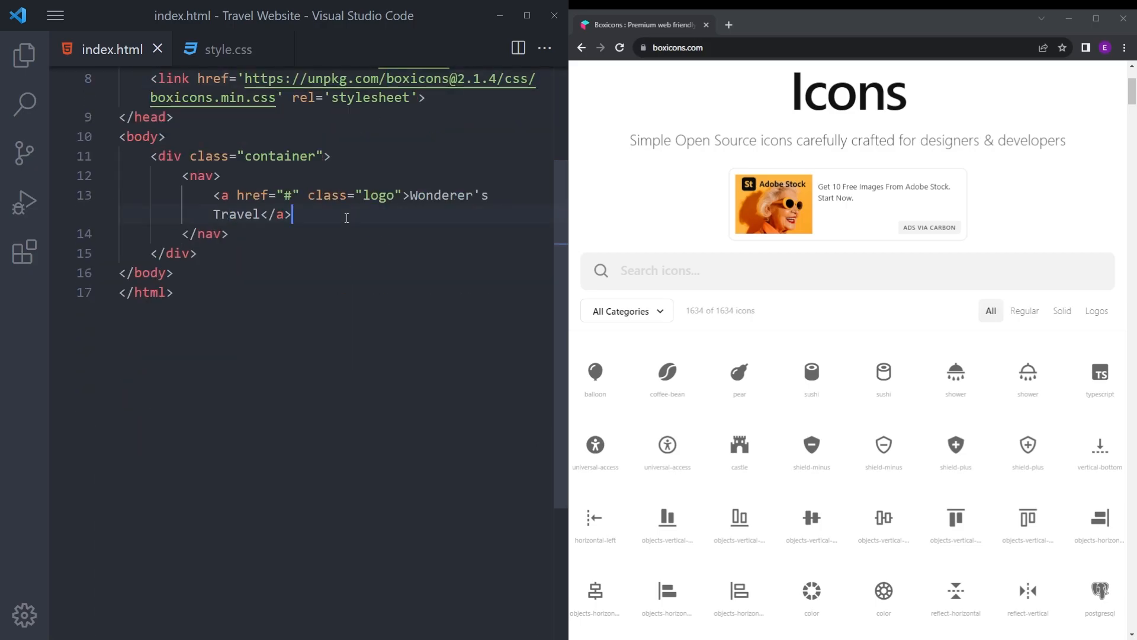
Add a ul of three links: Travel, Places to Visit and Contact
text(<ul></ul>)
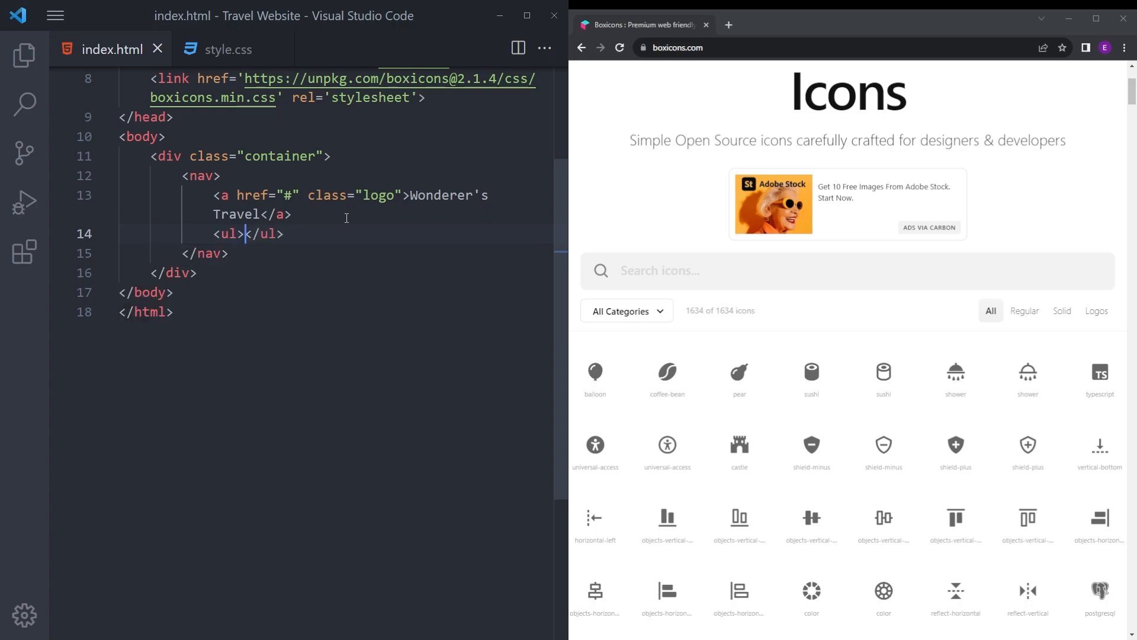
text(<li><a href="#"></a></li>)
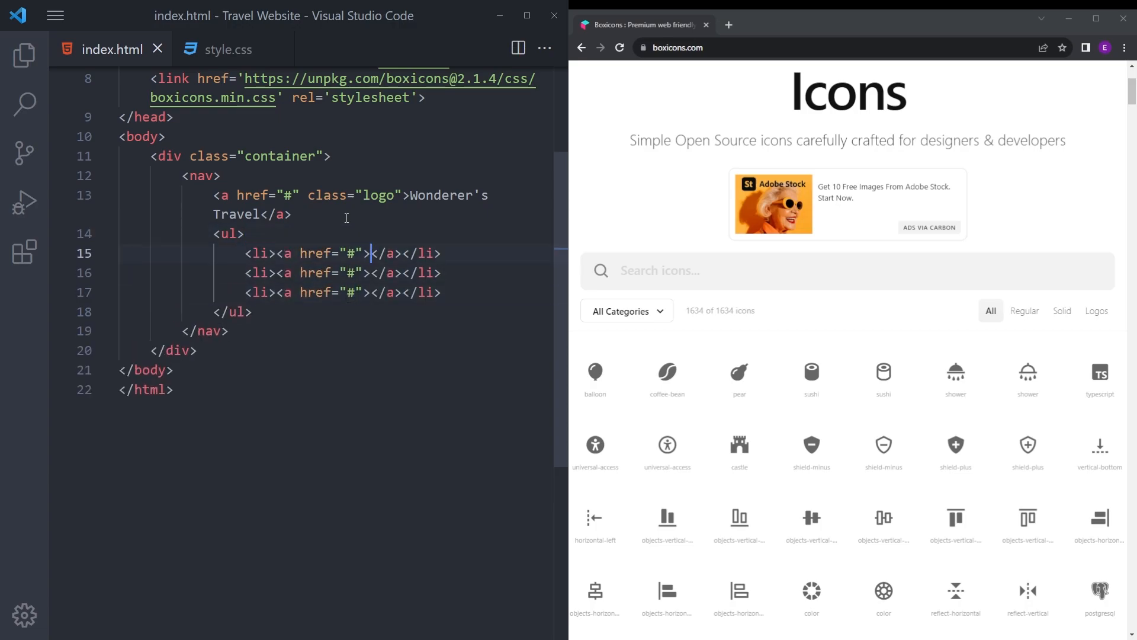
text(Travel)
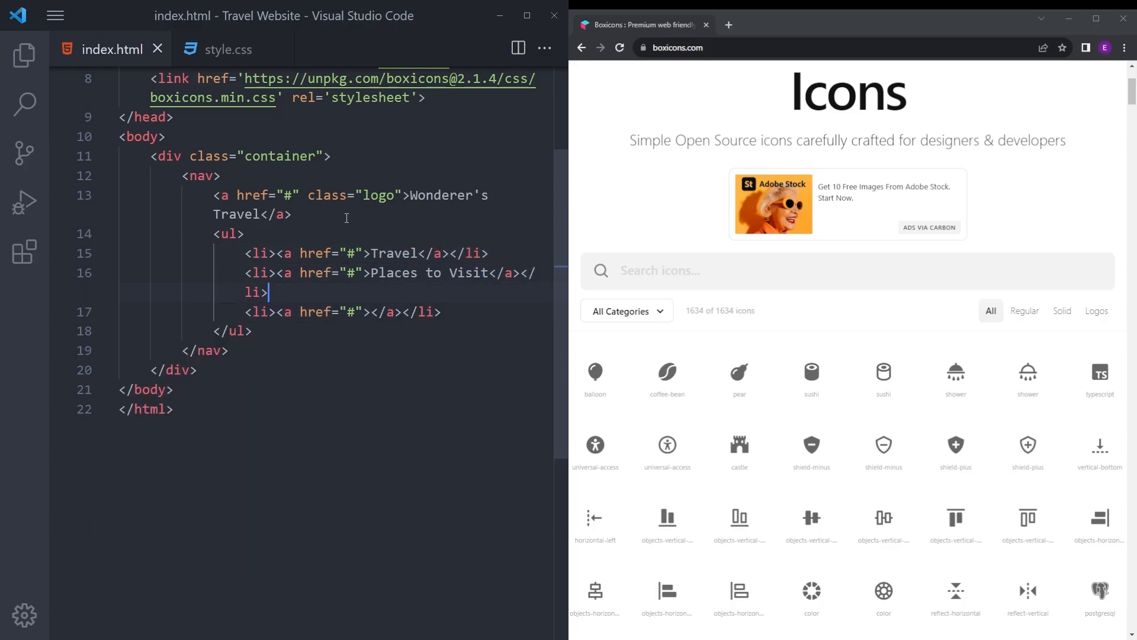
text(Contact)
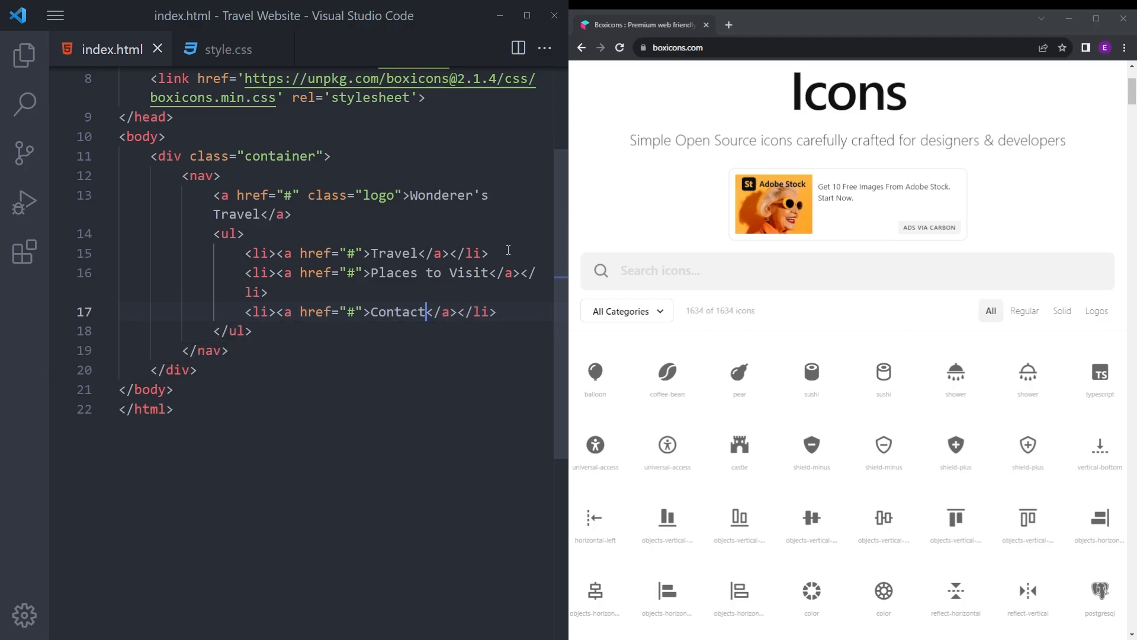
Add a button with class btn reading Bookings
text(butt)
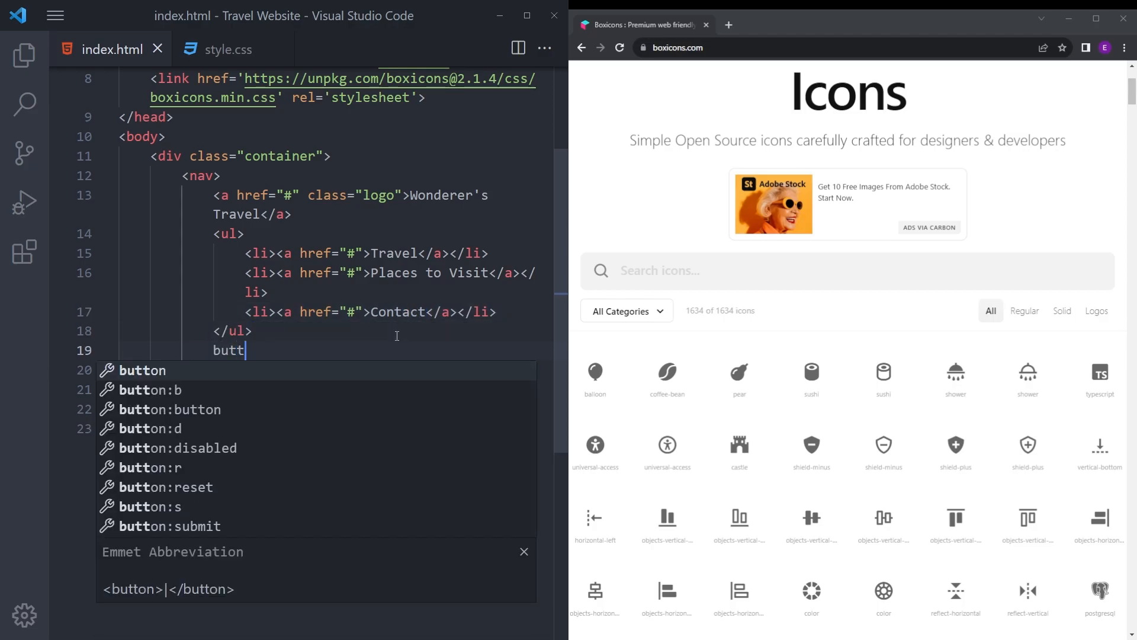
key(Tab)
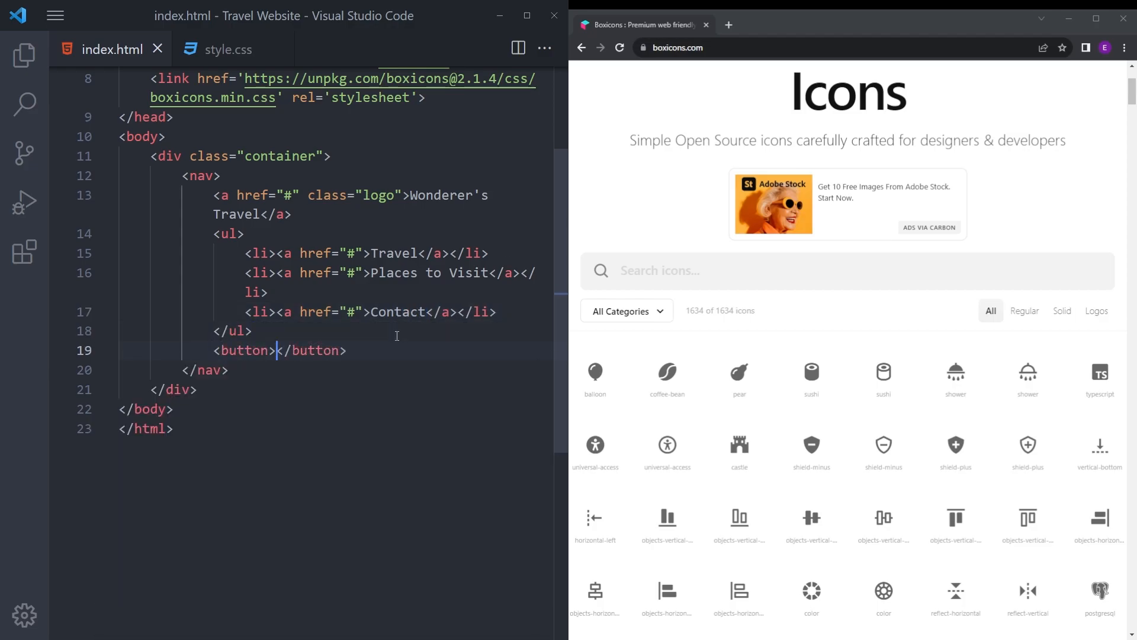
text(class="bt")
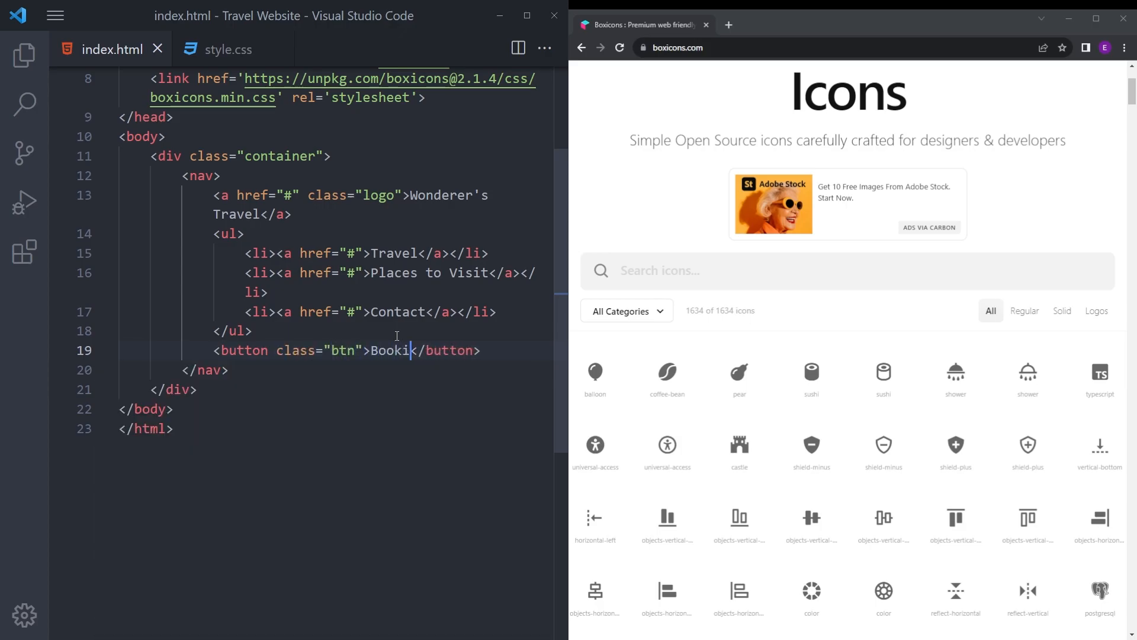
key(Enter)
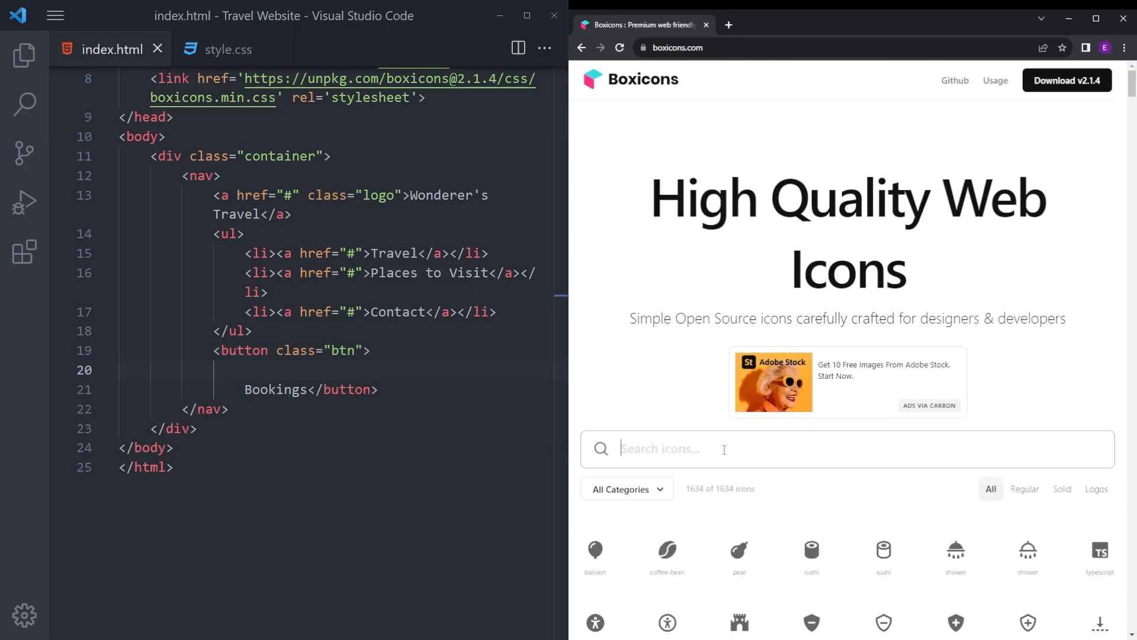
Search Boxicons for 'plane' and paste the bxs-plane-alt icon into the Bookings button
text(plane)
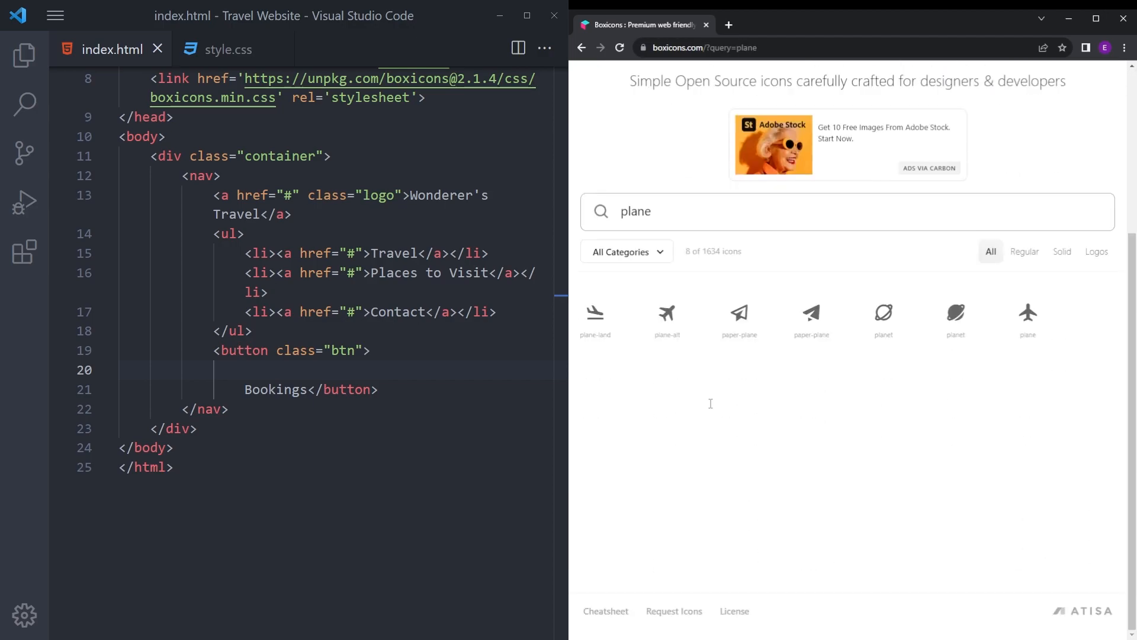
click(666, 317)
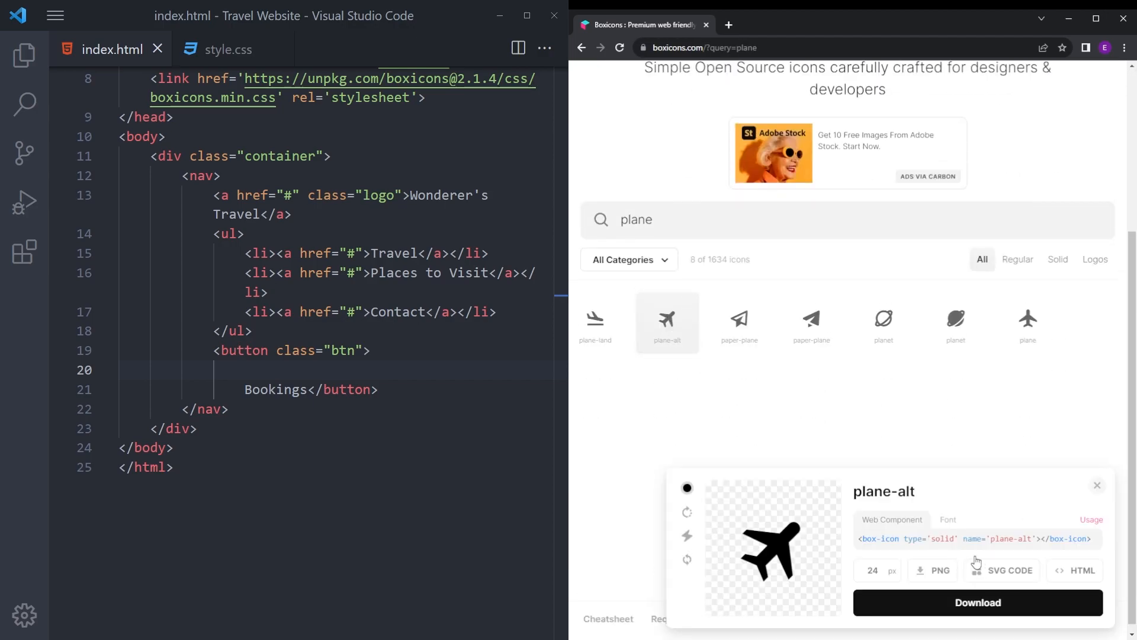
click(947, 520)
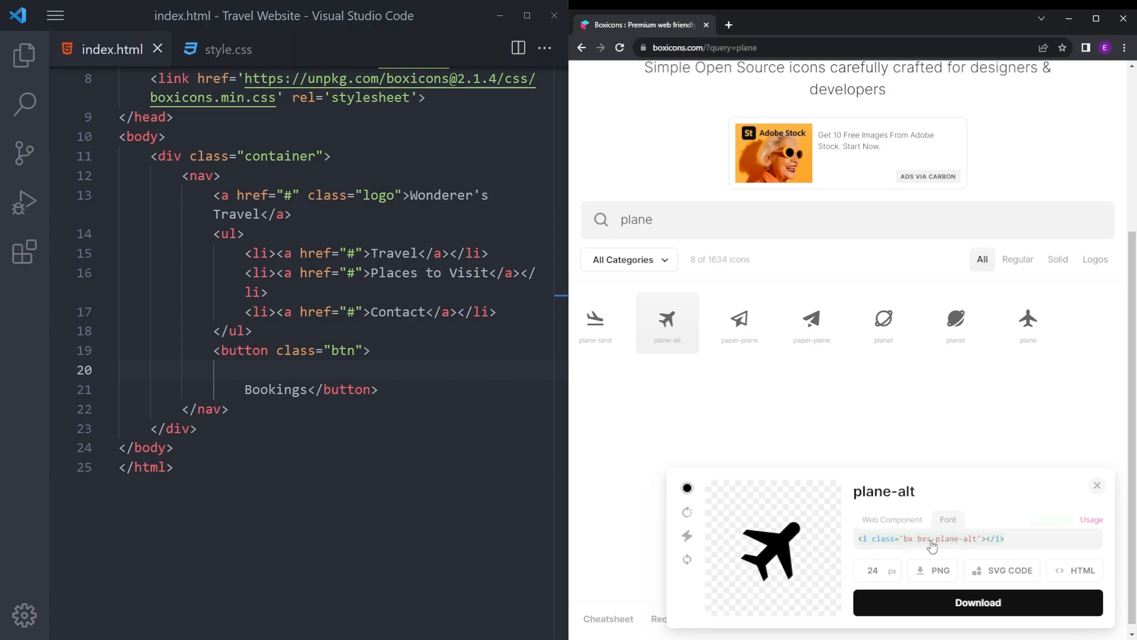
text(<i class='bx bxs-plane-alt'></i>)
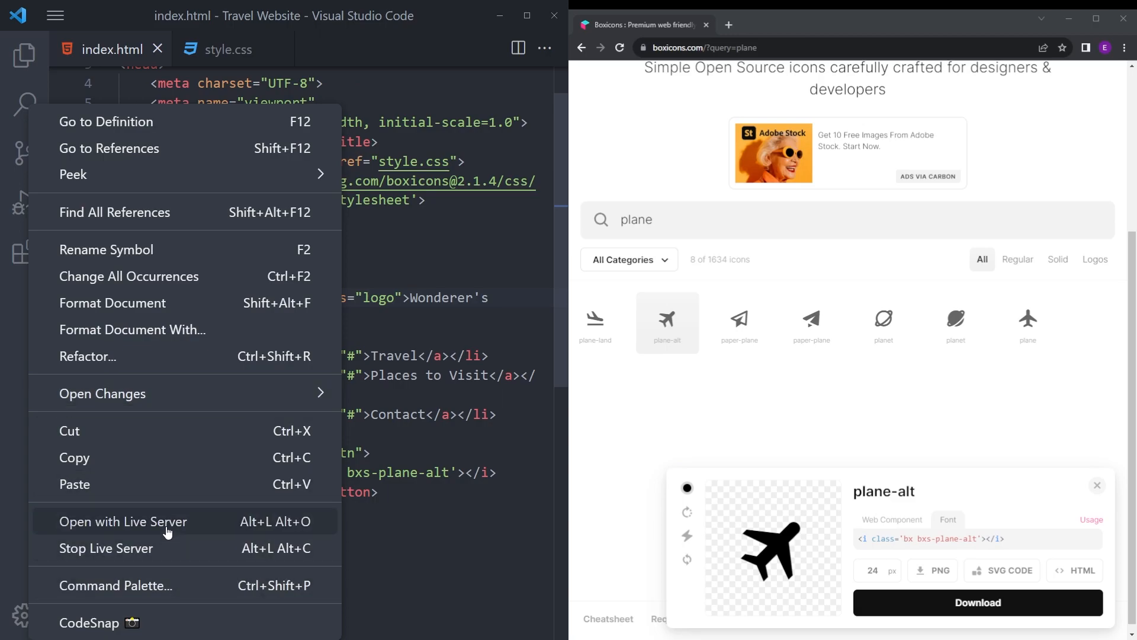
Preview the page with Live Server and give the Travel link class 'active'
click(123, 521)
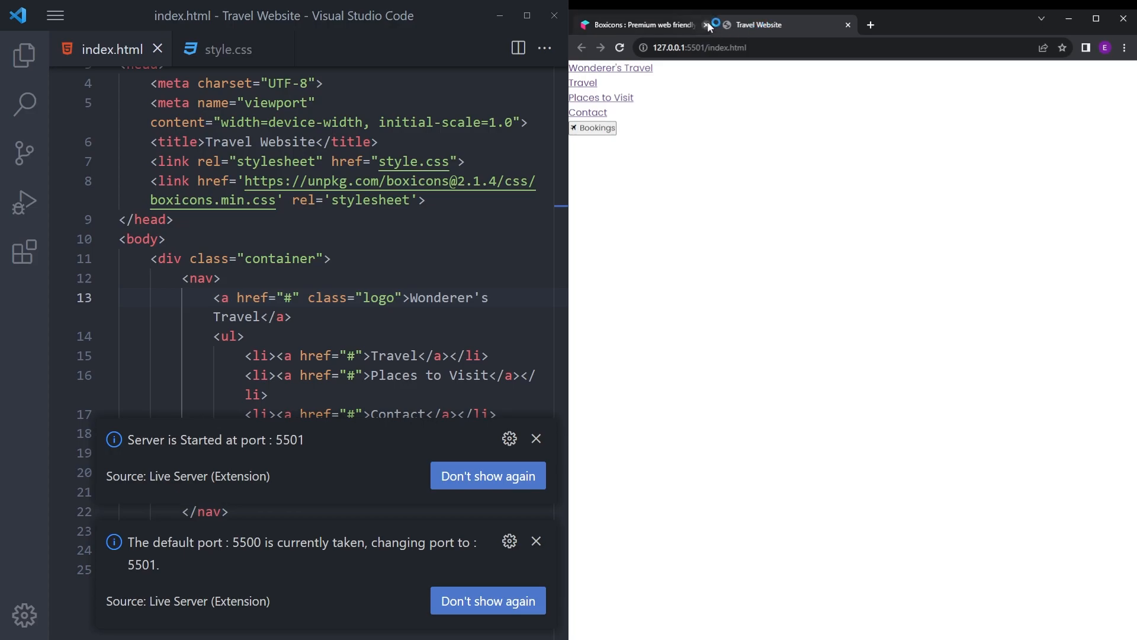
click(707, 25)
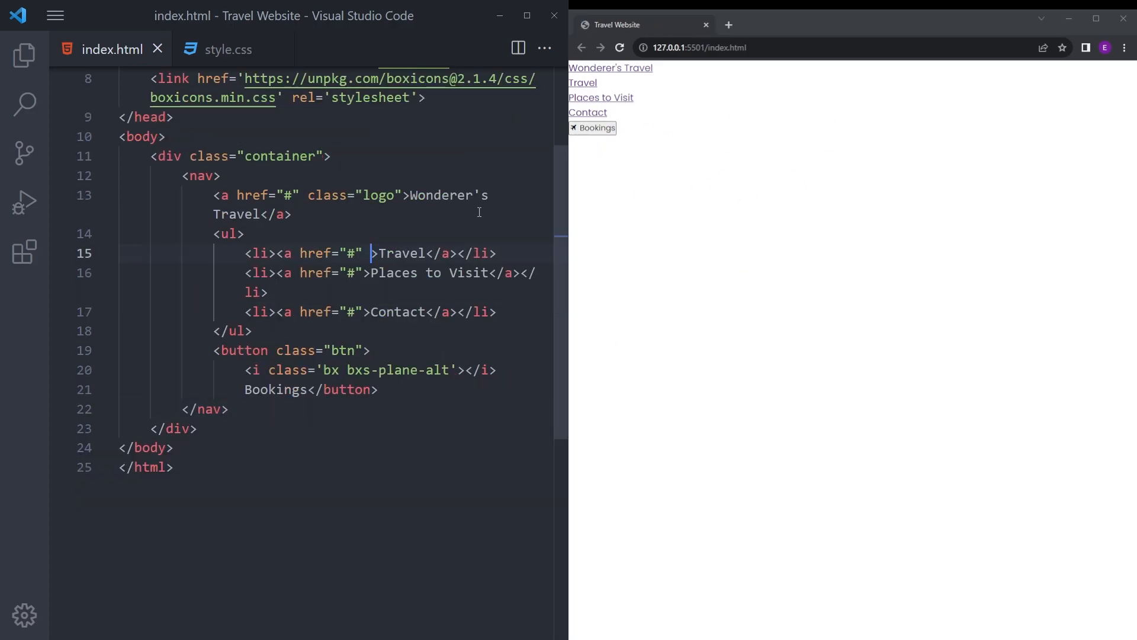
text(class="active")
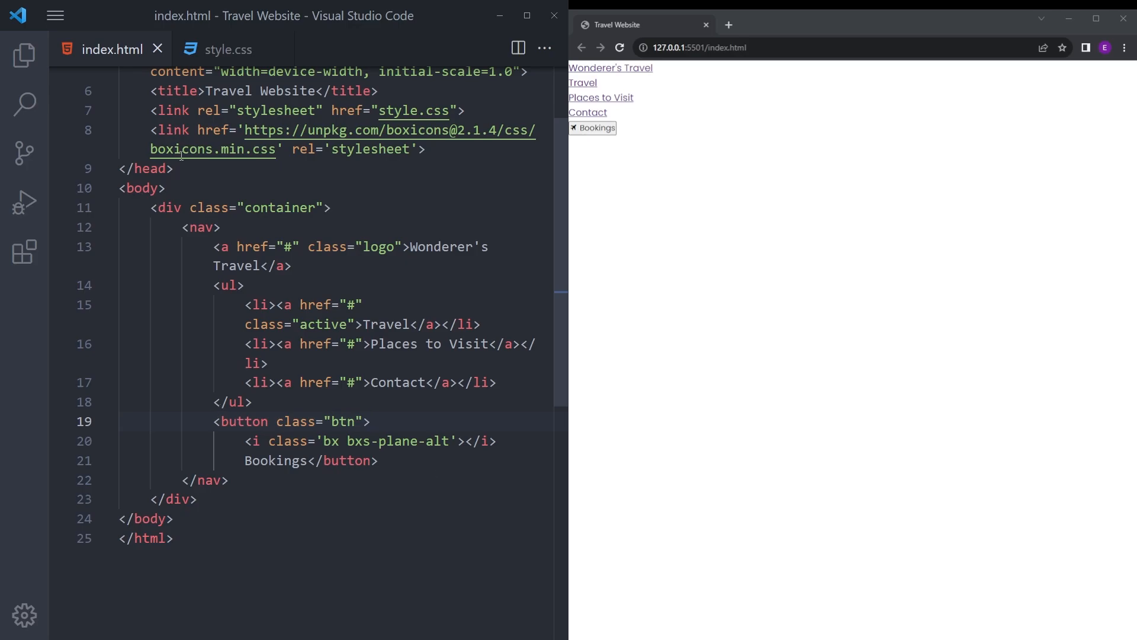
click(227, 48)
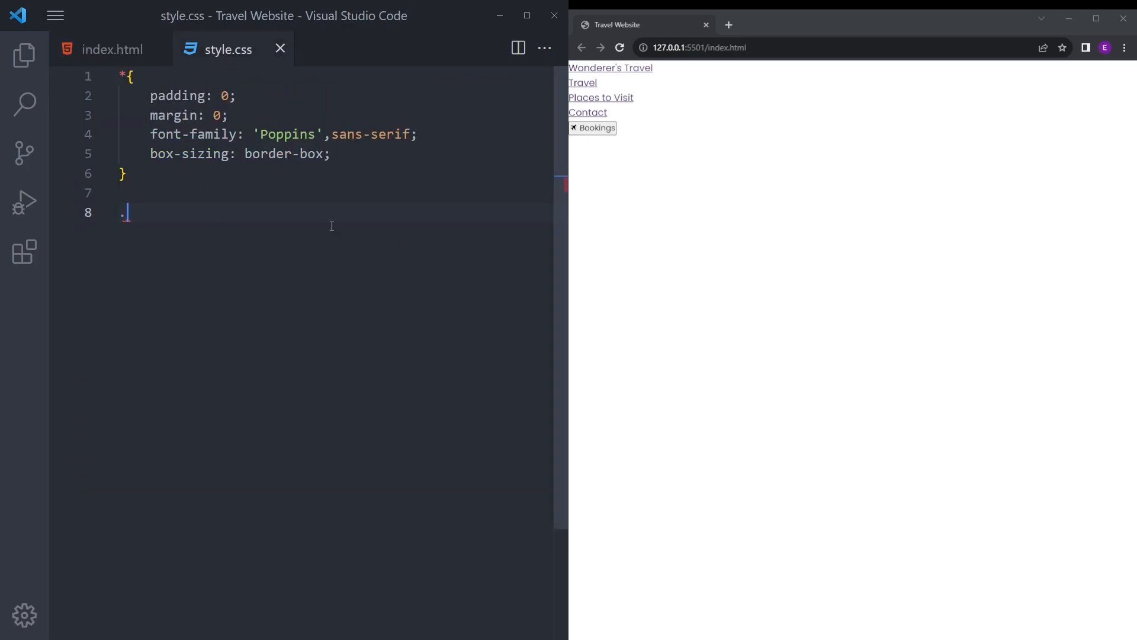
Style .container with full width, 100vh min-height, tinted background.jpg cover, padding 10px 8%
text(container{)
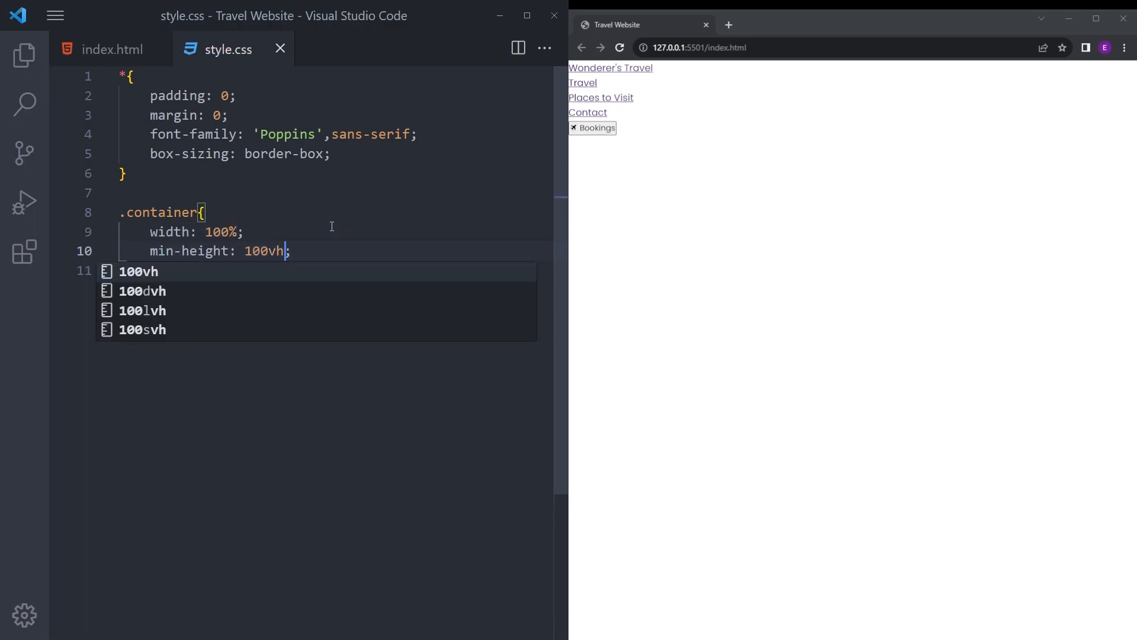
text(background-color:)
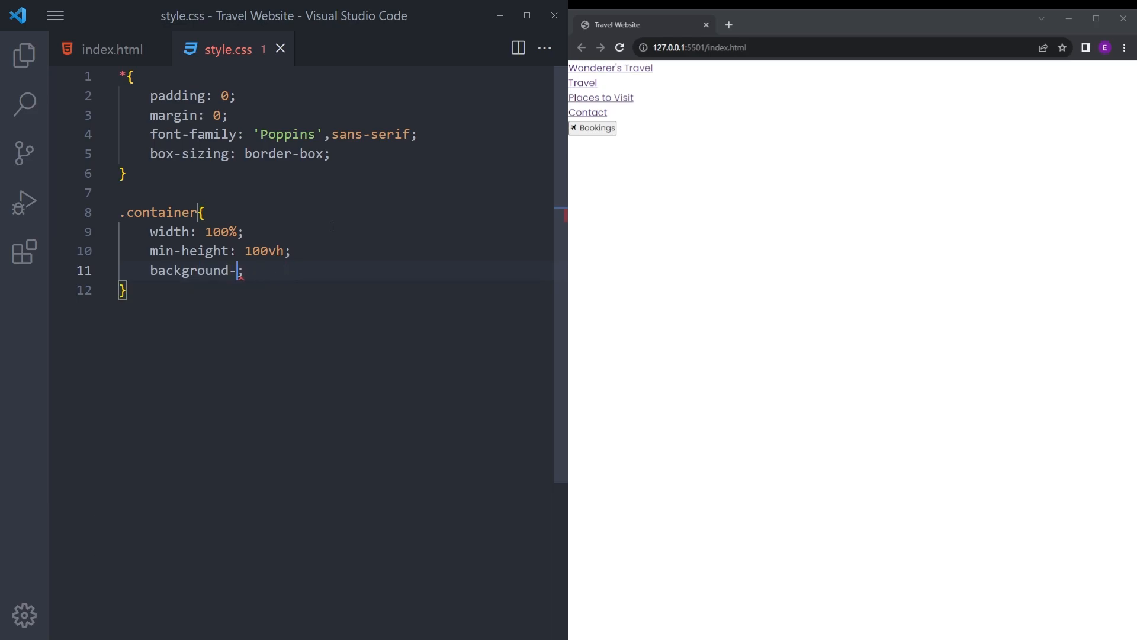
text(image:)
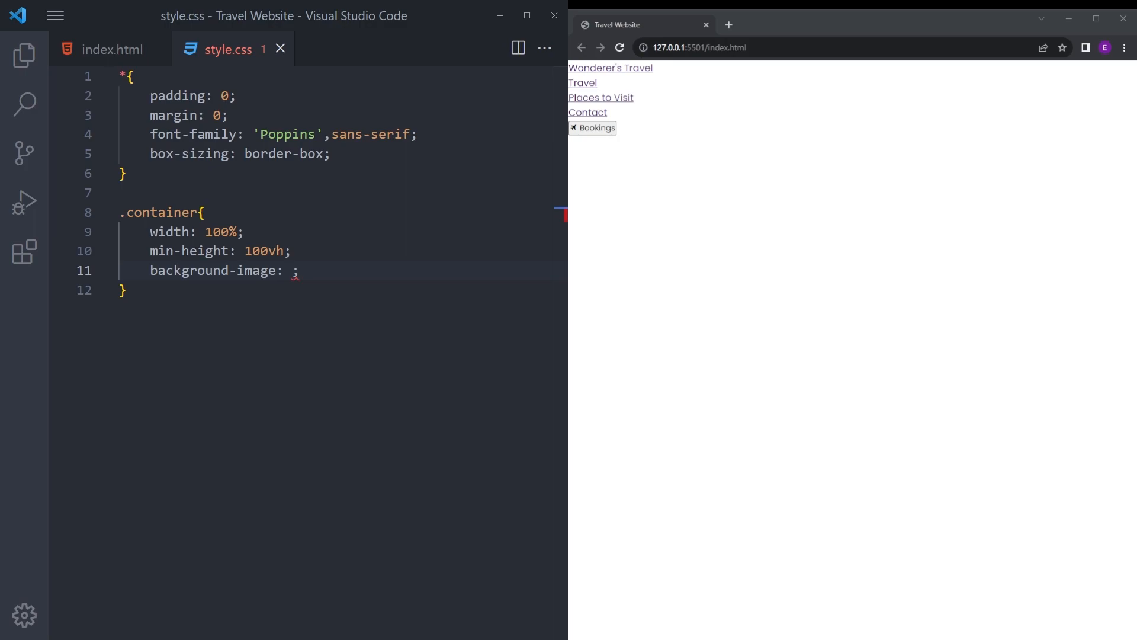
text(backg)
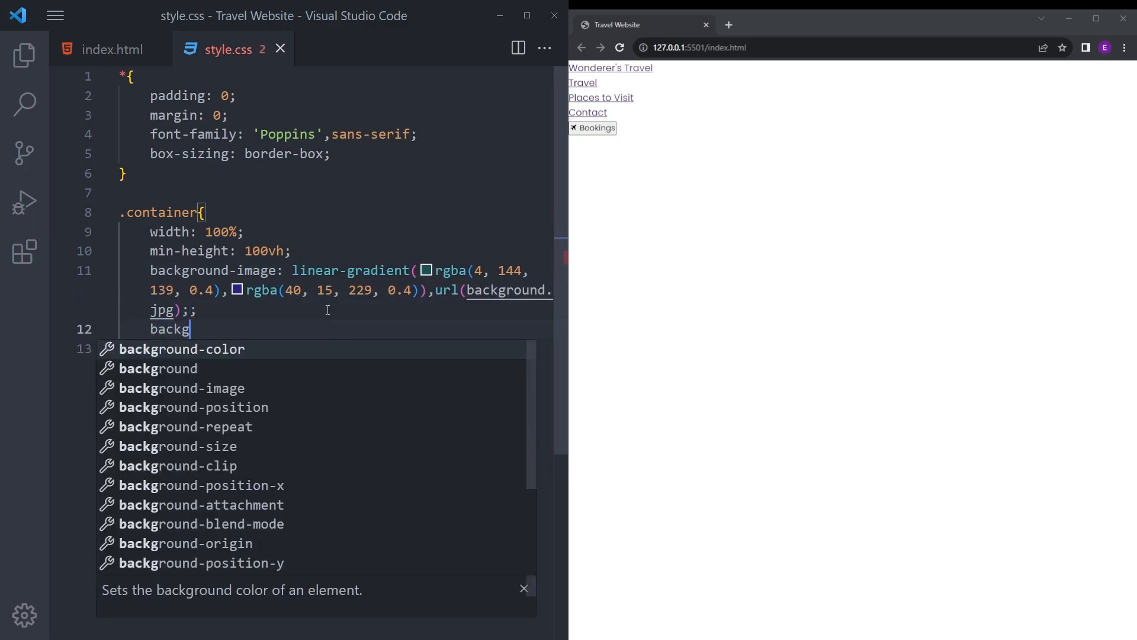
text(round-size: cover;)
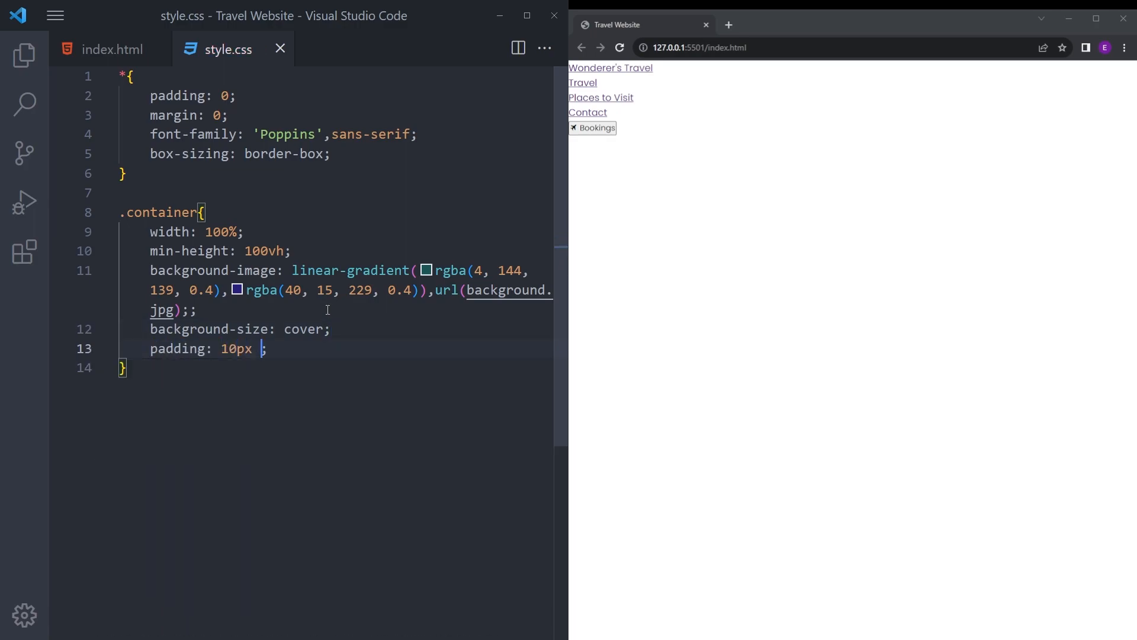
text(8%)
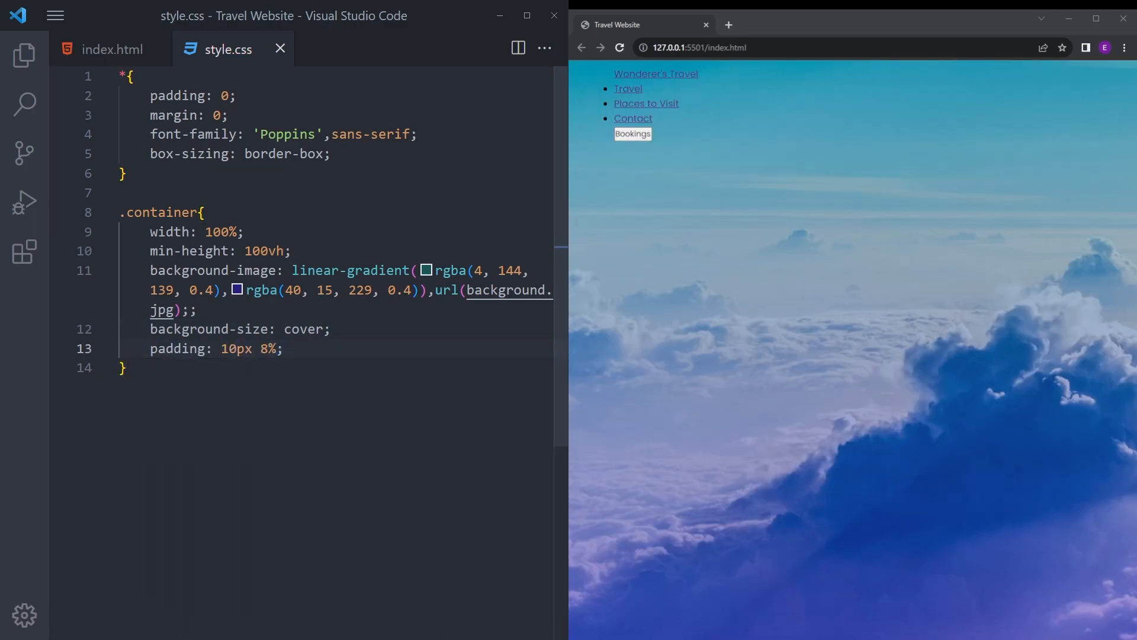
Write a nav rule: width 100%, flex, align-items center, space-between, padding 10px 0
text(n)
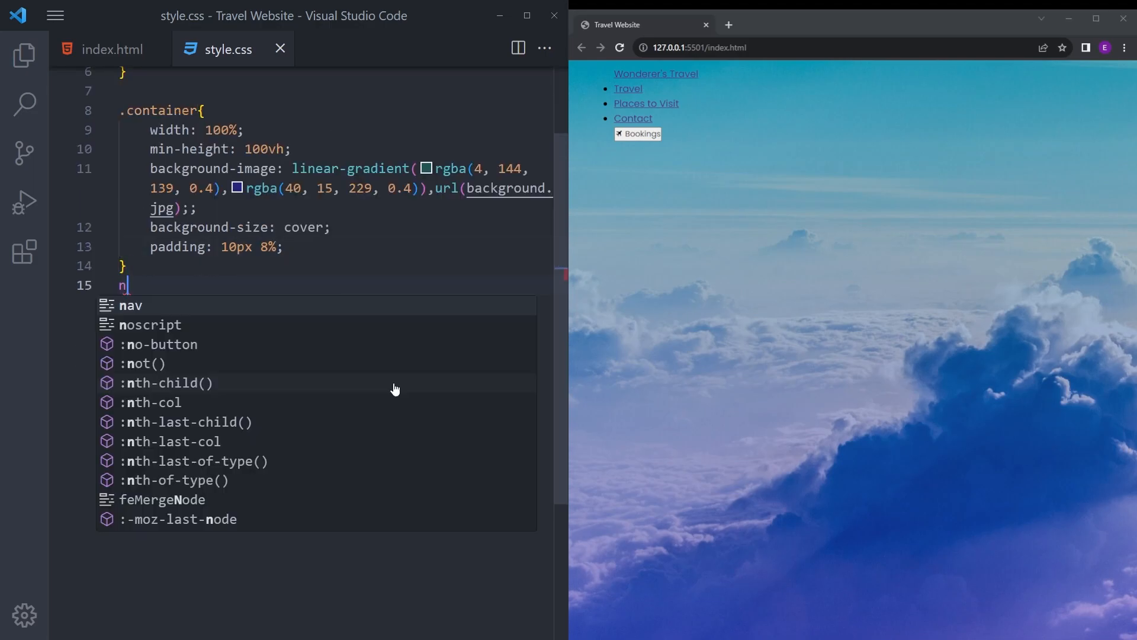
text(av{)
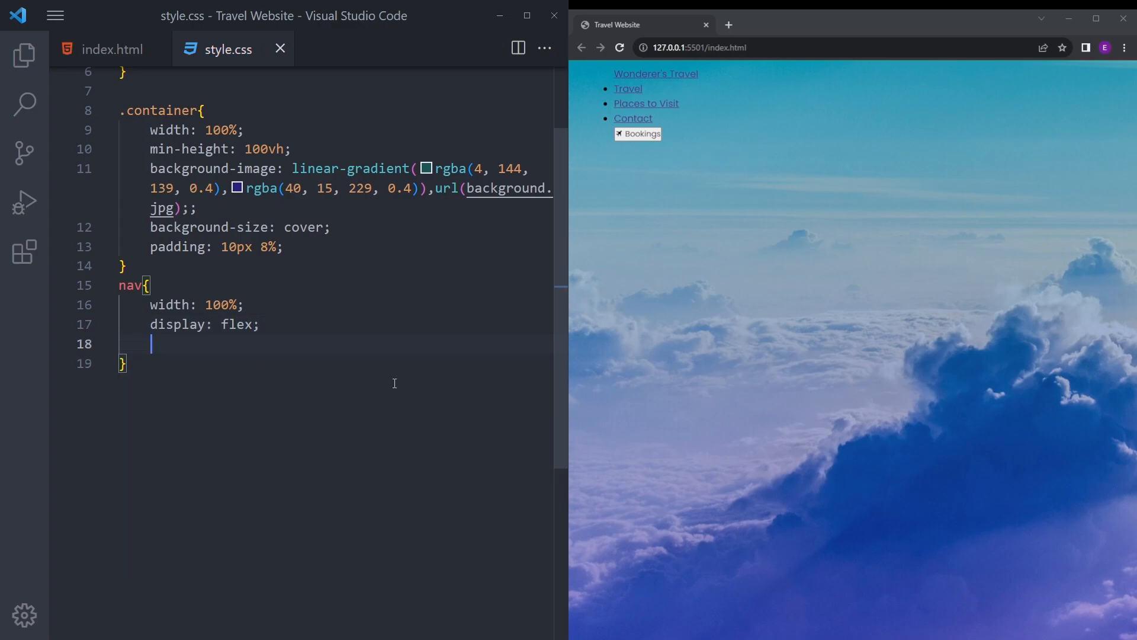
text(align-items: center;)
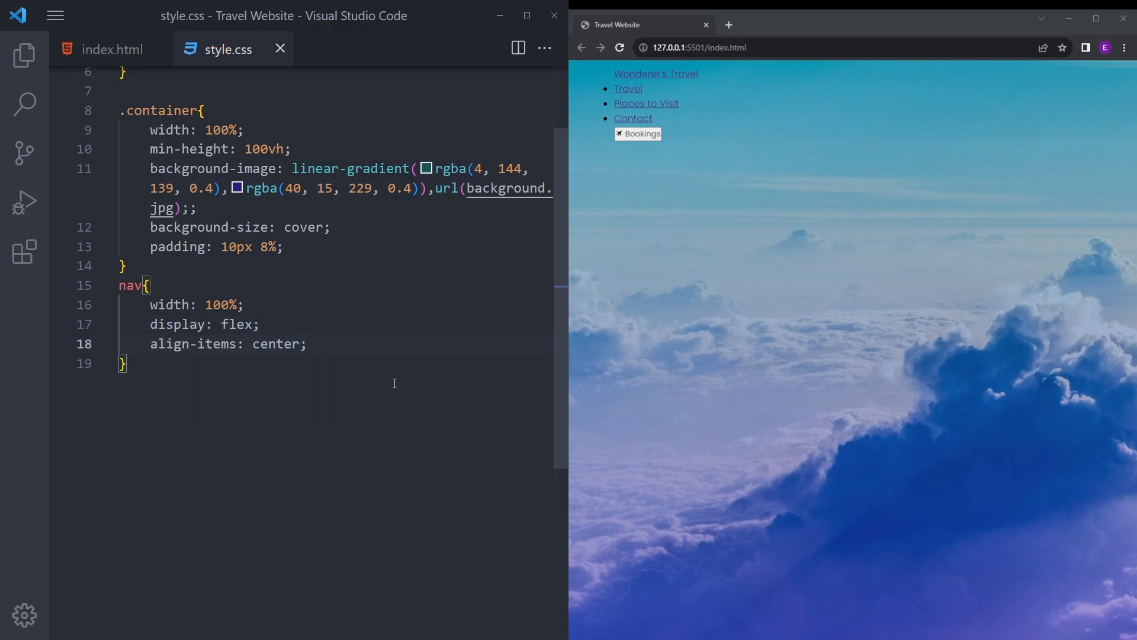
text(justify-content: space-between;)
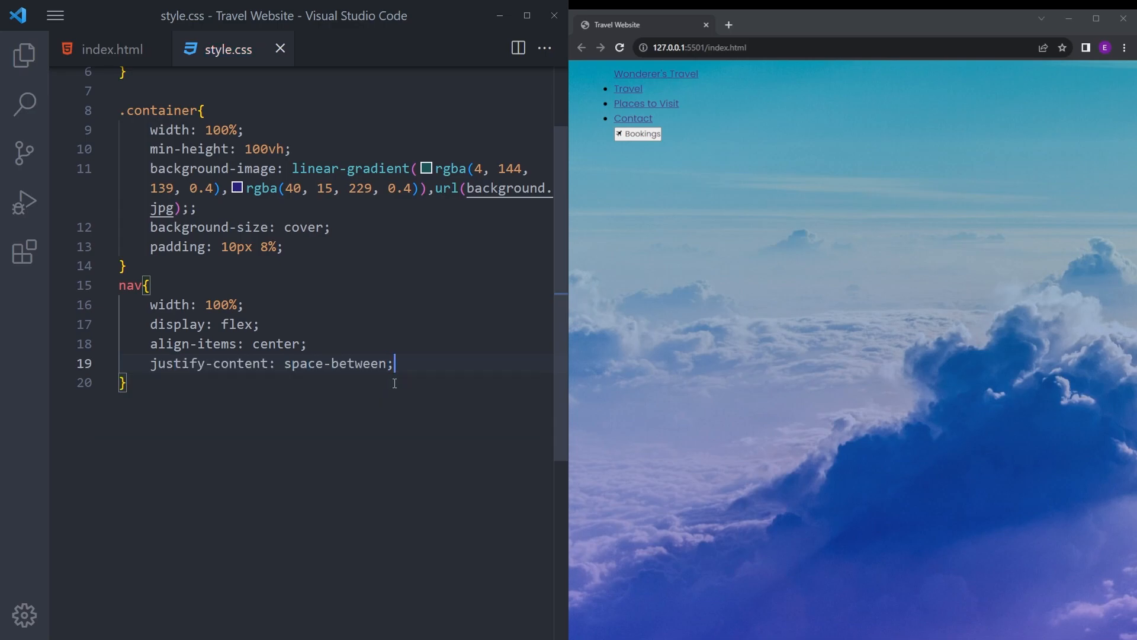
text(padding: 10px 0;)
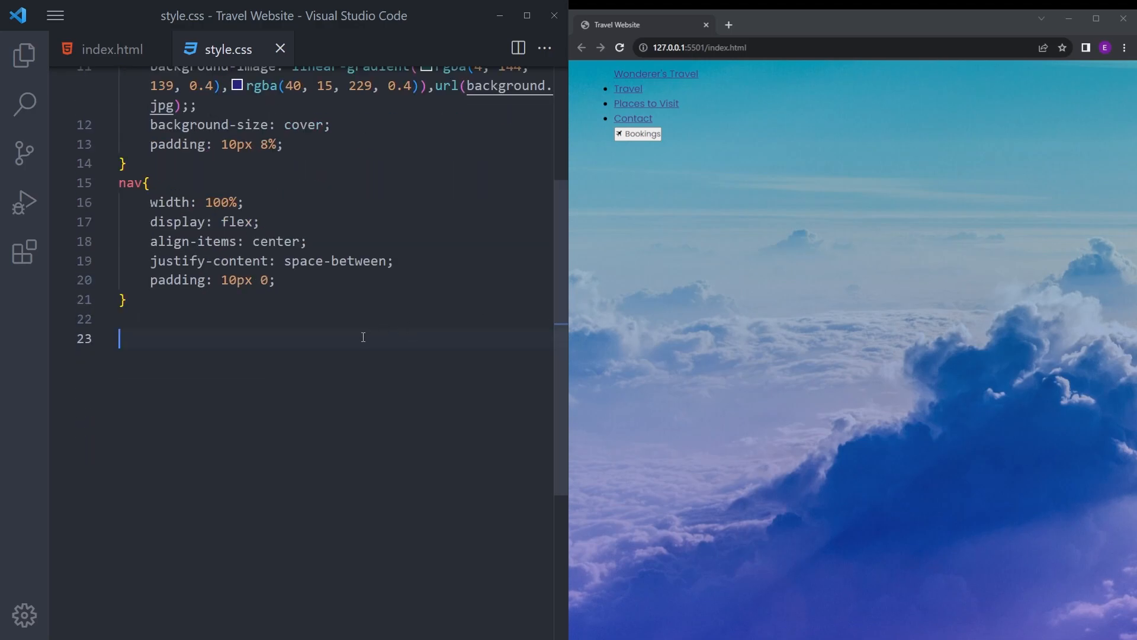
Style .logo at 34px, weight 400, pointer, no underline, white, transition 0.3s ease
text(.logo{)
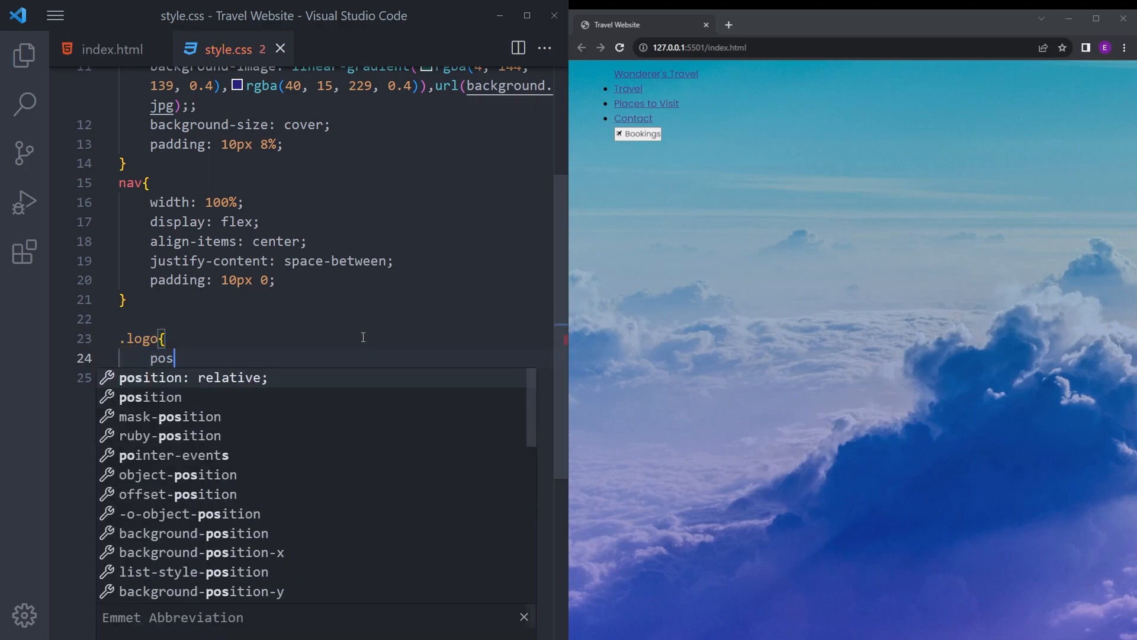
text(font-size: 34px;)
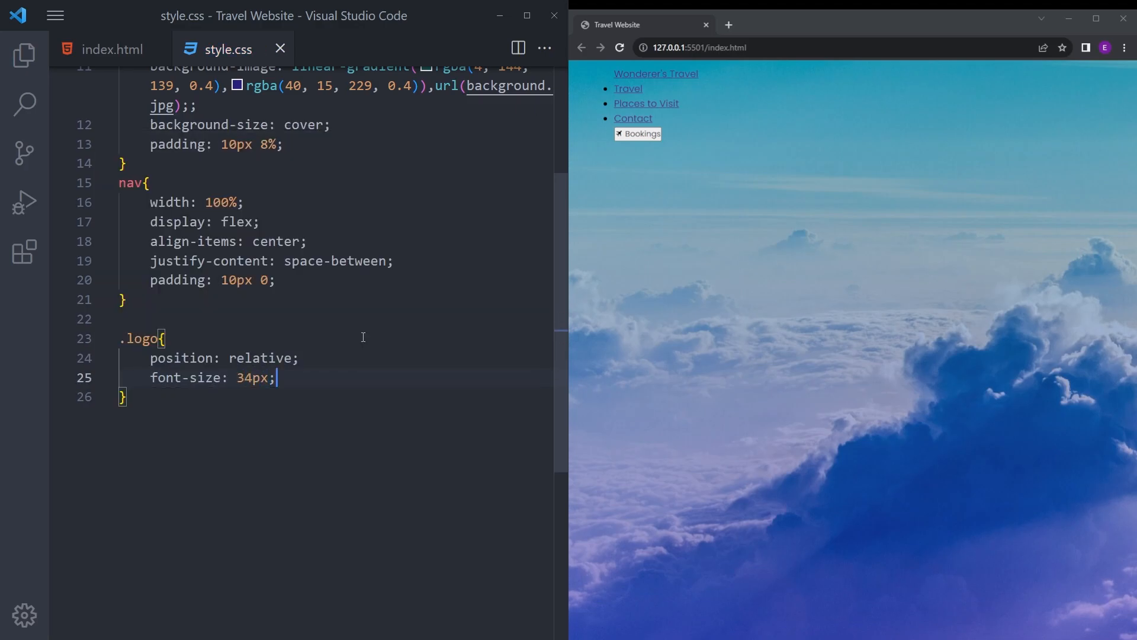
text(font-weight: 400;)
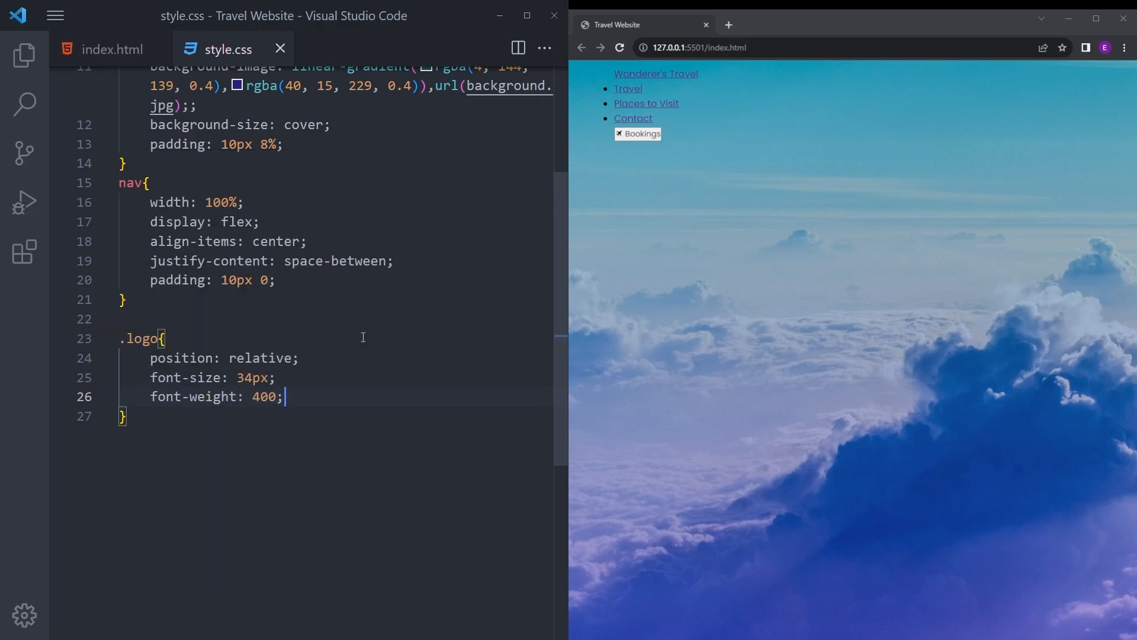
text(cursor: point;)
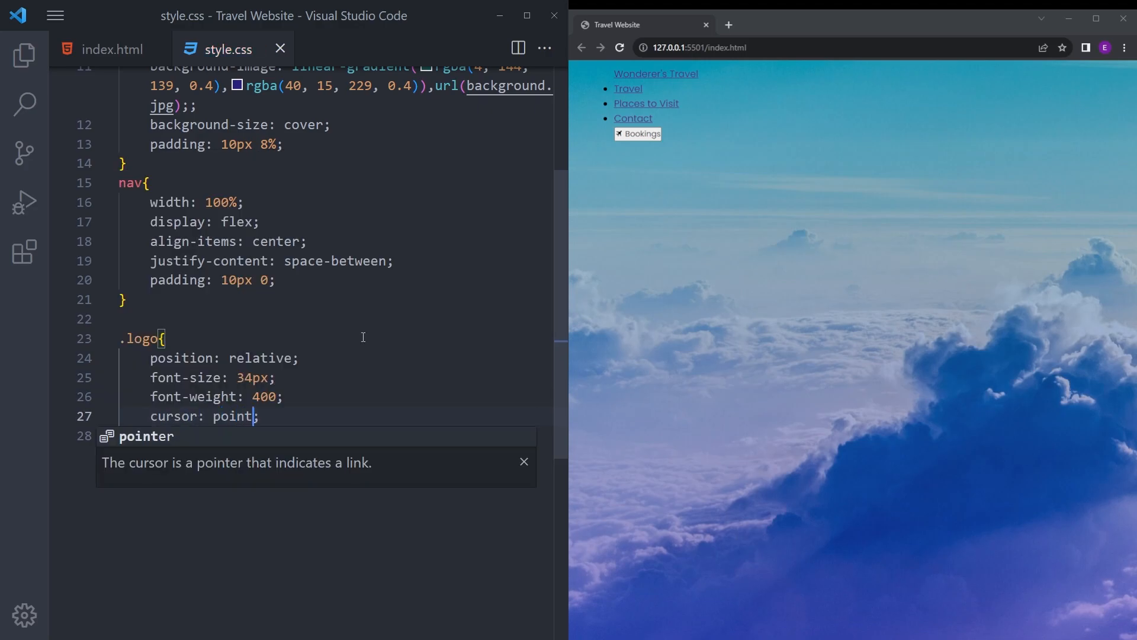
text(text-decoration: none;)
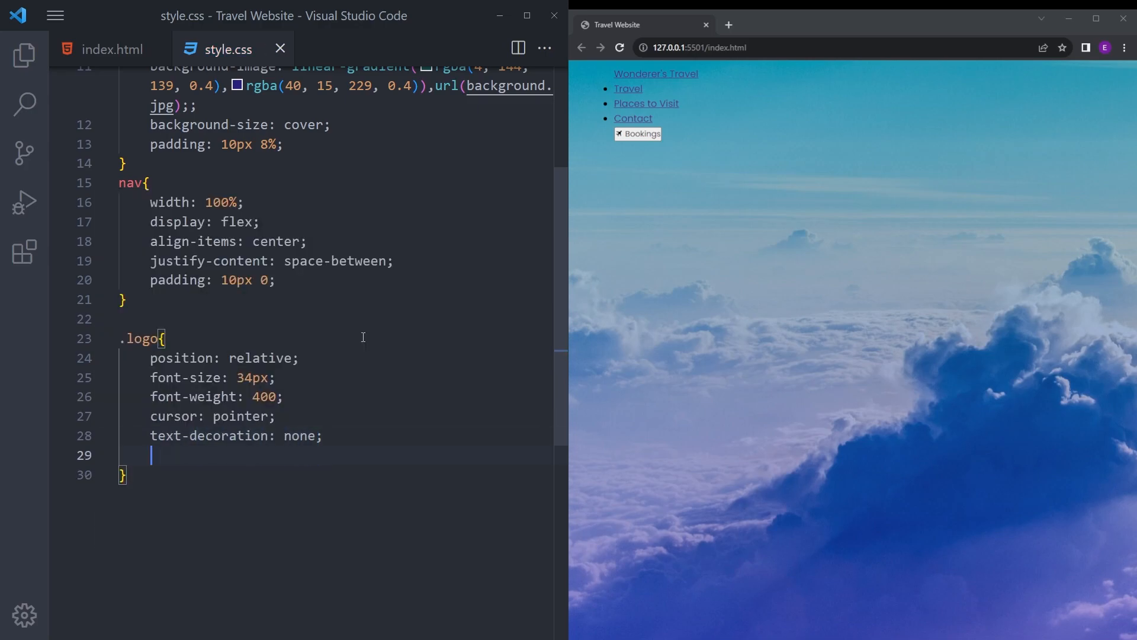
text(color: whie;)
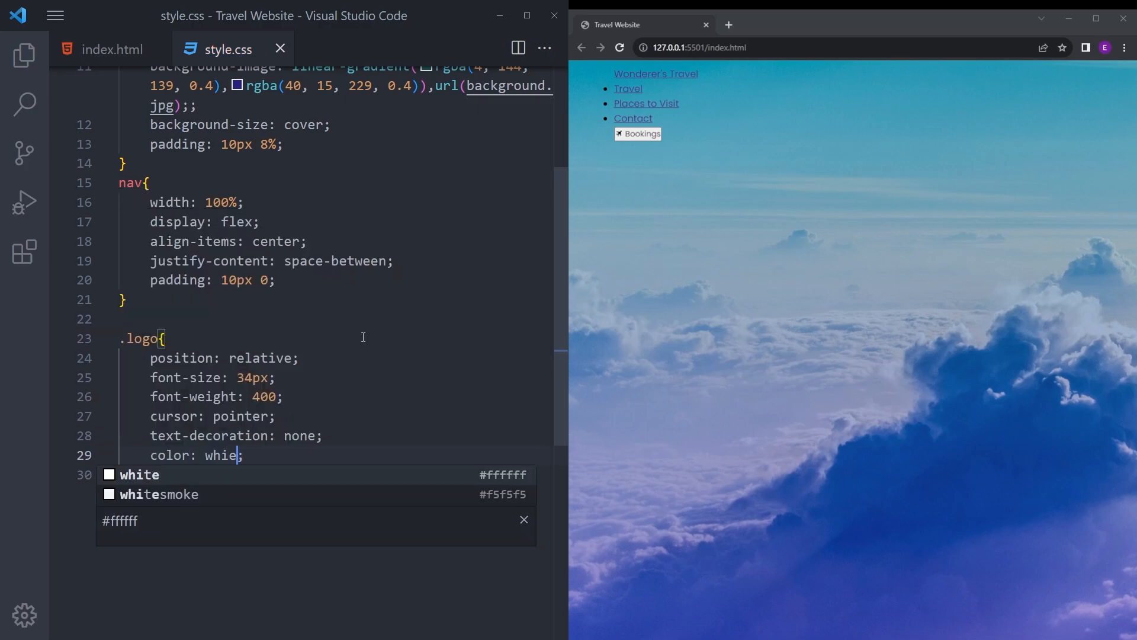
text(transition: 0.3s;)
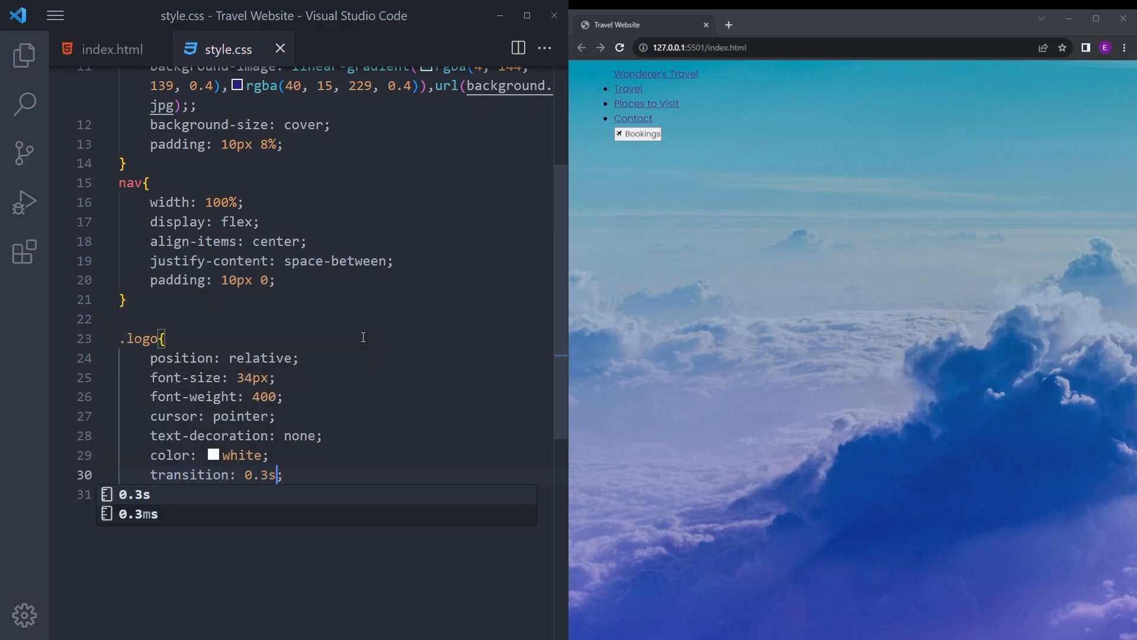
text(ease)
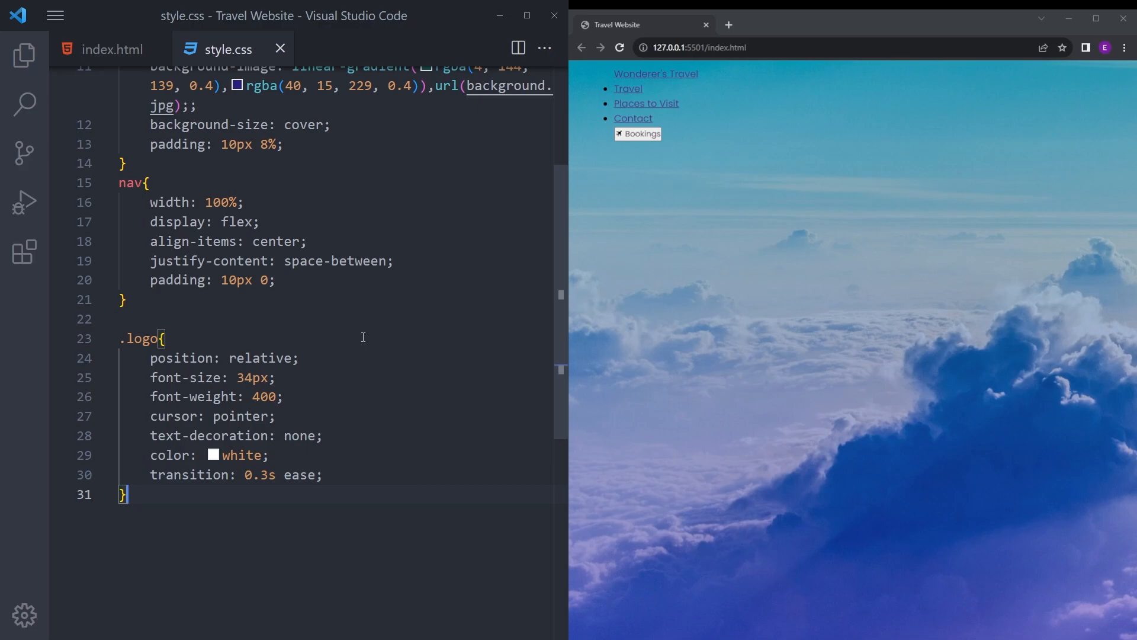
Add a .logo:hover rule with transform scale(1.1)
text(.log)
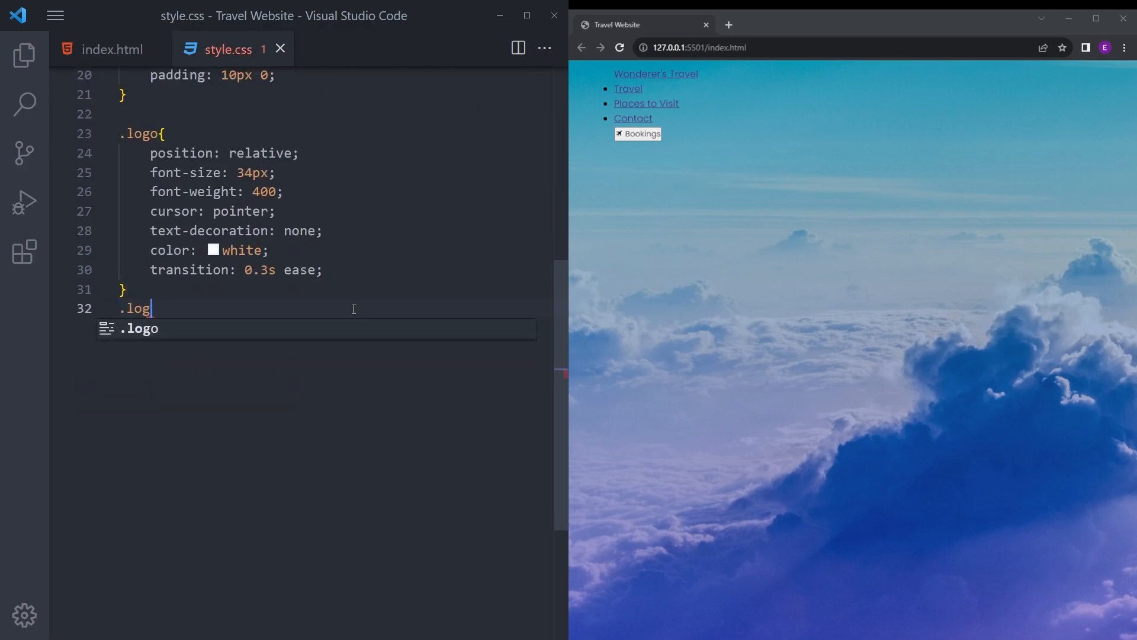
text(:hover{)
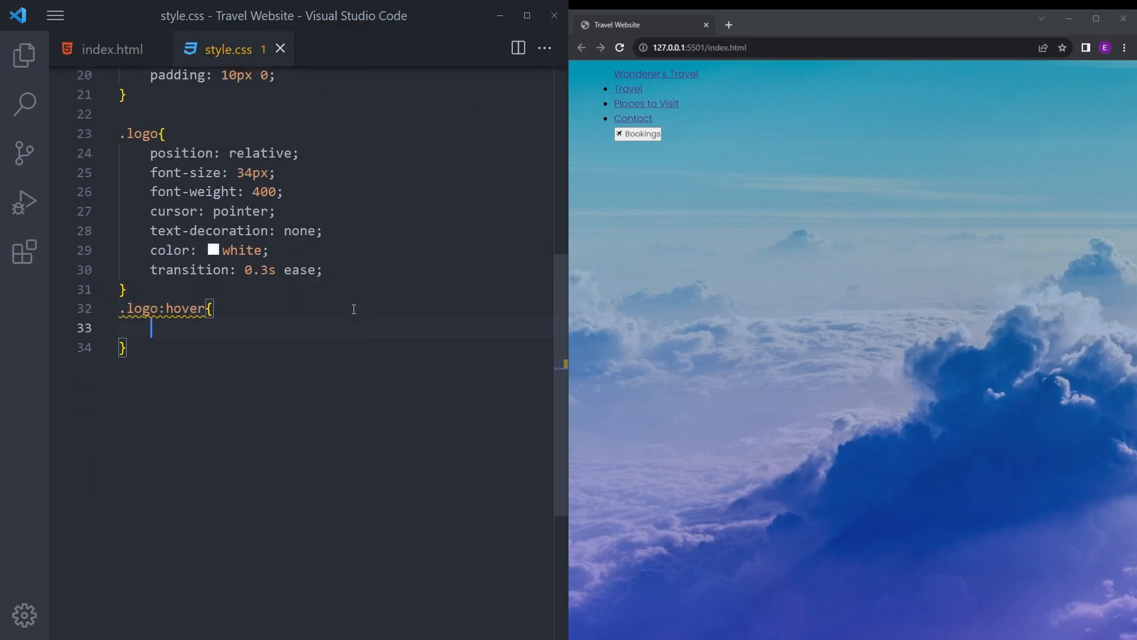
text(transform)
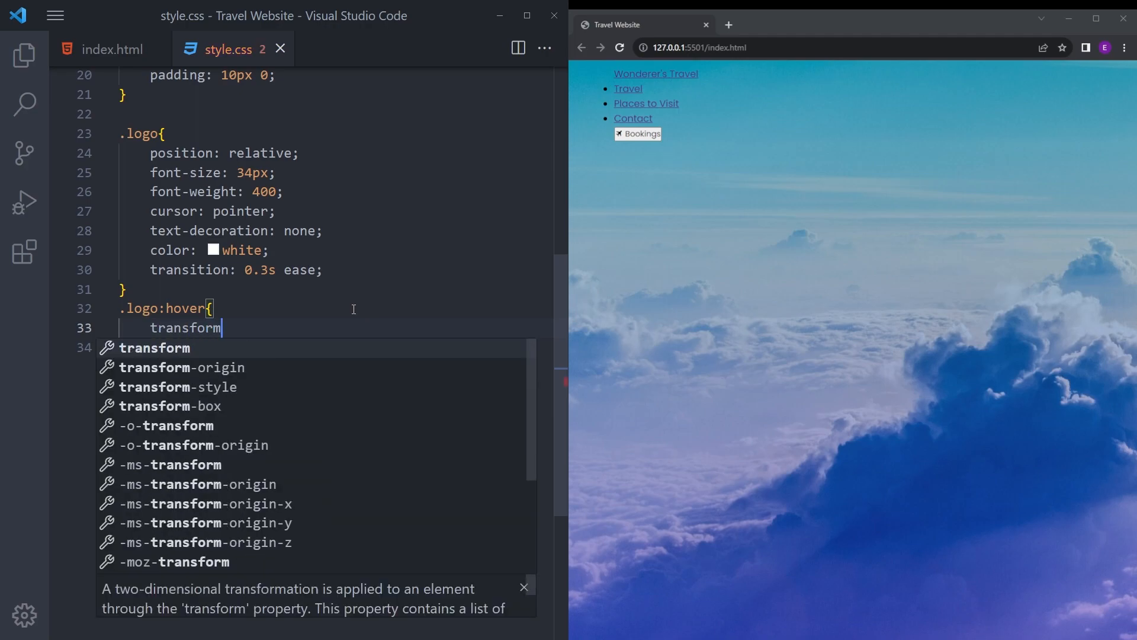
text(: scale(1.1);)
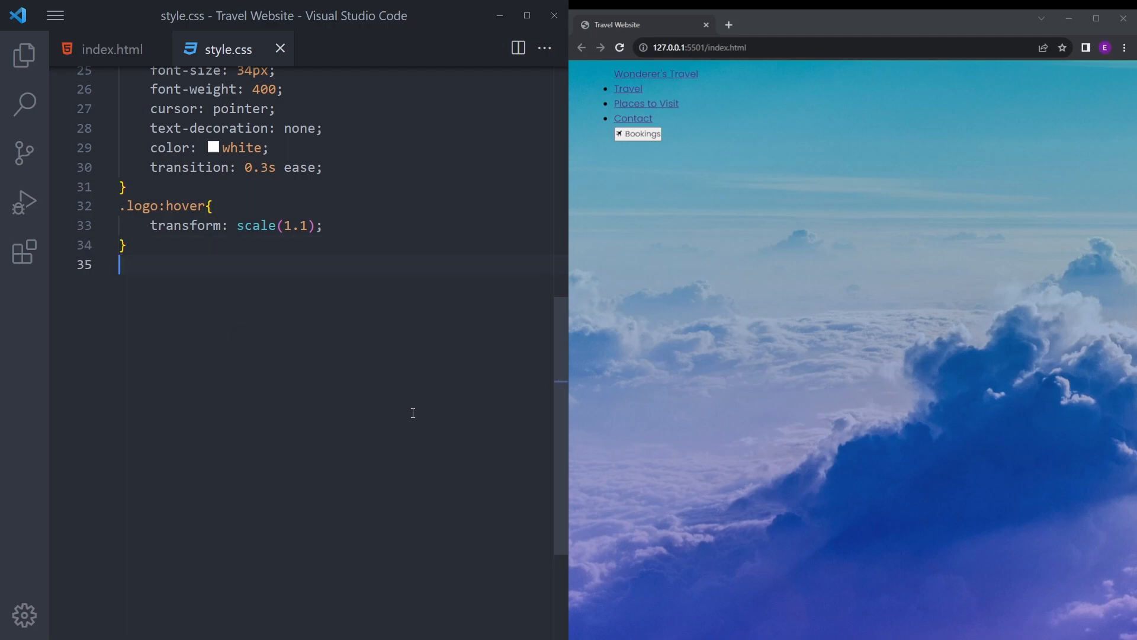
Style nav ul with no bullets, width 100%, centred text and 60px right padding
text(nav)
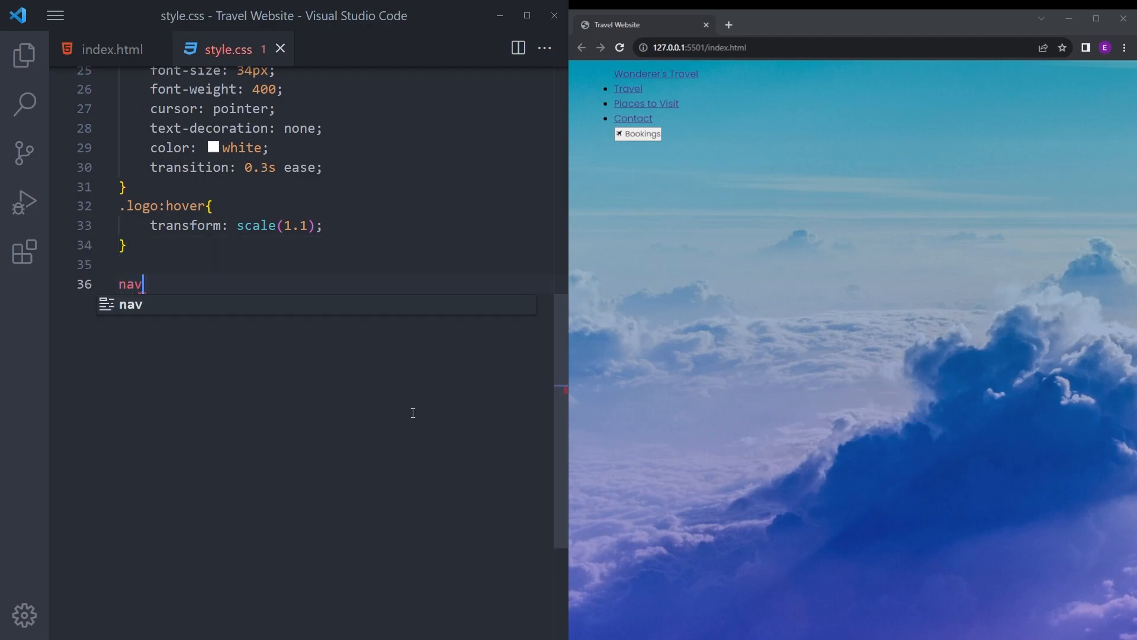
text(ul{)
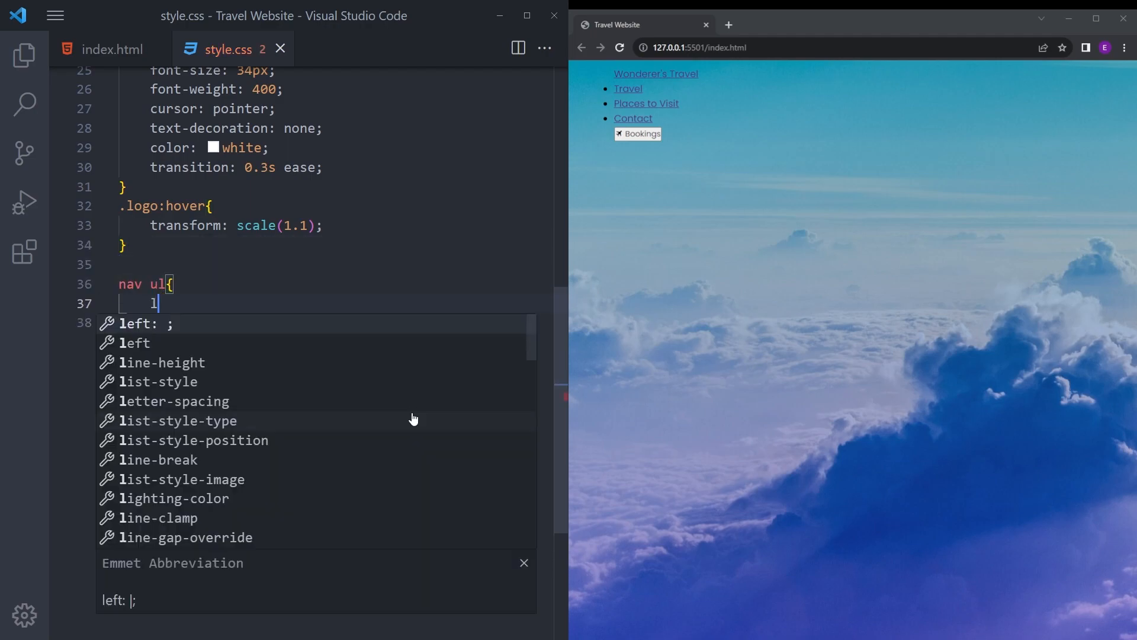
text(list-style: non;)
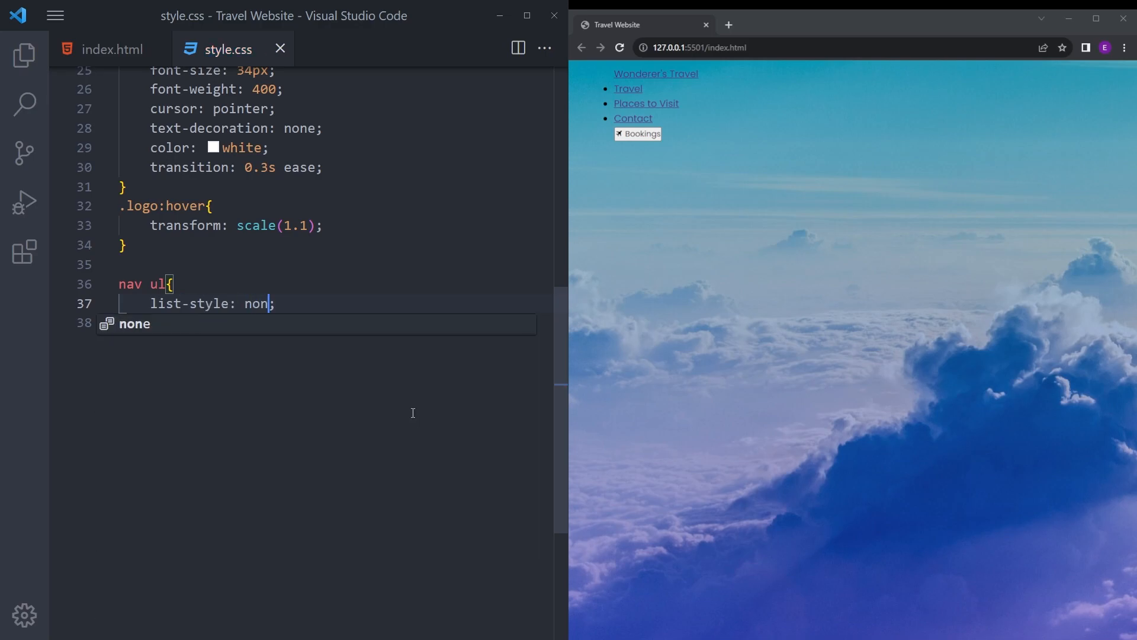
text(width: 100;)
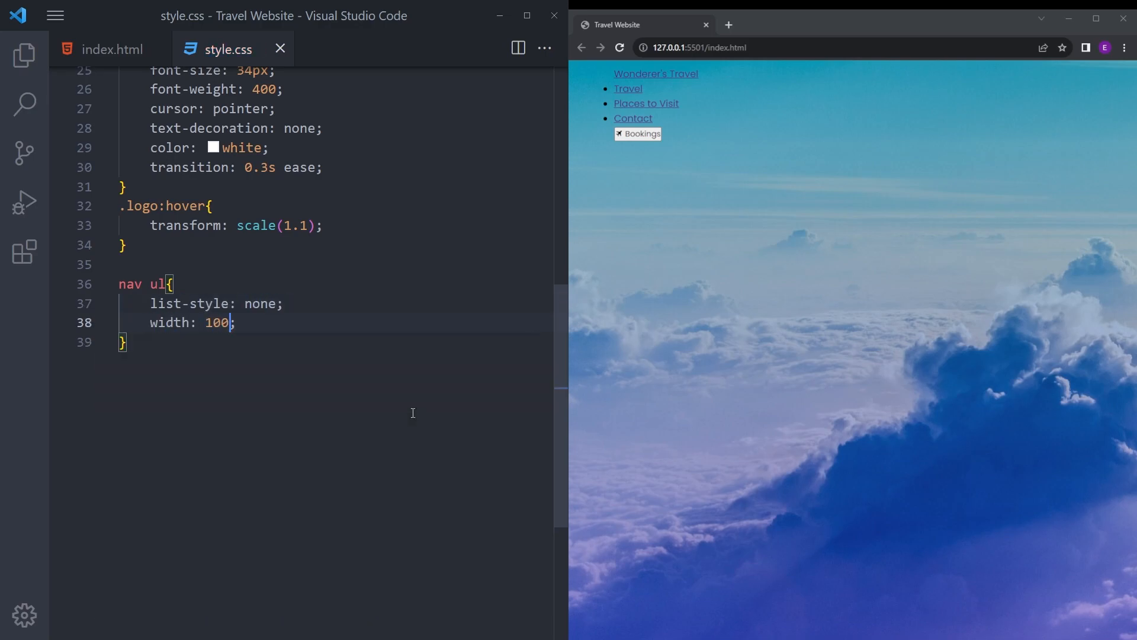
text(%)
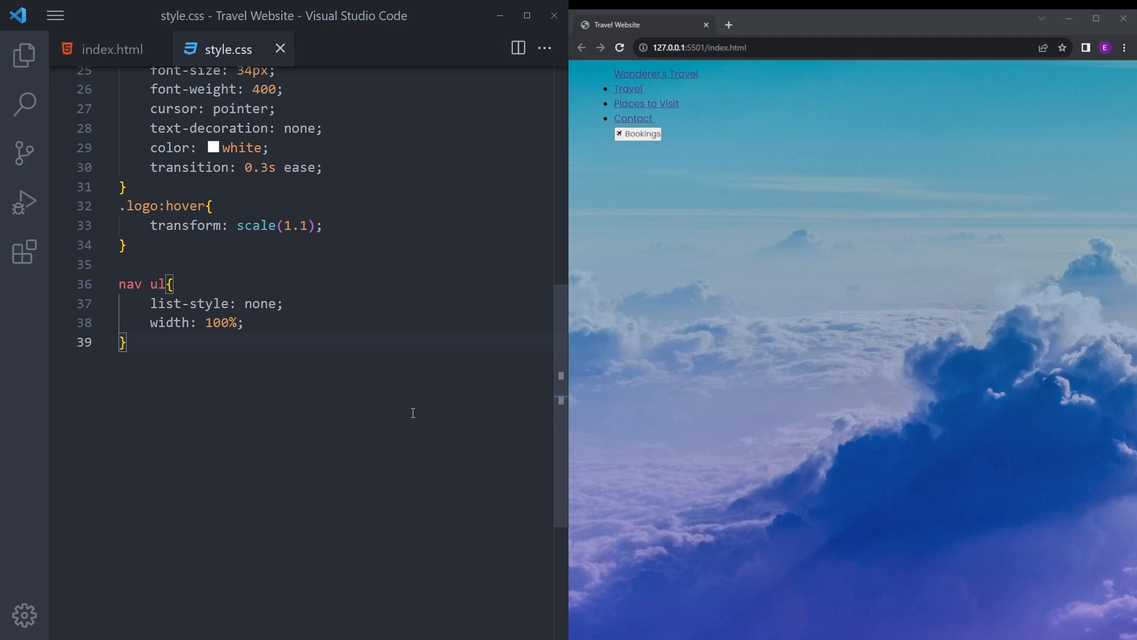
text(text-align: center;)
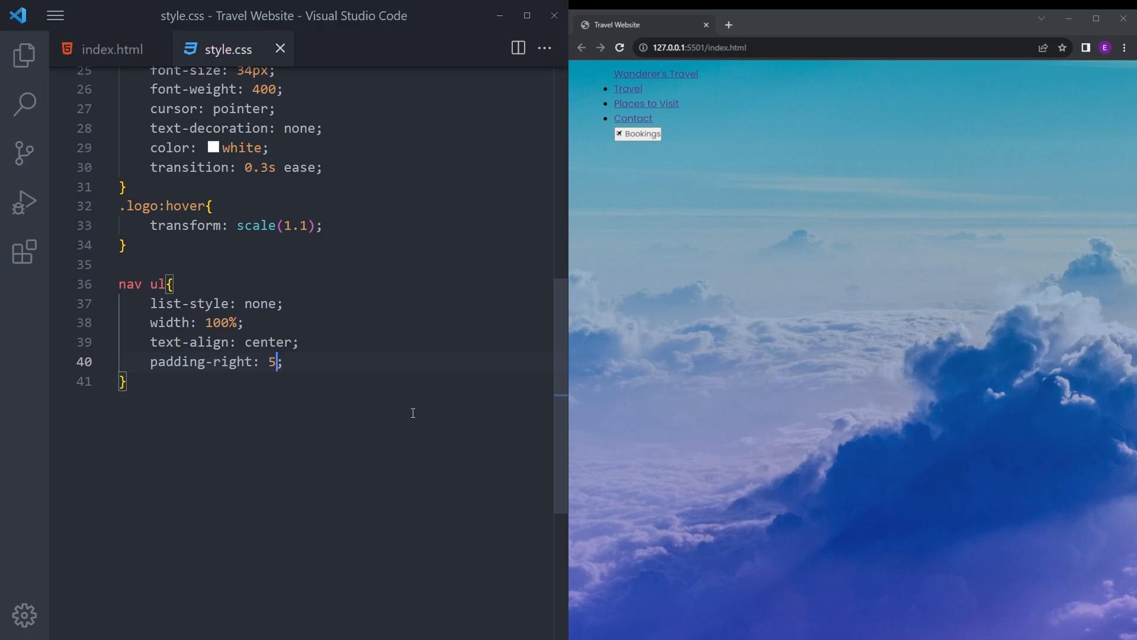
text(0px;)
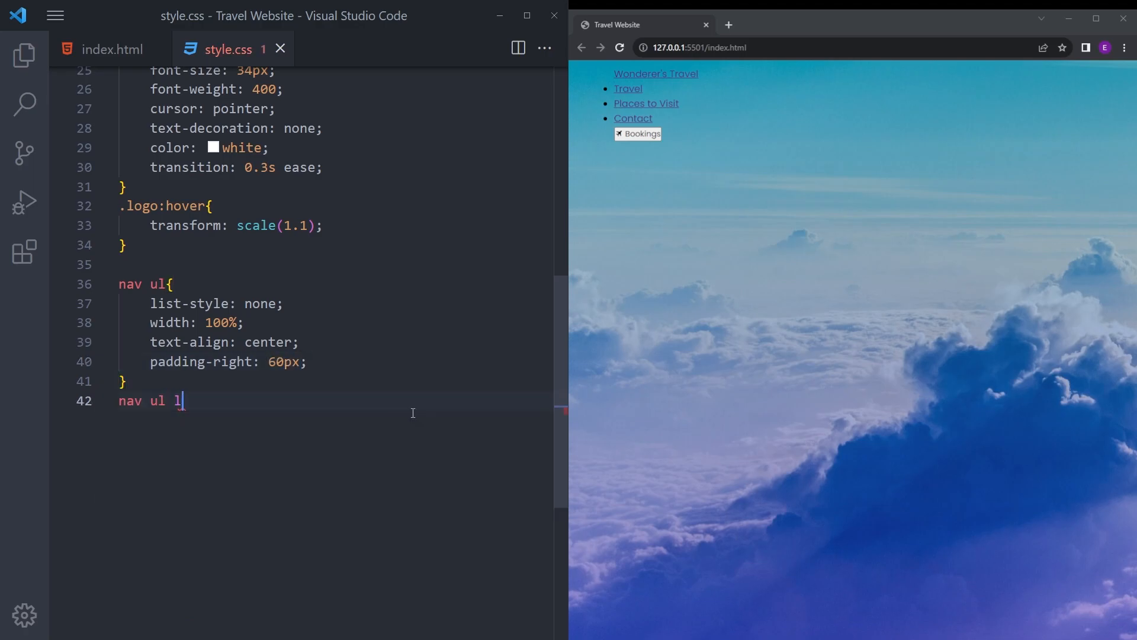
Make nav ul li inline-block with 30px 20px margins
text(i{)
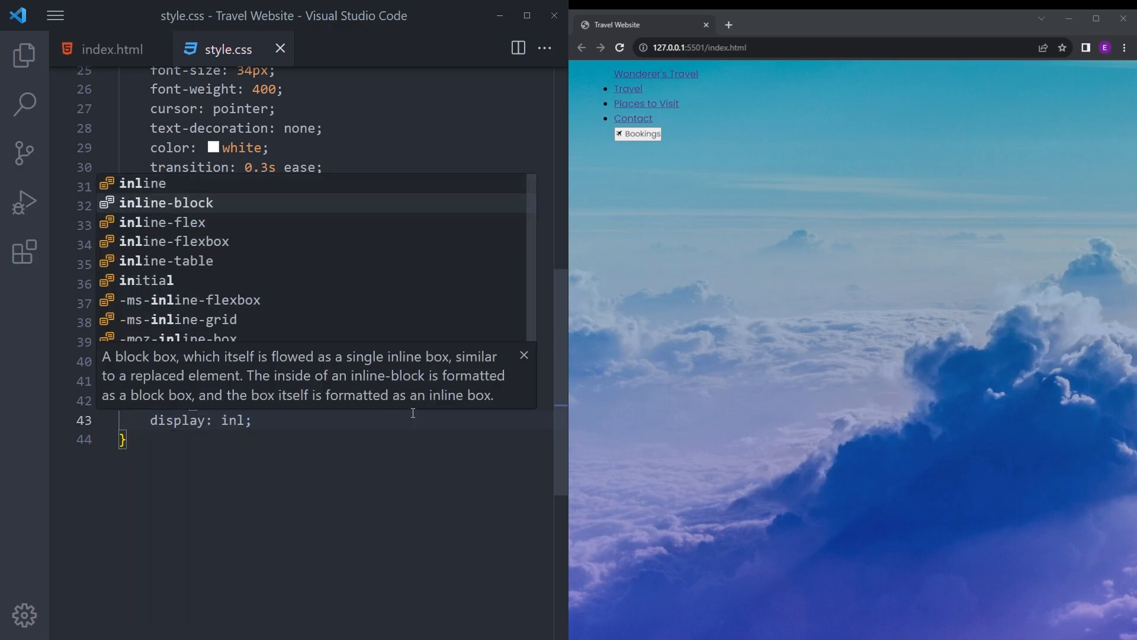
text(margin: 30px;)
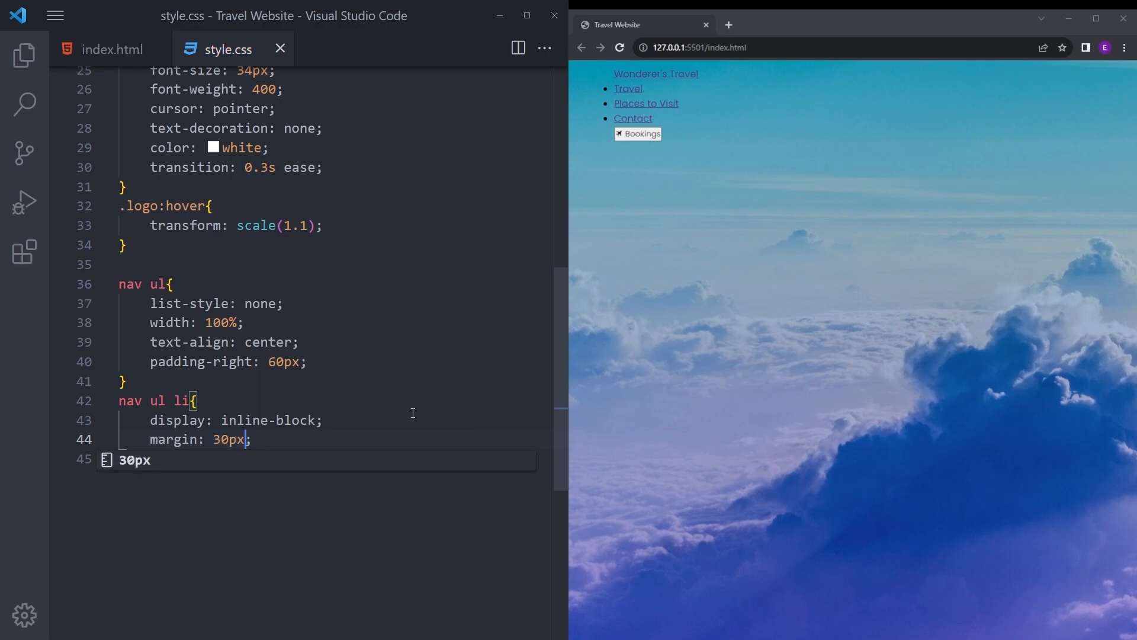
text(20px)
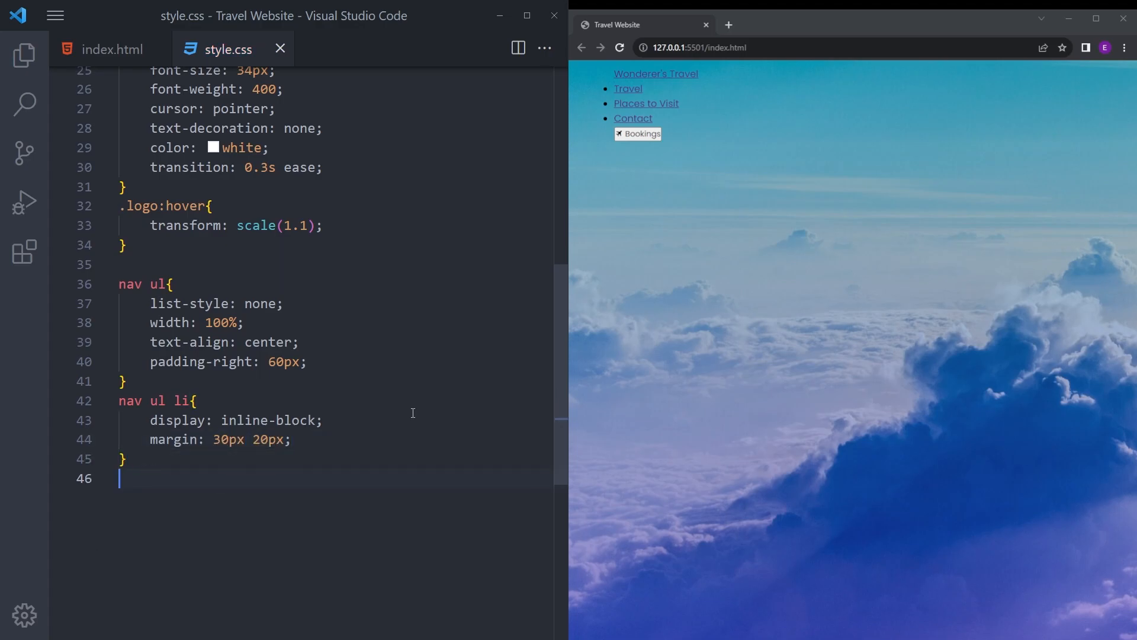
Style nav links white, 20px, weight 500, no underline, with a transparent bottom border and transition
text(nav ul lia)
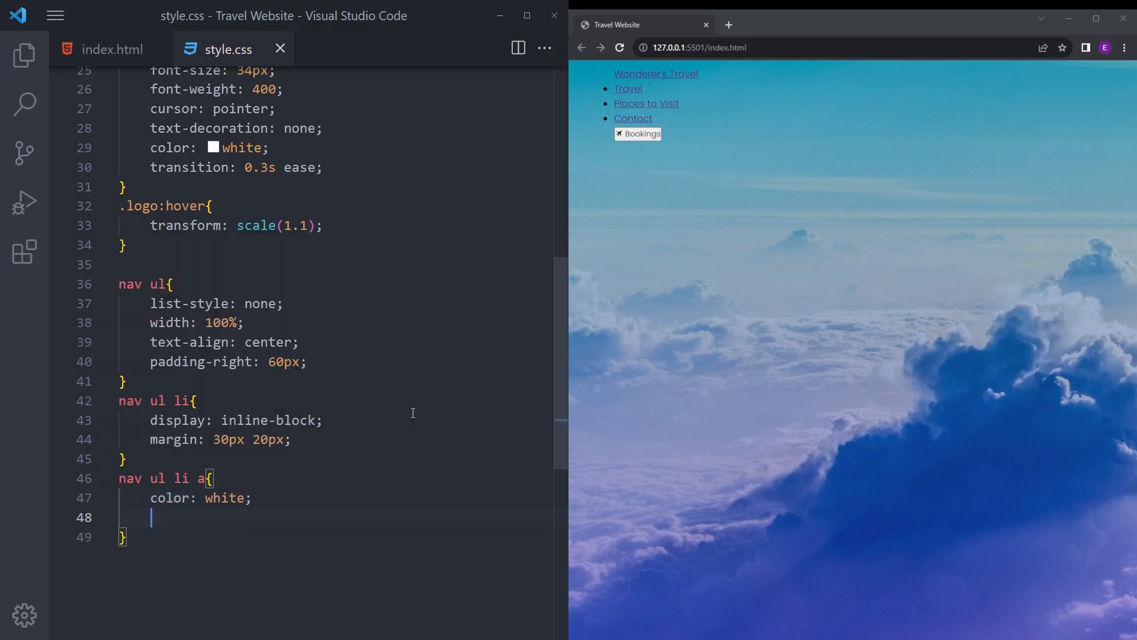
text(font-size: 20px;)
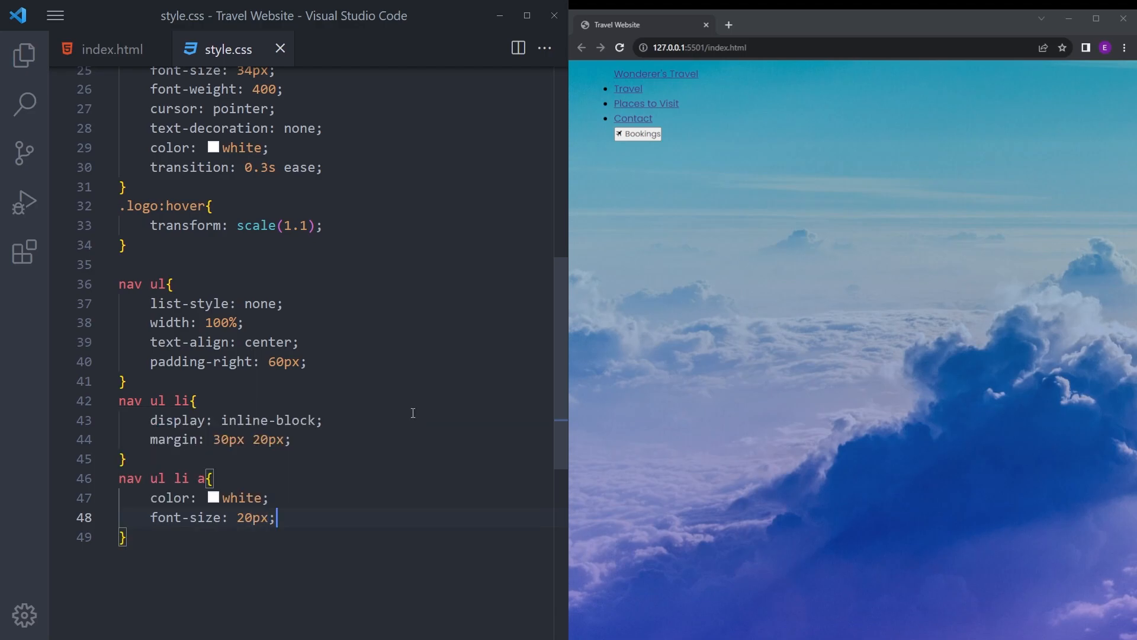
text(text-decoration: none;)
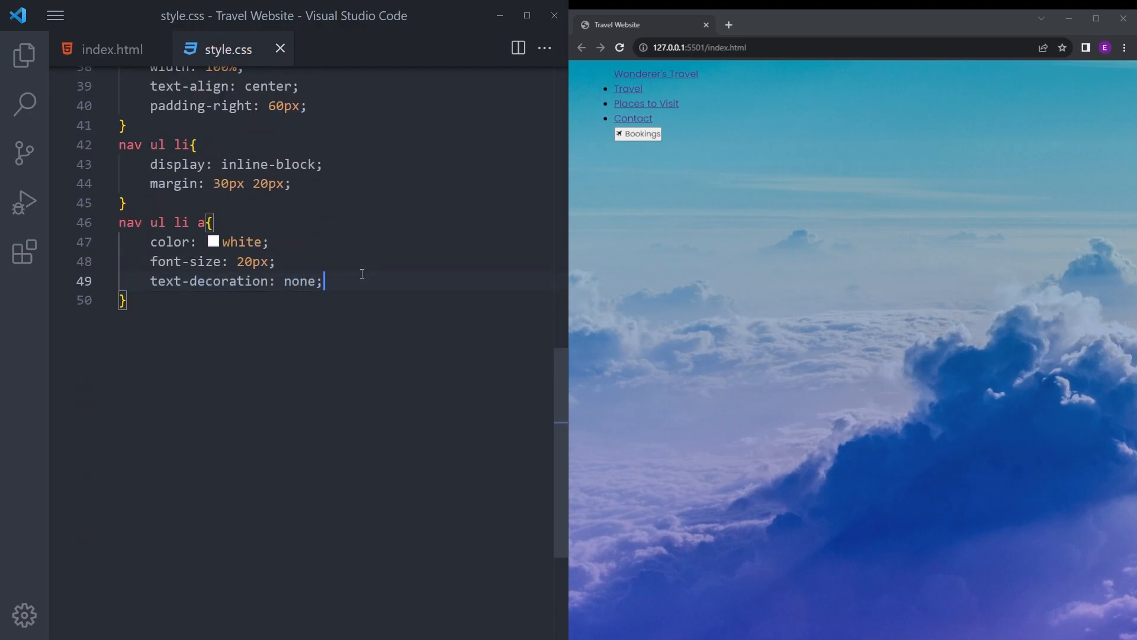
text(border)
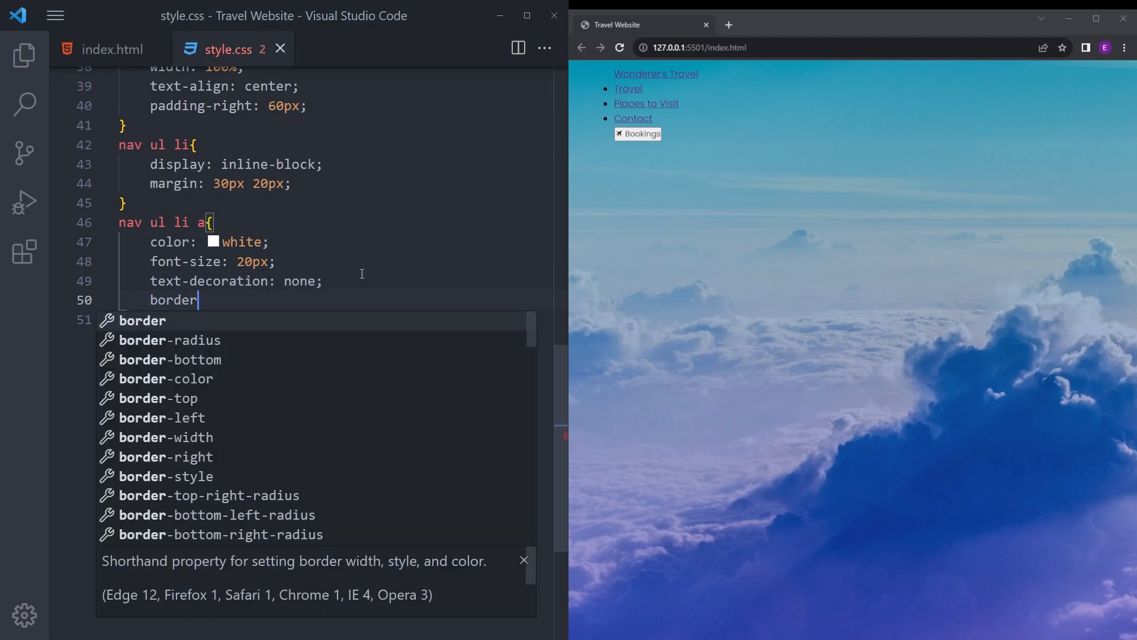
key(Backspace)
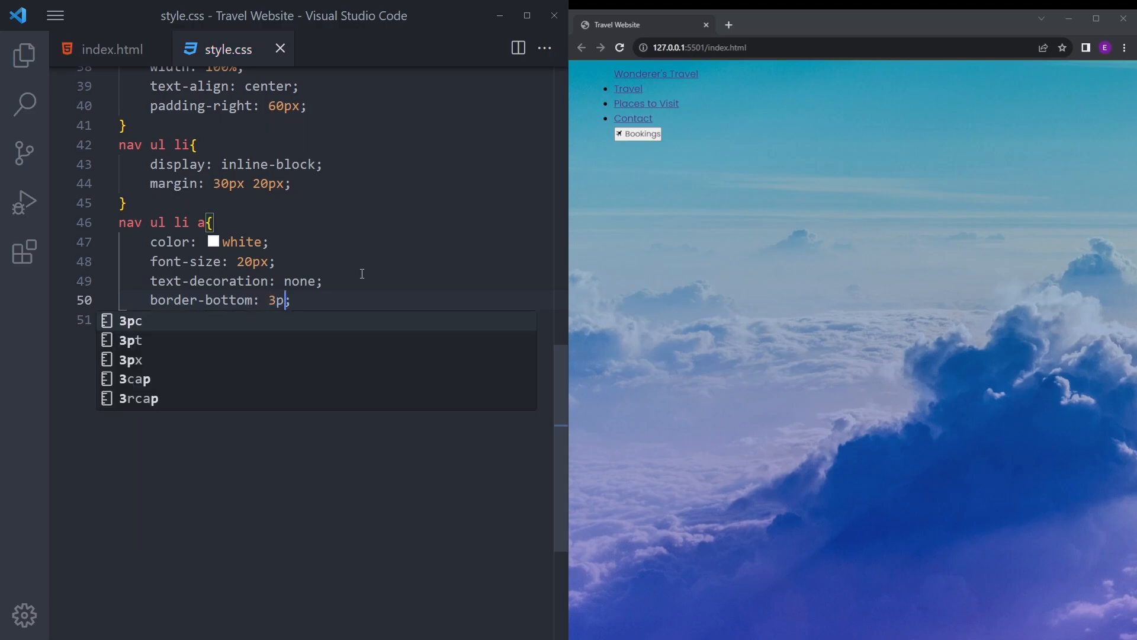
text(x solid trans)
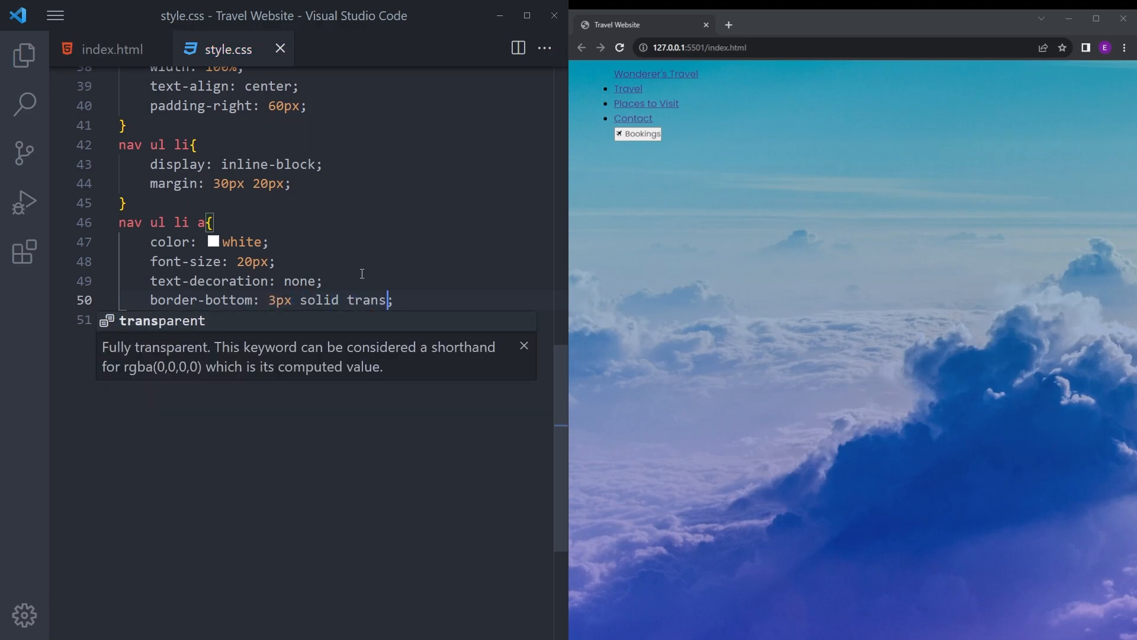
key(Tab)
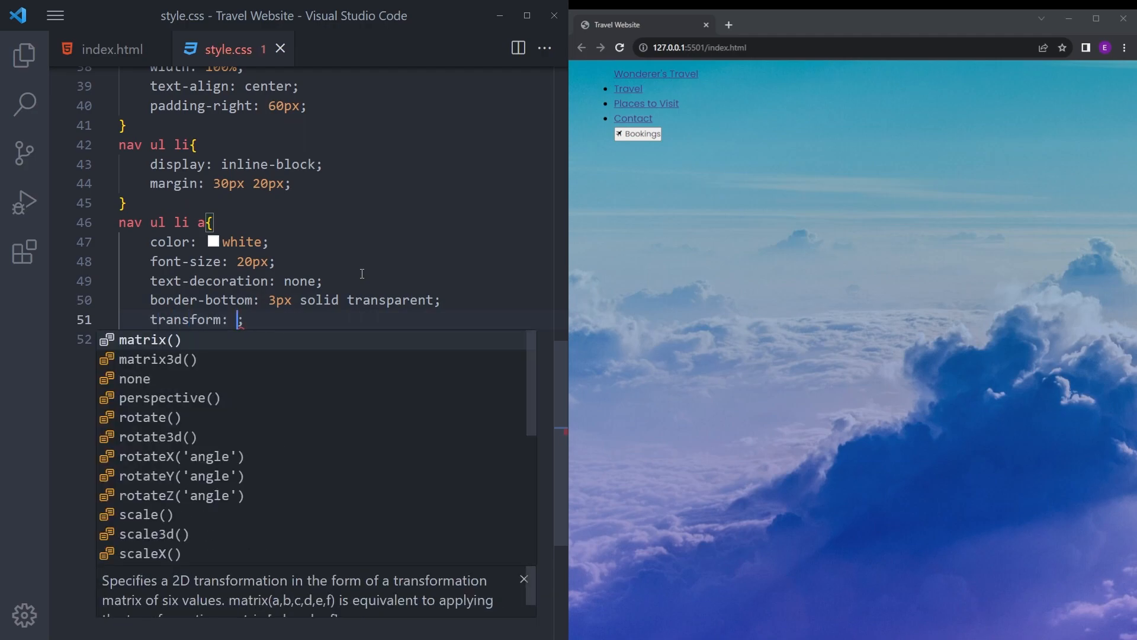
text(transition: 0.3s)
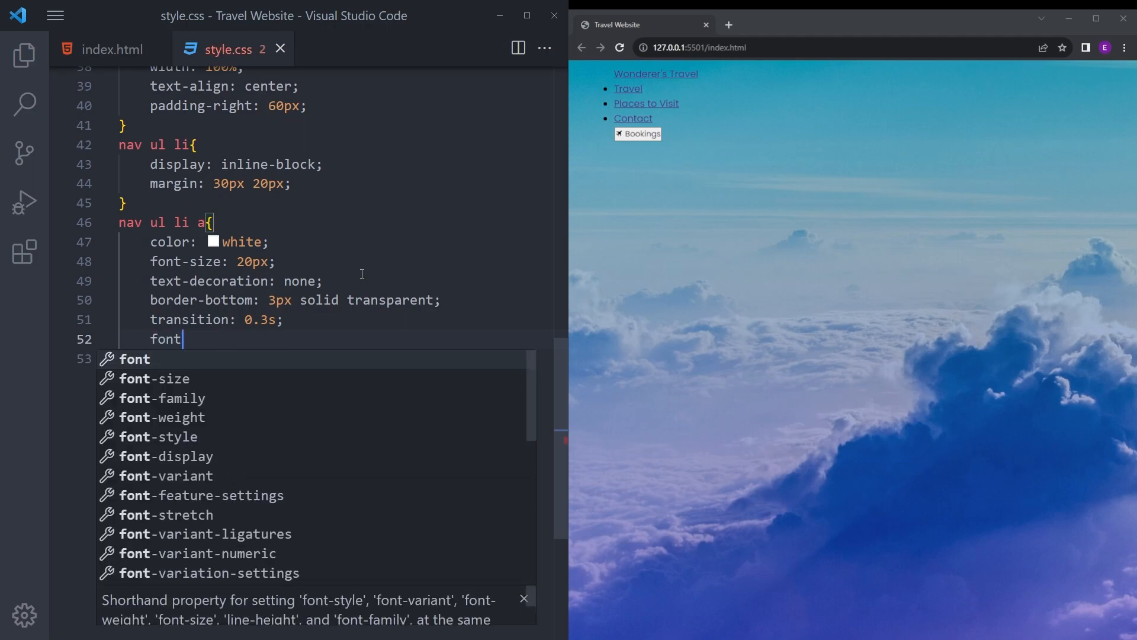
text(-weight: 500;)
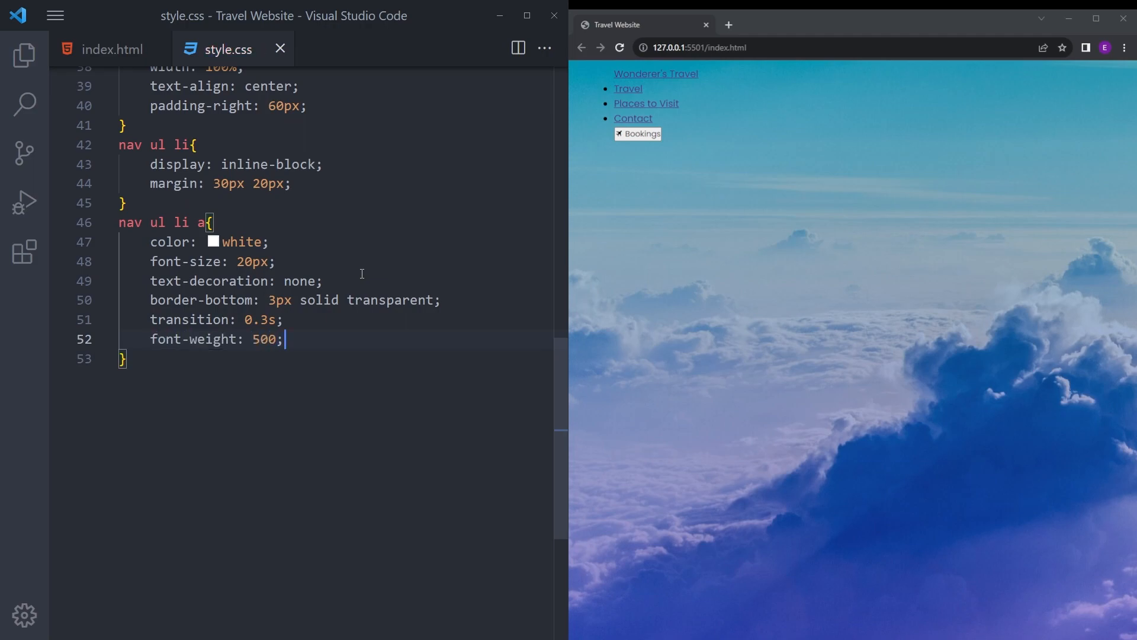
Add a nav ul li a:hover rule with a white bottom border
text(nav u)
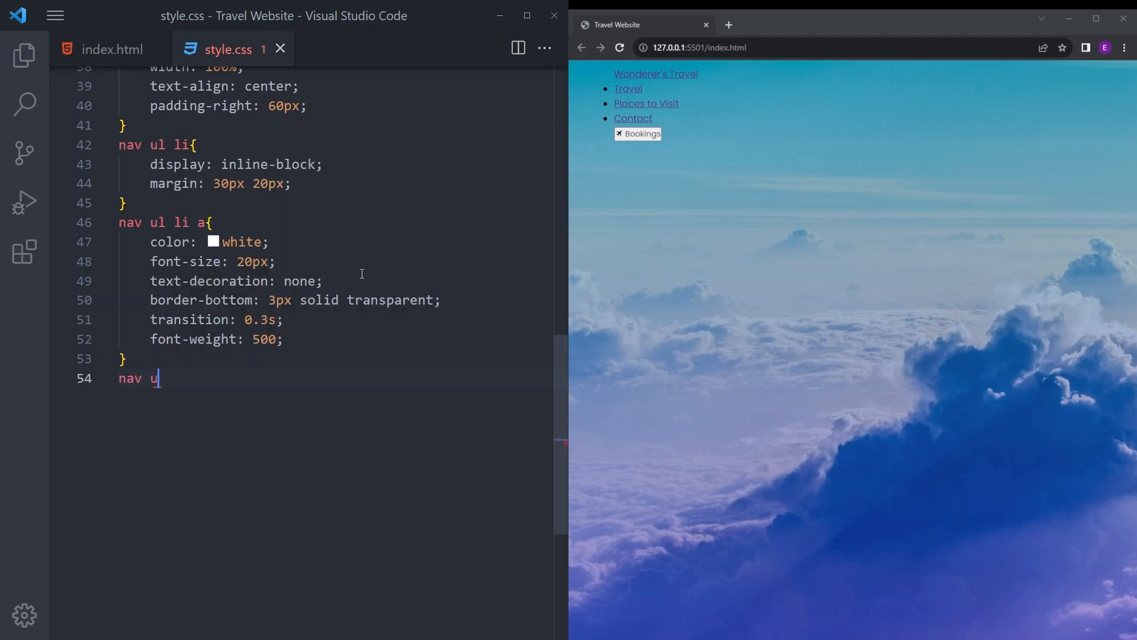
text(l li a:hover)
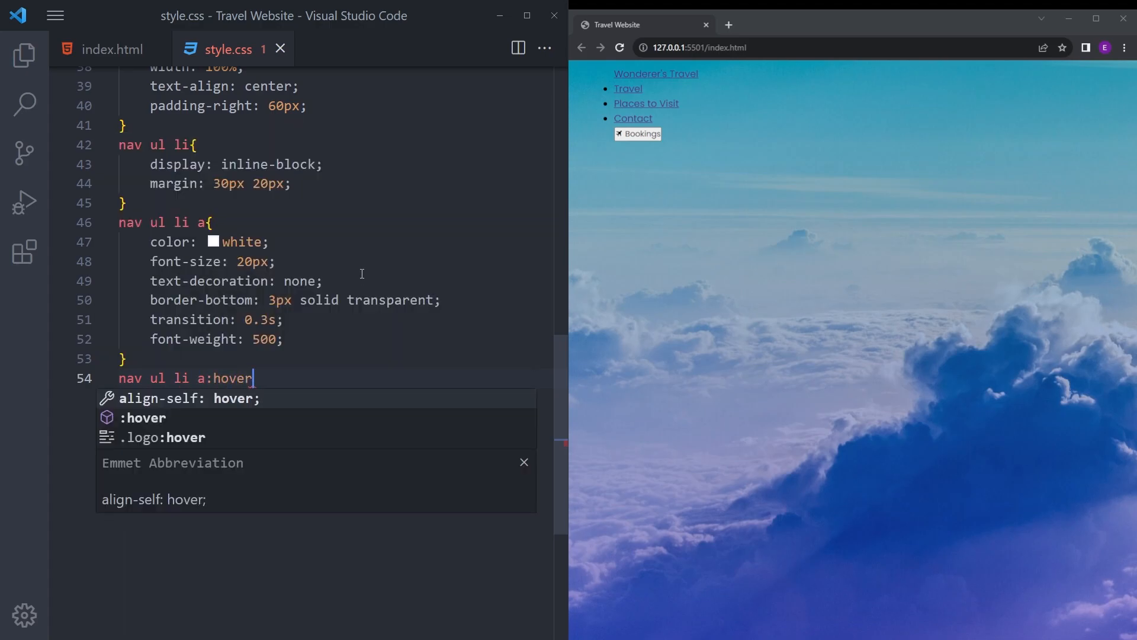
text(borderbottom: 3px solid white;)
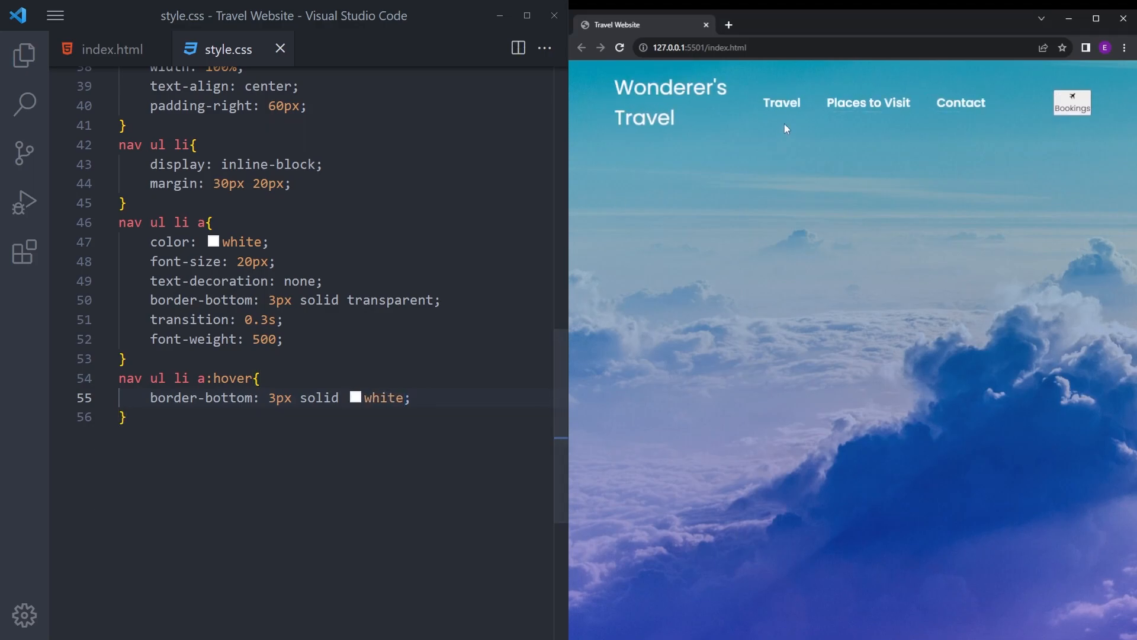
mouse_move(930, 101)
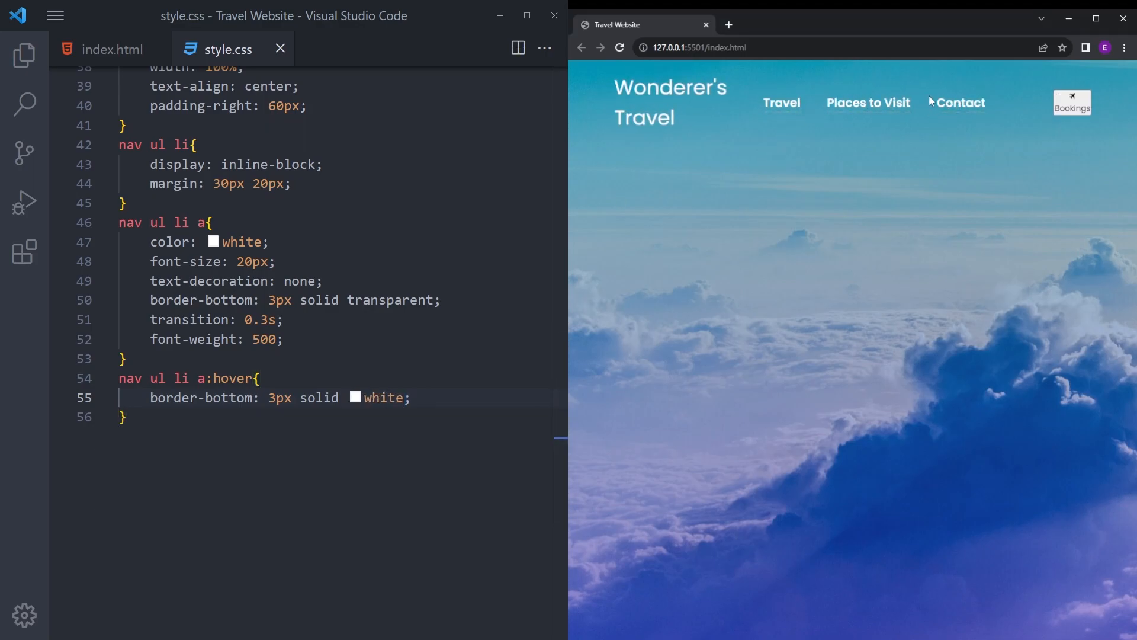
text(.btn{)
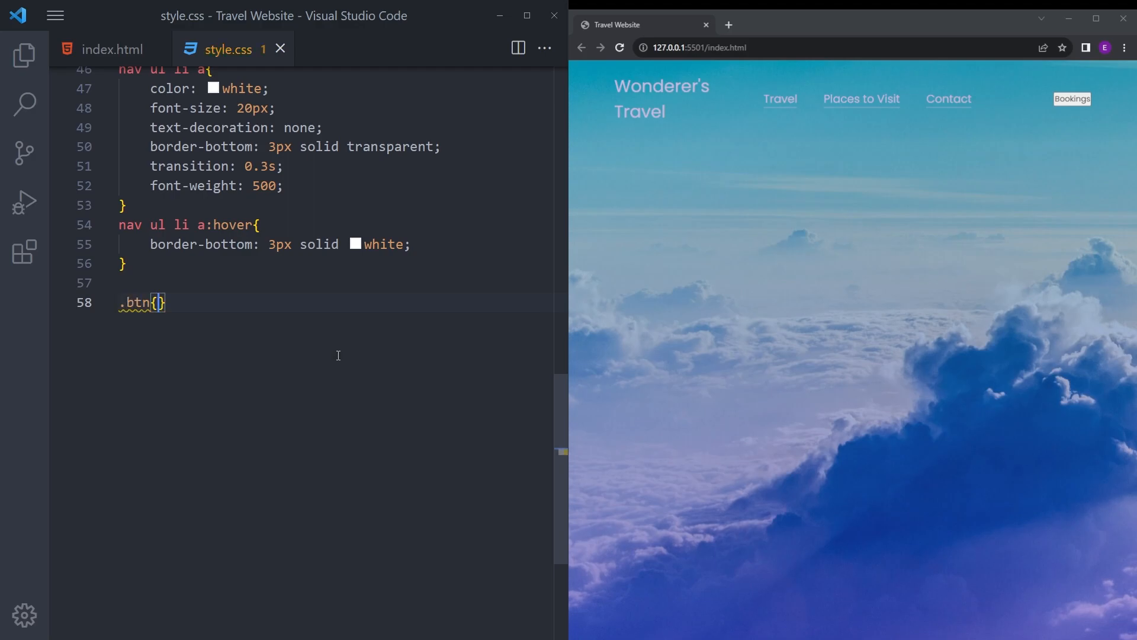
Give .btn flex centring, 10px 20px padding, 20px font size and 5px rounded corners
text(display: flex;)
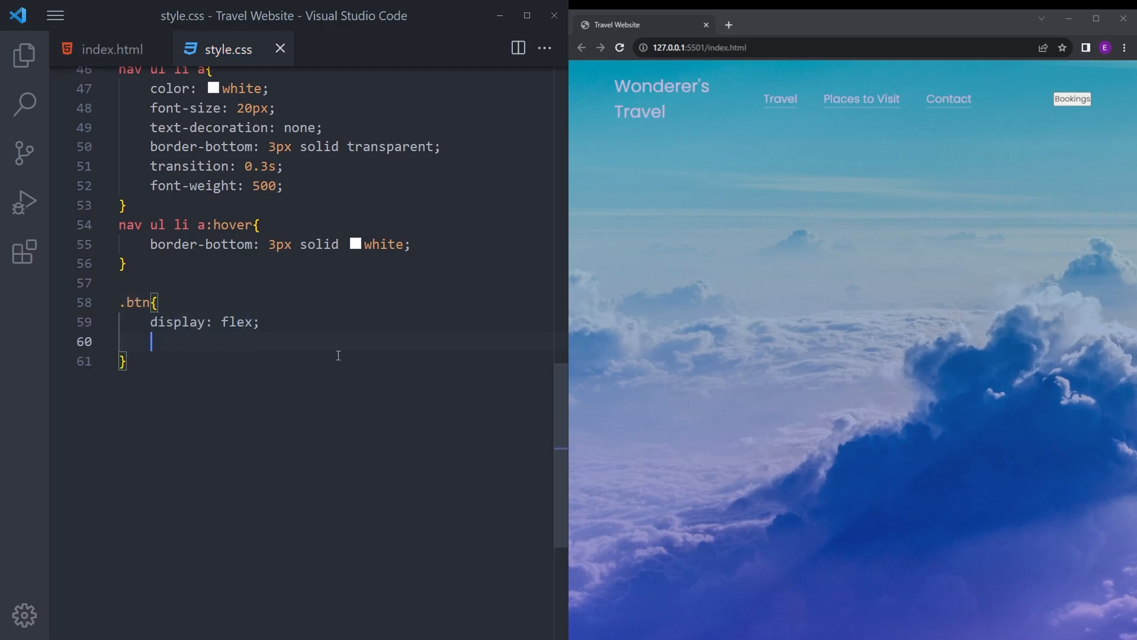
text(align-items: center;)
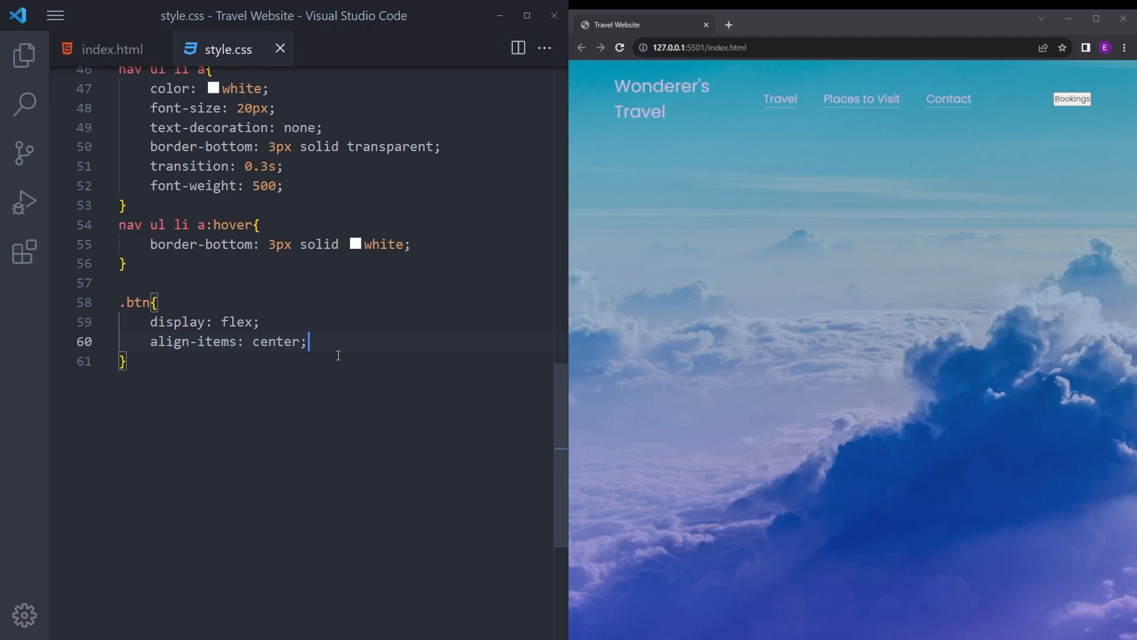
text(padding: 10p;)
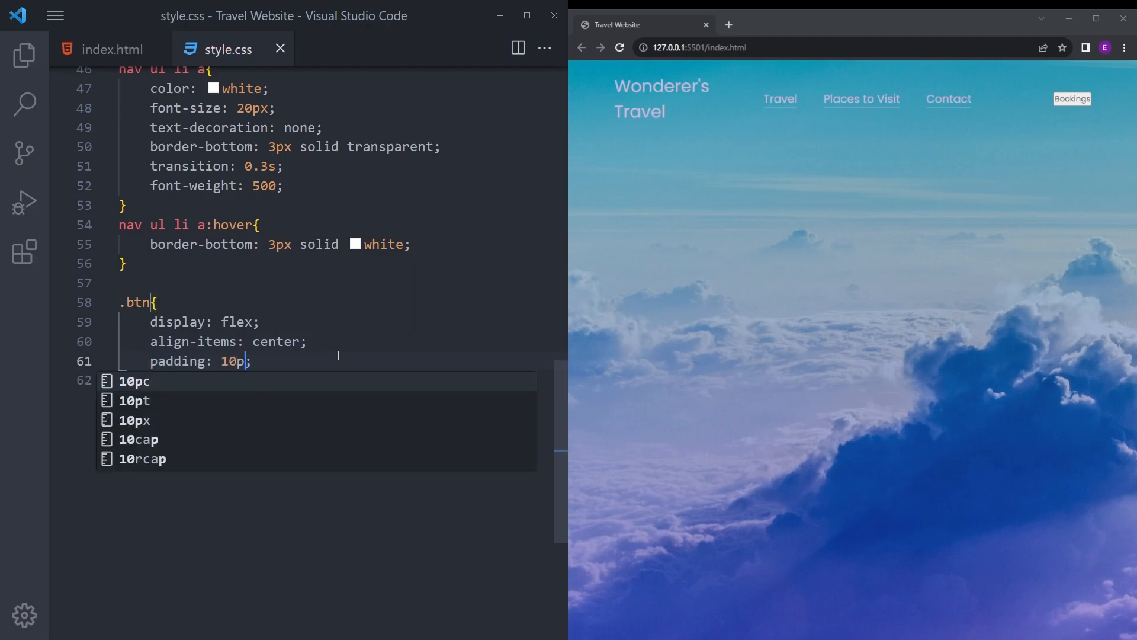
text(x 20px;)
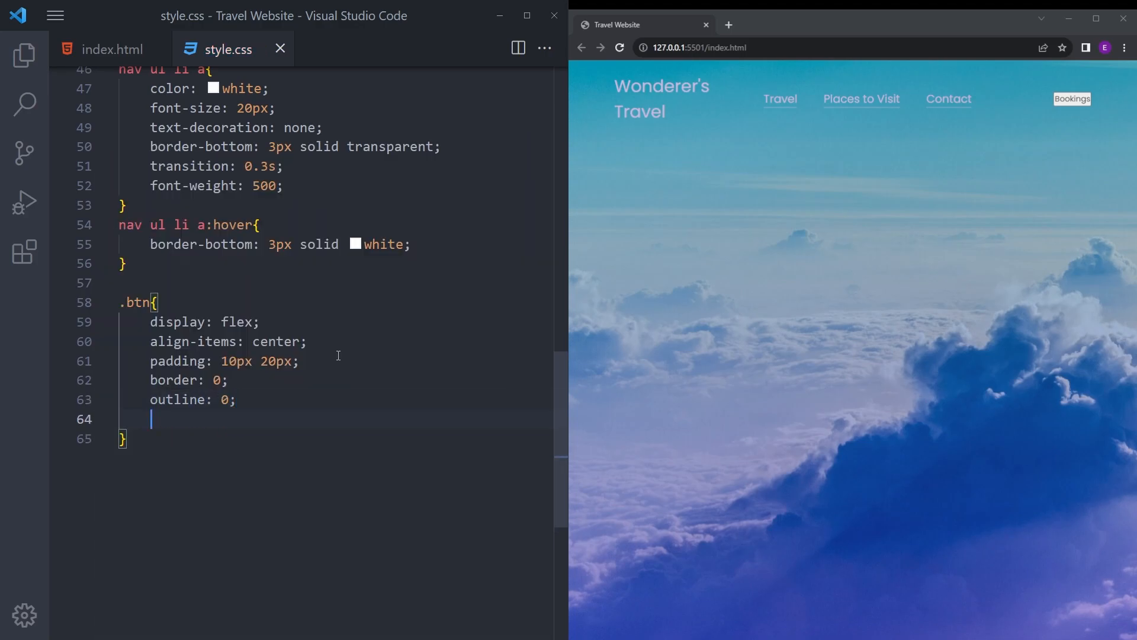
text(font-size: 20px;)
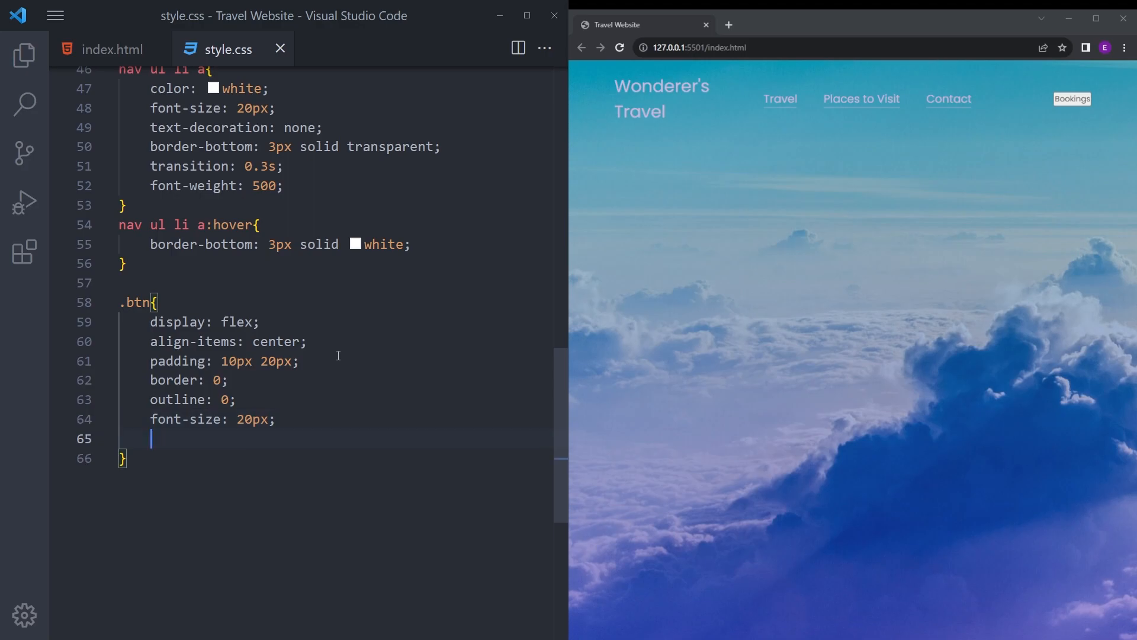
text(border-radius: 5px;)
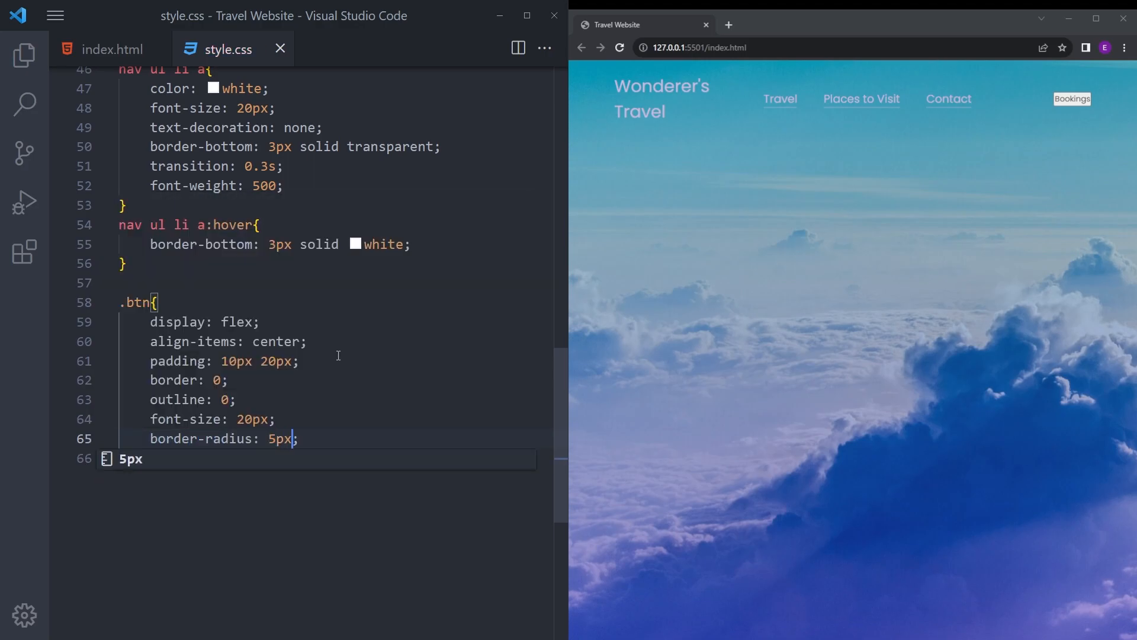
Add a #07eec4 background, white 500-weight text, pointer cursor and 0.3s transition to .btn
text(background: ;)
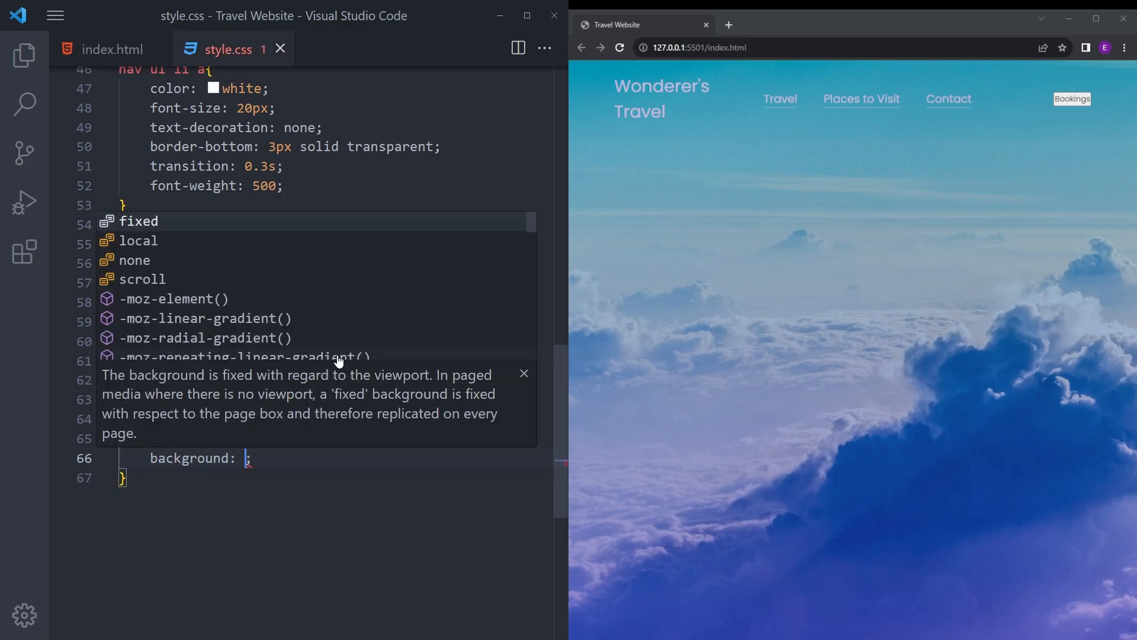
text(#07)
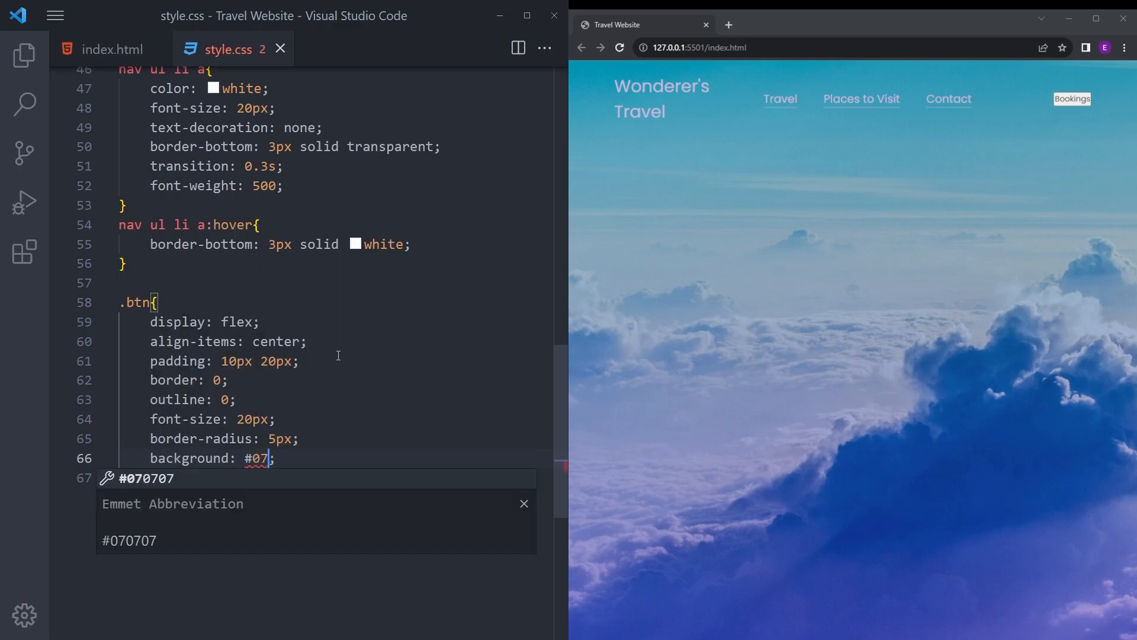
text(eec4;)
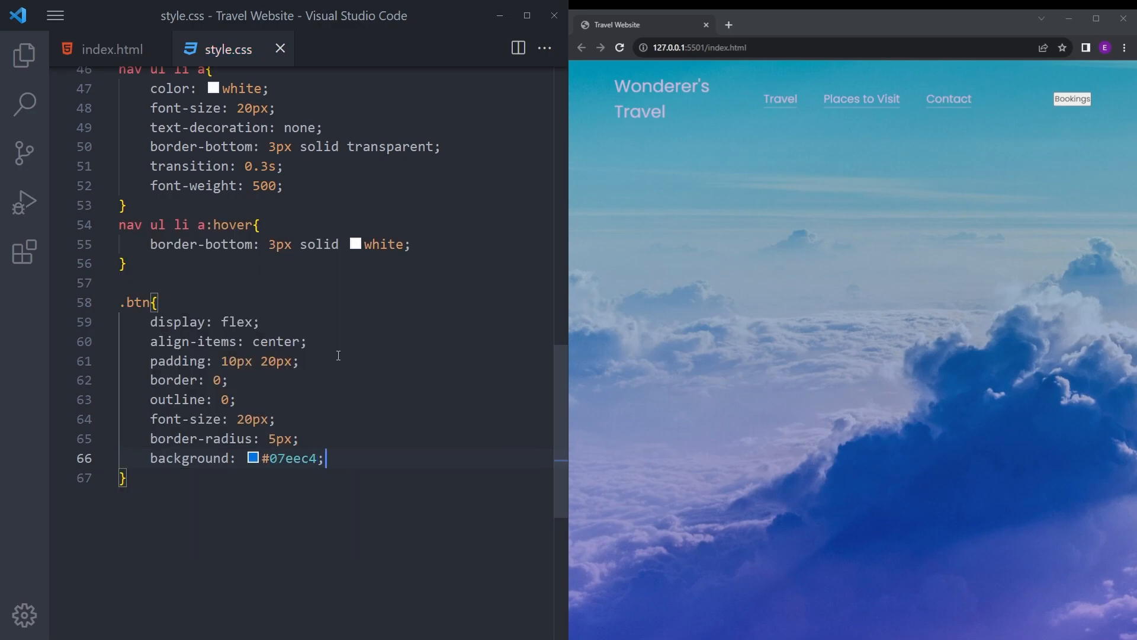
text(color: white;)
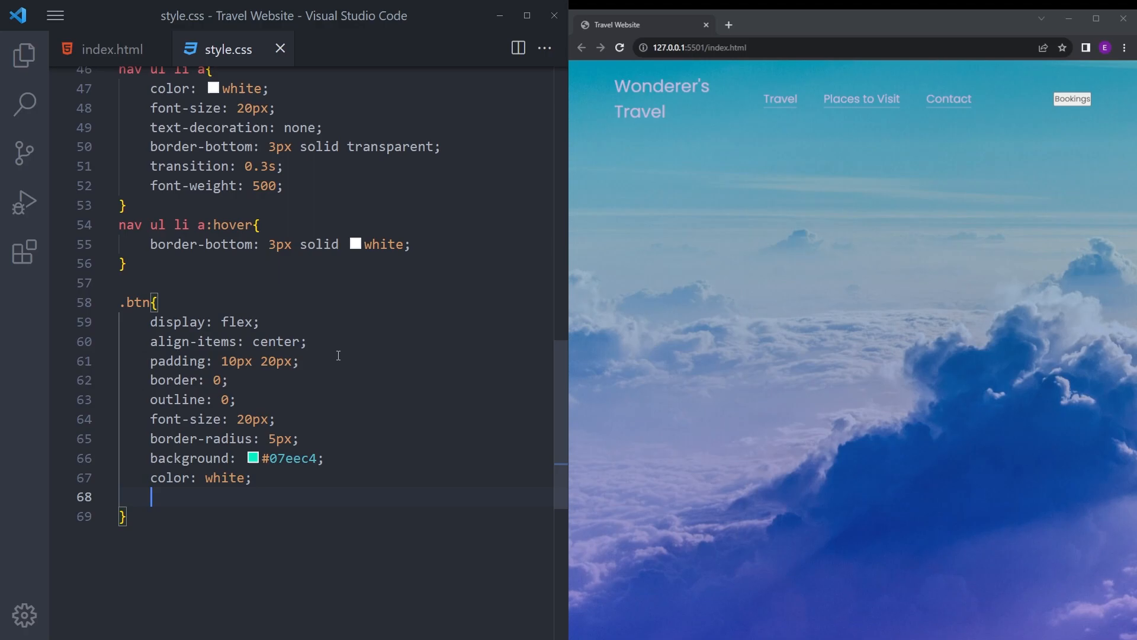
text(font-weight: 500;)
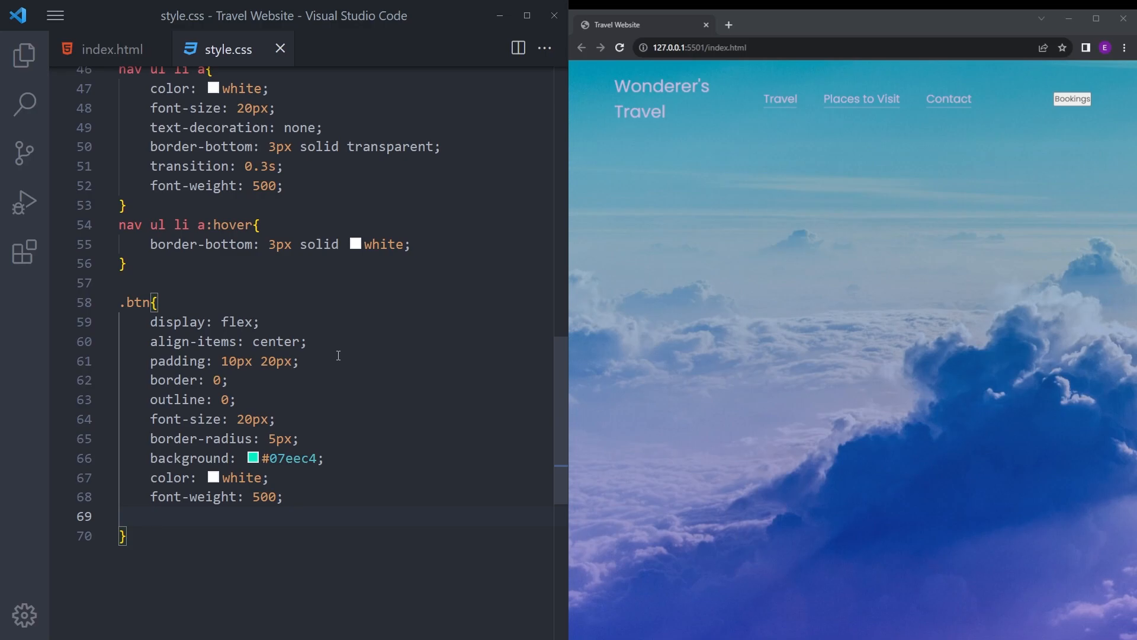
text(cursor: poi;)
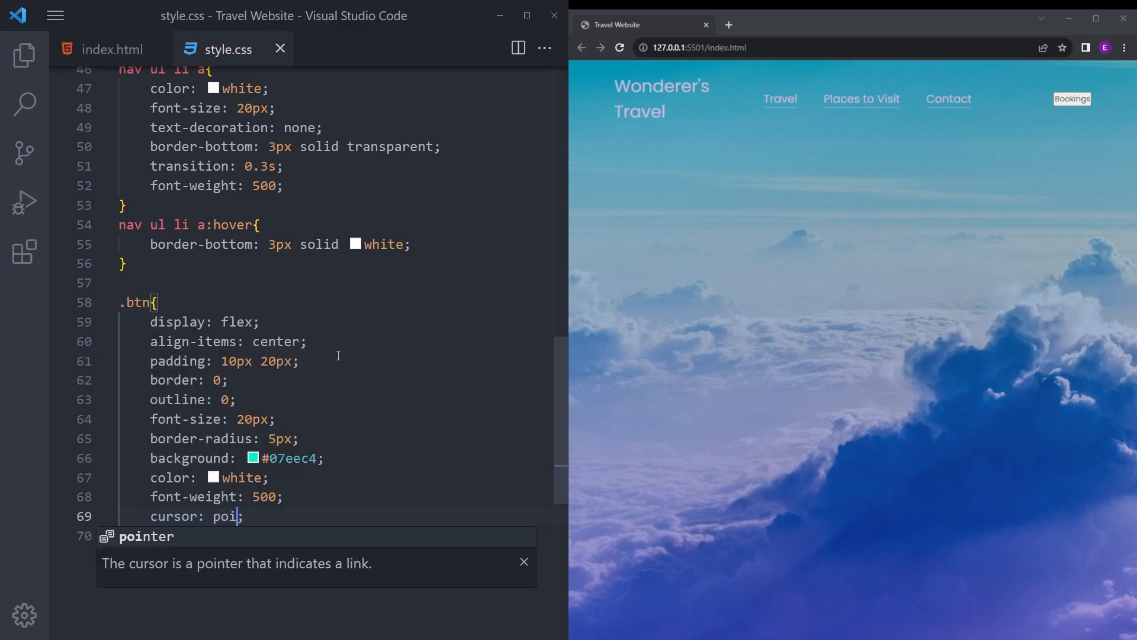
text(transition: 0.3s;)
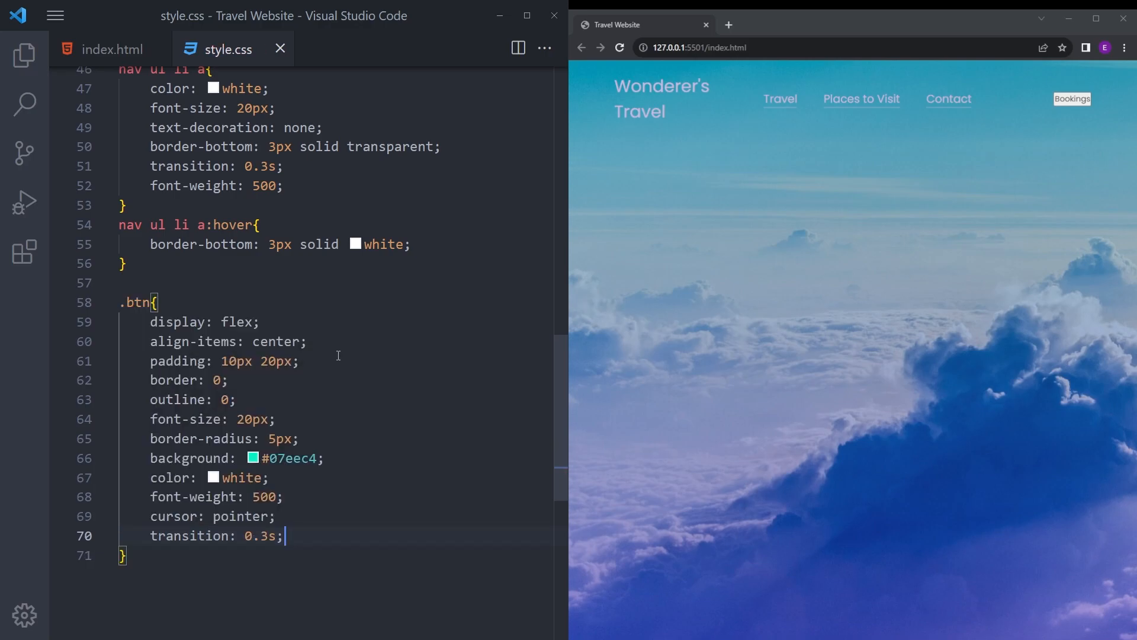
scroll(down, 3)
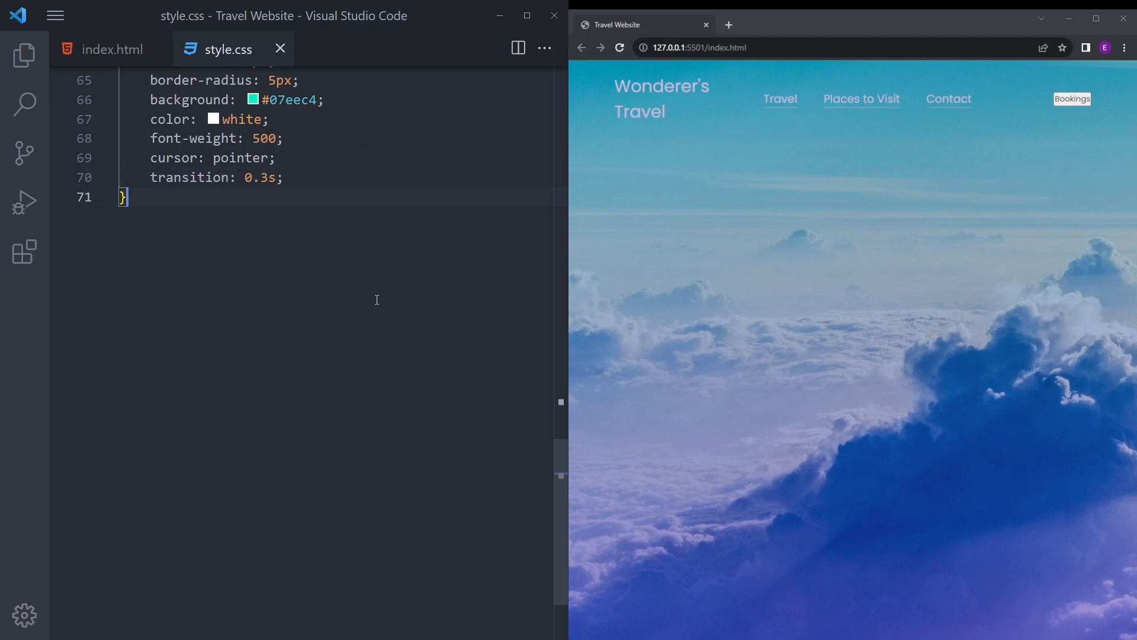
Add a .btn:hover rule that scales the button to 1.05
text(.btn:)
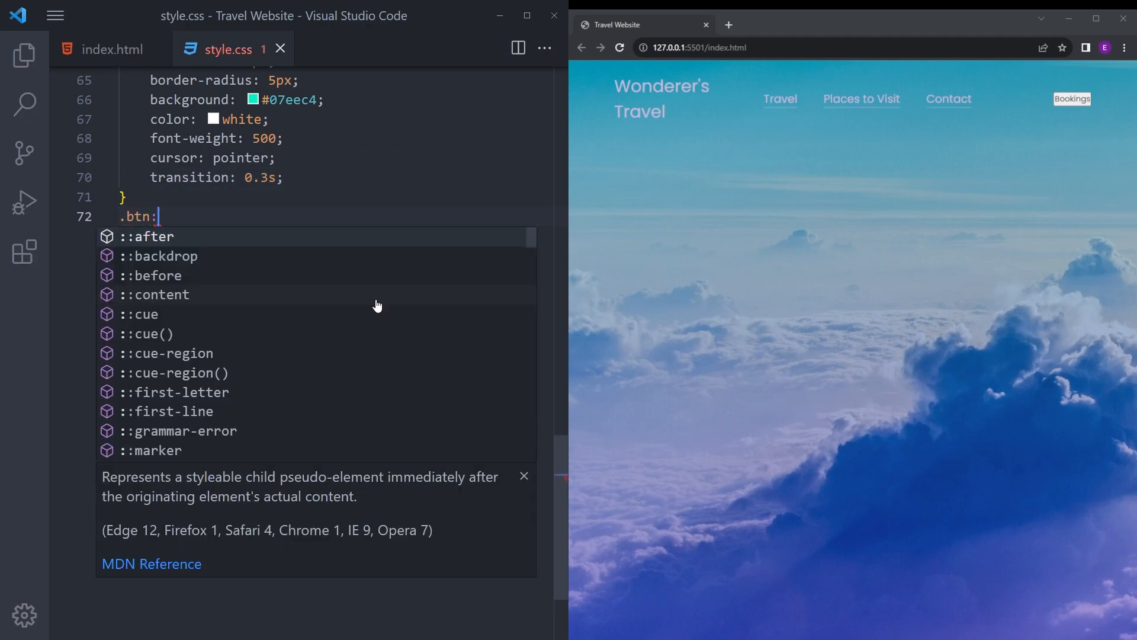
text(hover{)
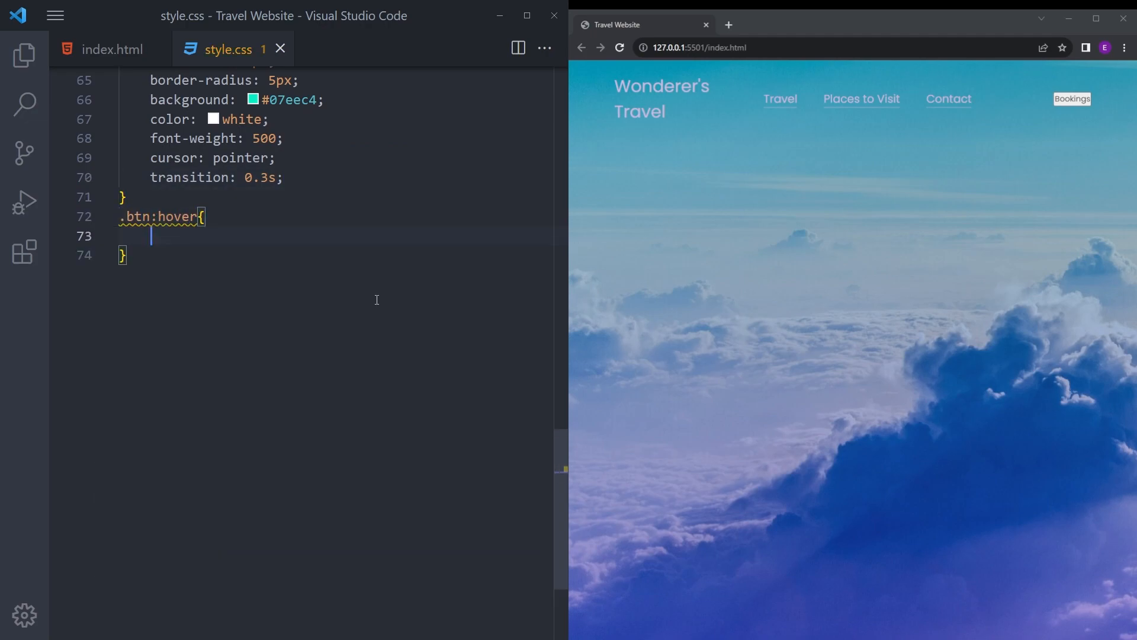
text(transform)
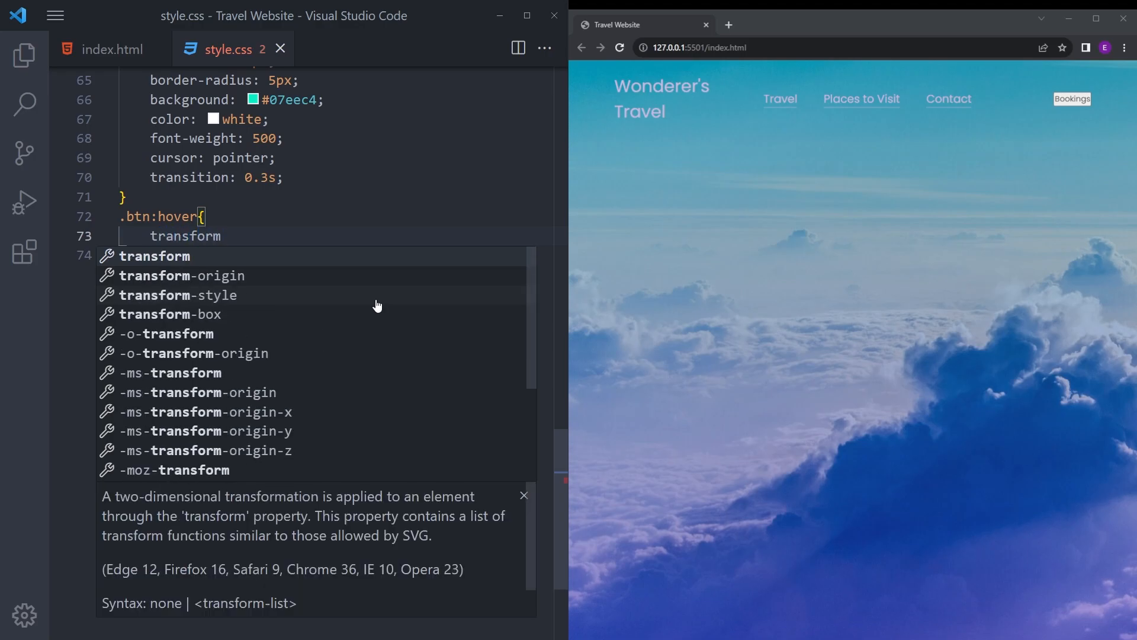
text(: scale()
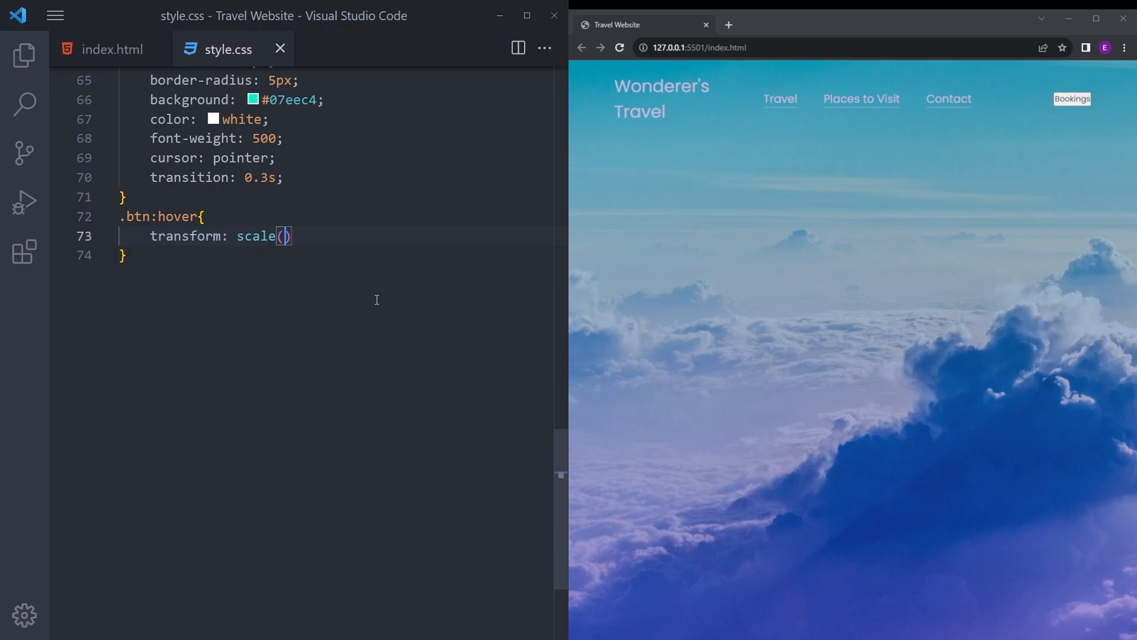
text(1.05)
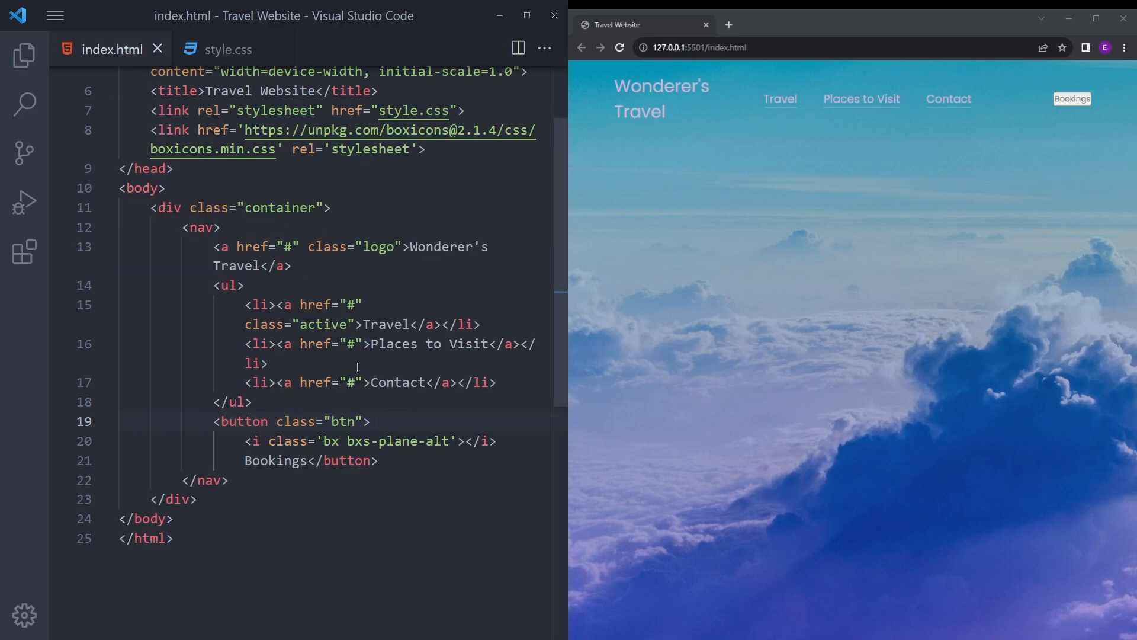
Start an a.active rule with #07eec4 colour and a border-bottom, then view index.html
click(481, 324)
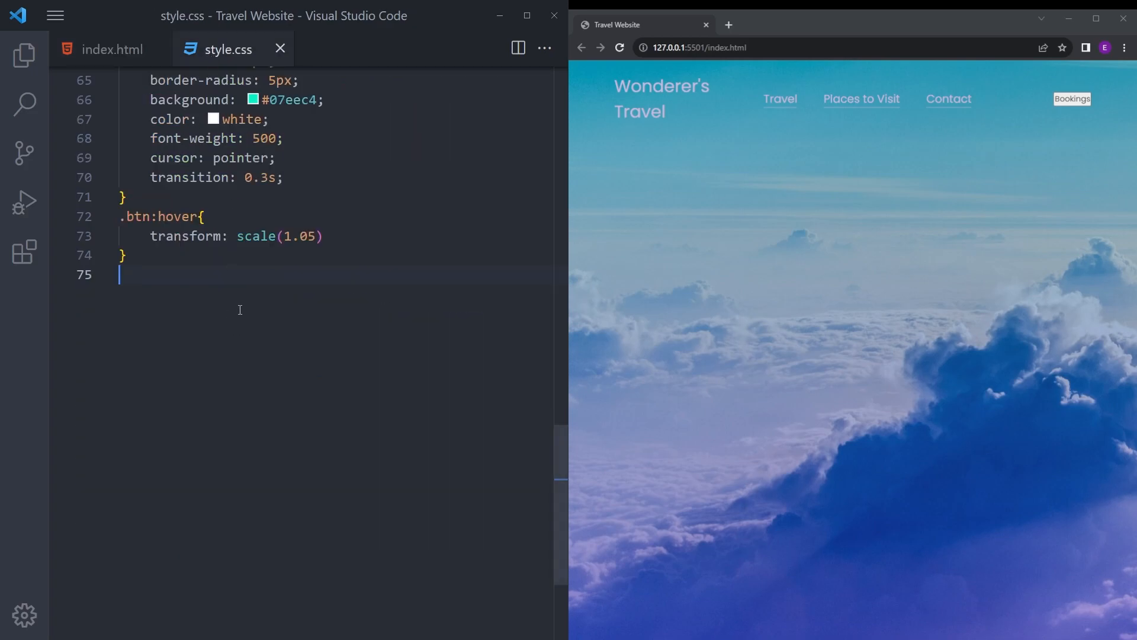
text(a.active{)
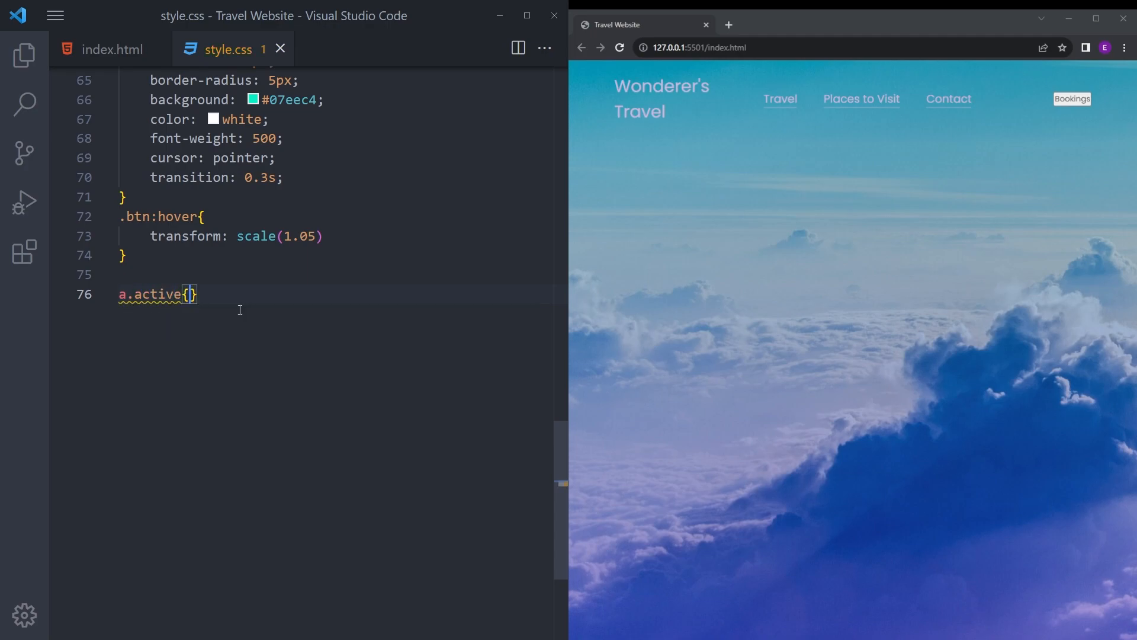
text(color: #07eec4;)
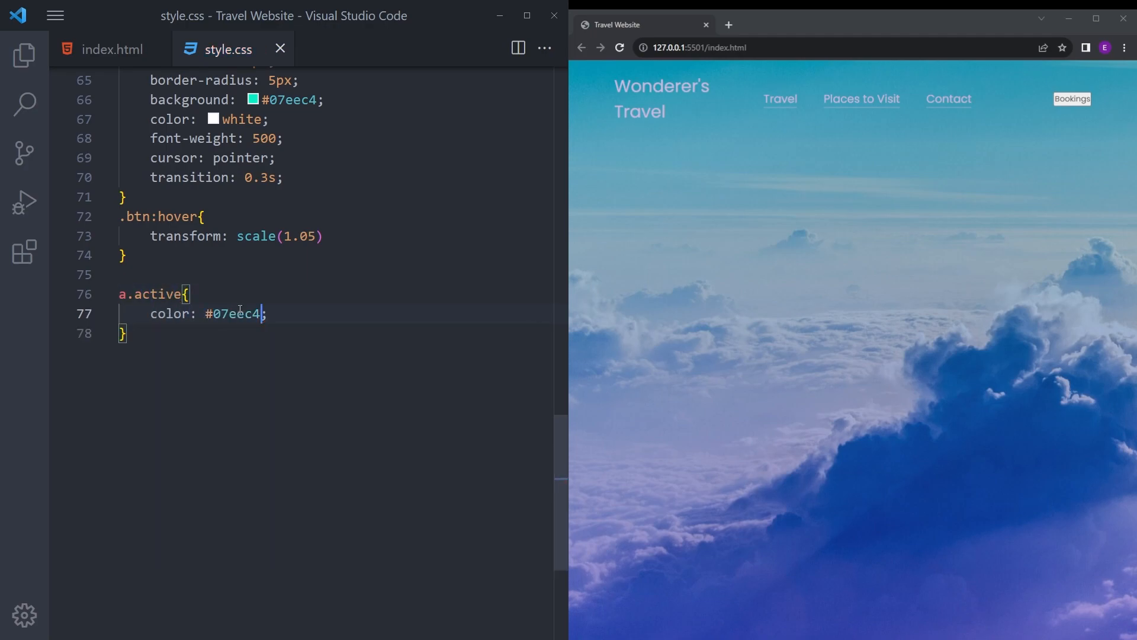
text(borderbottom: 3px sol;)
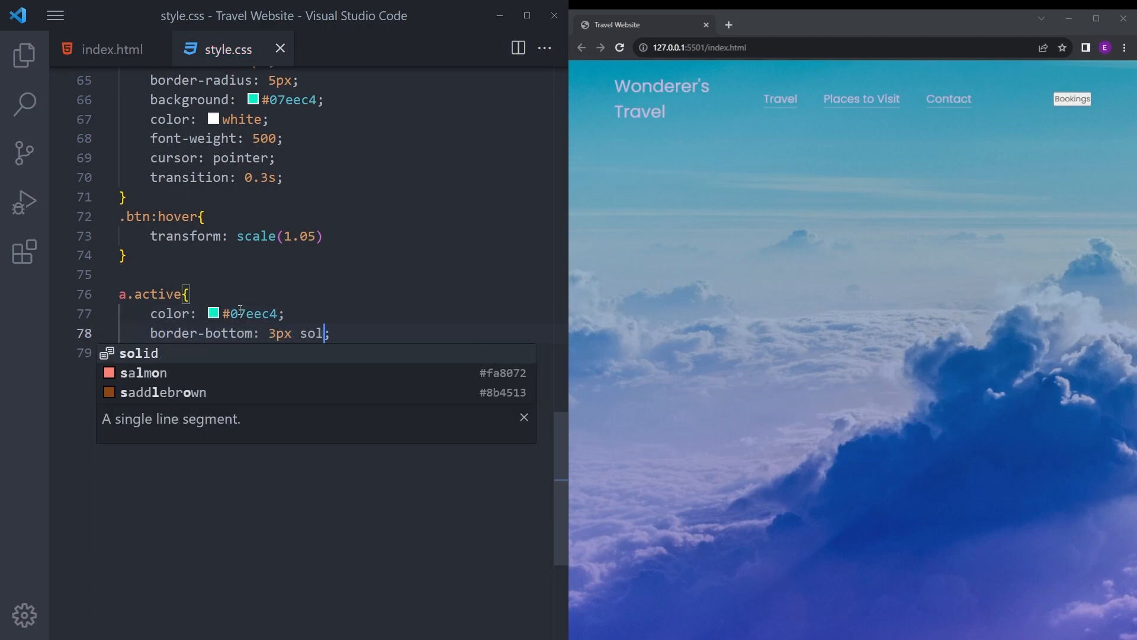
click(112, 49)
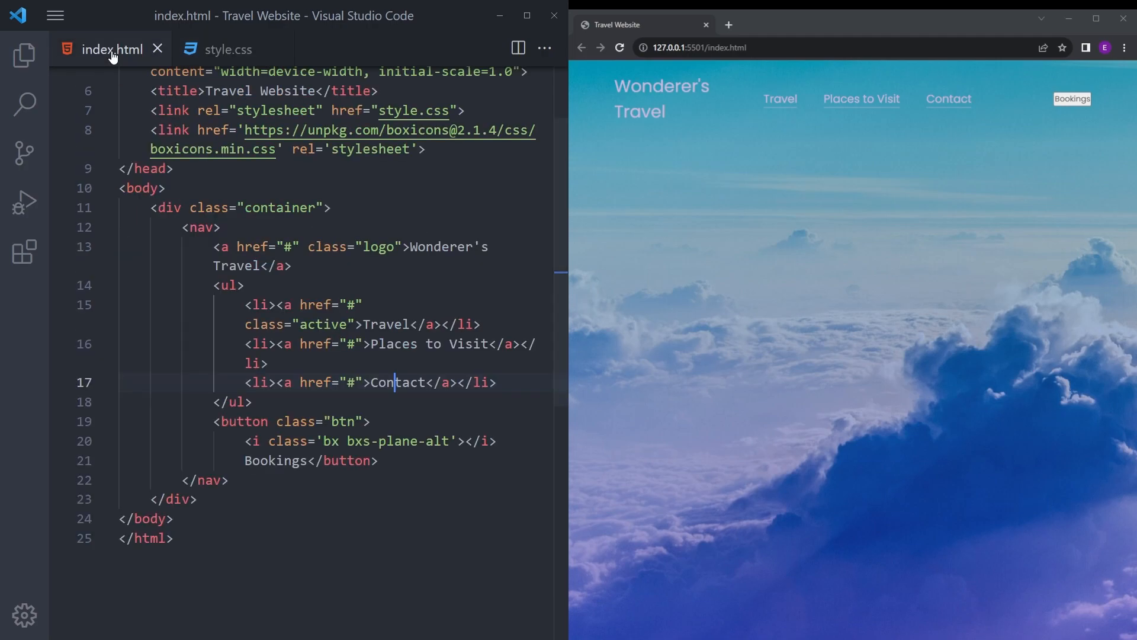
Back in style.css, begin a .btn i rule setting the icon's right margin
click(225, 49)
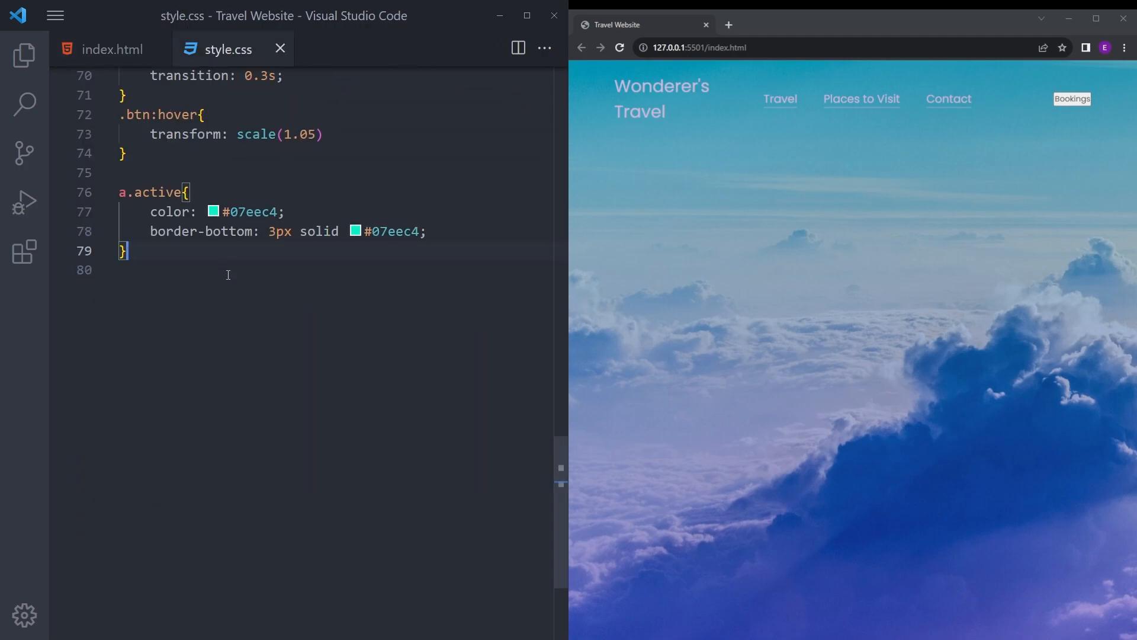
text(.btn)
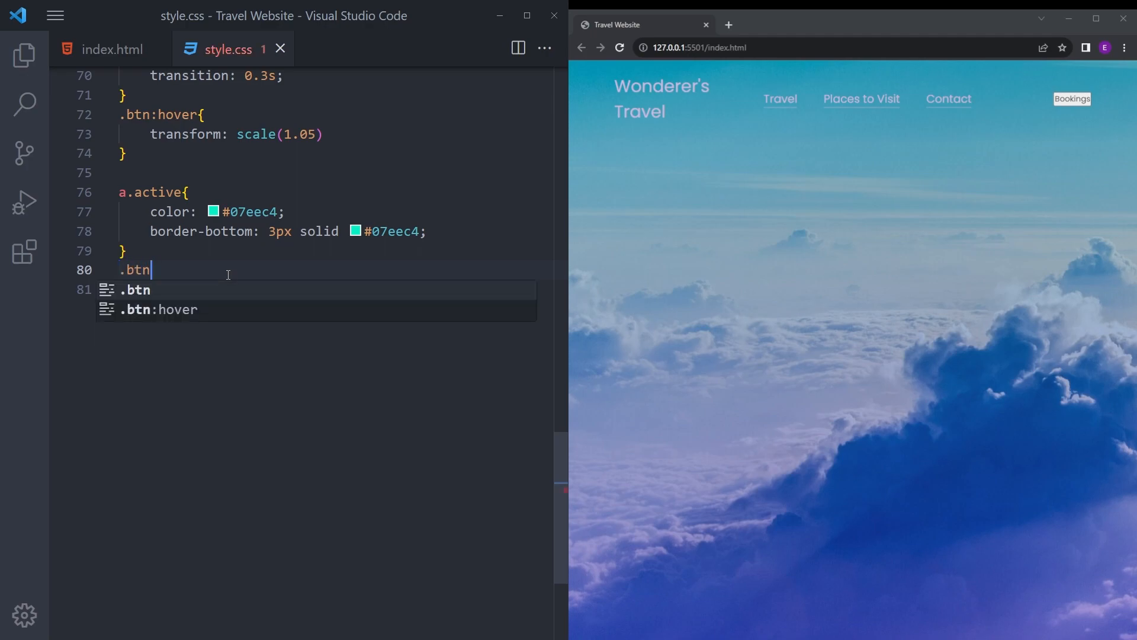
text(i{)
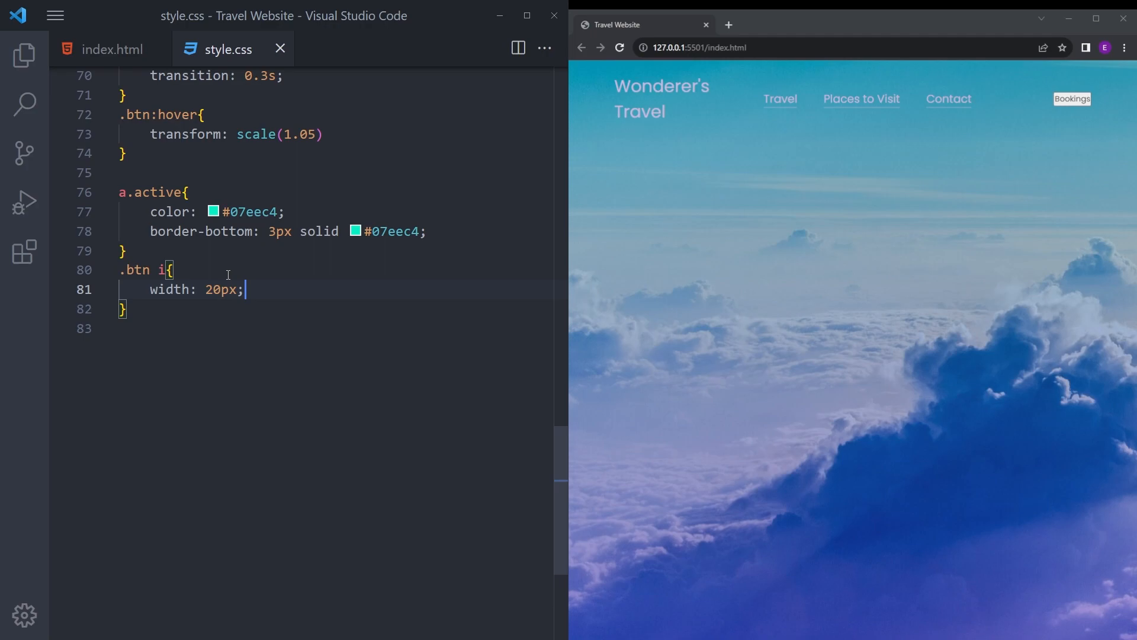
text(marginri)
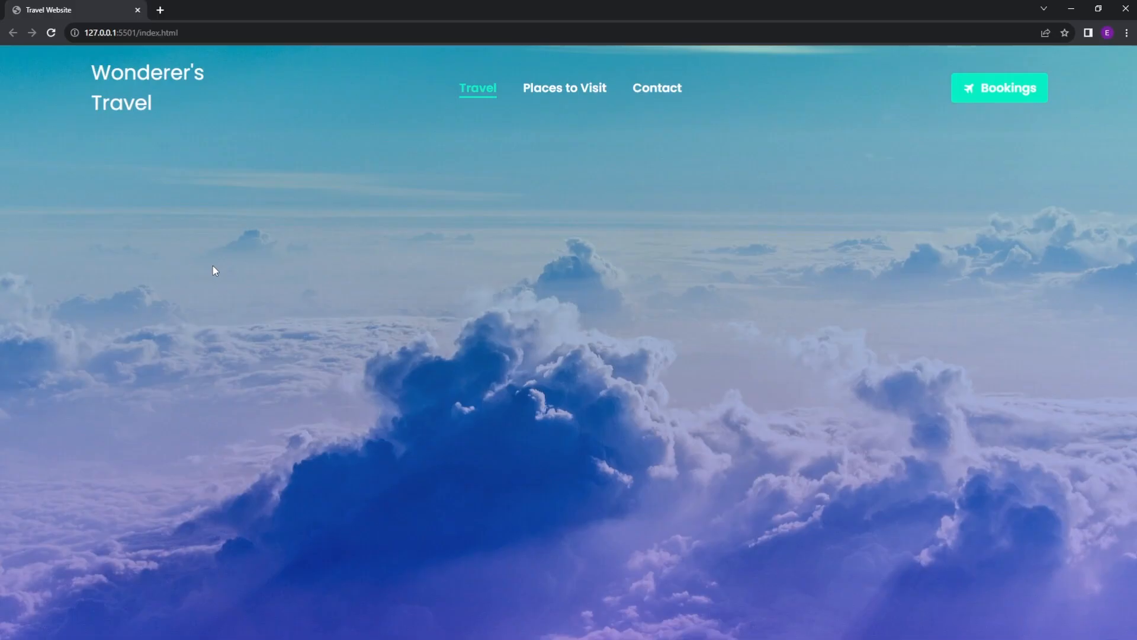
mouse_move(1029, 93)
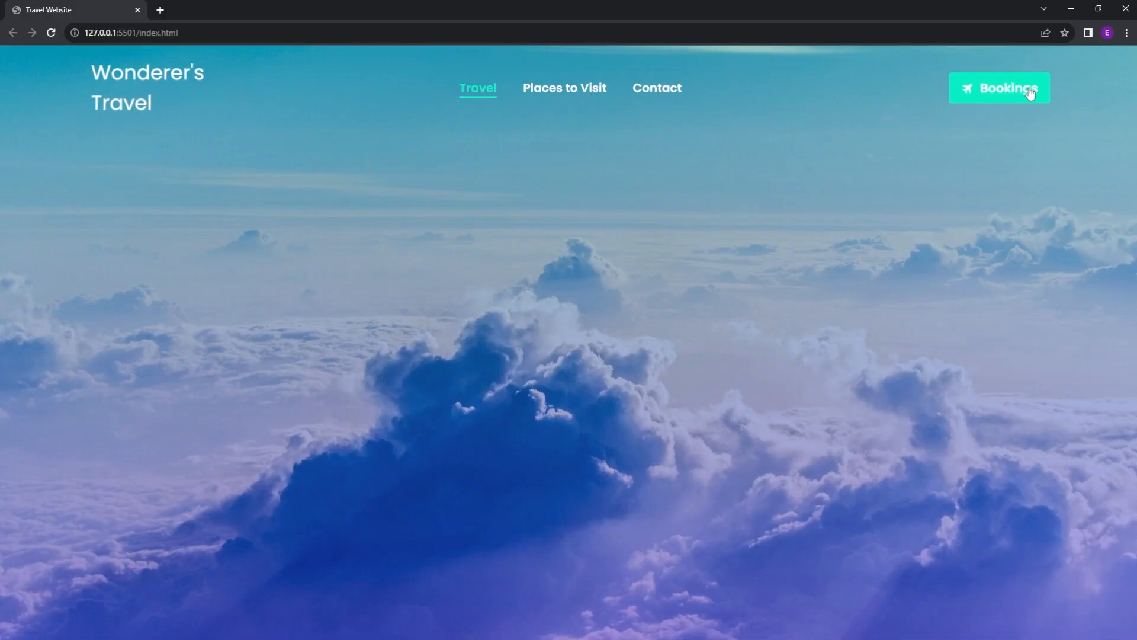
mouse_move(534, 7)
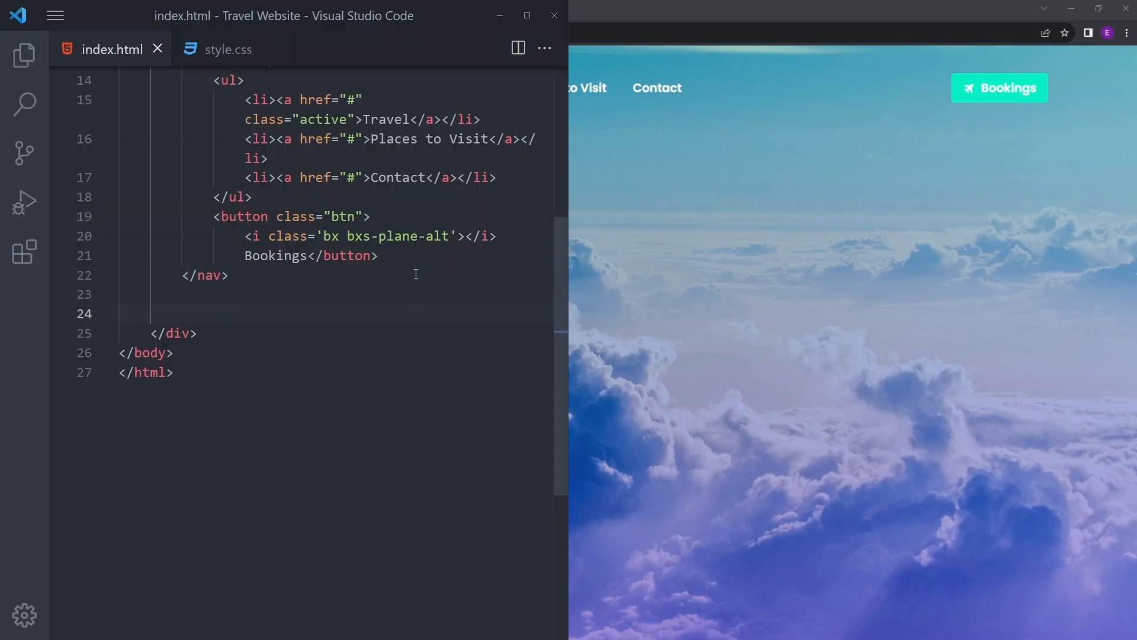
Add a div.content with a two-line 'Travel to Places' h1 heading using a br
text(<div class="content"></div>)
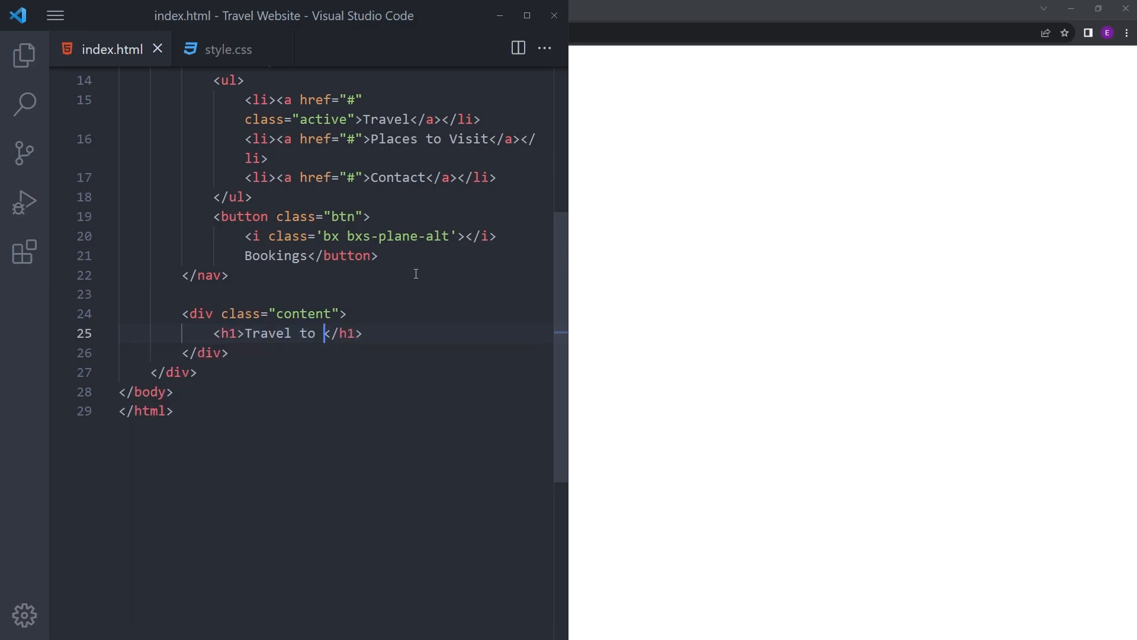
text(Places br)
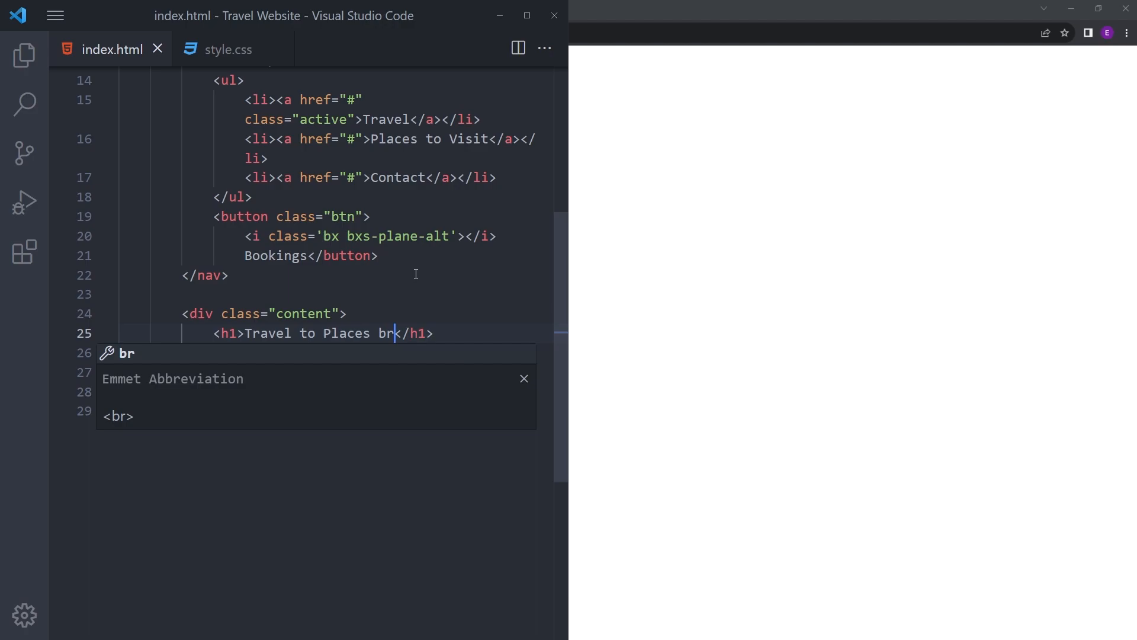
text(>T)
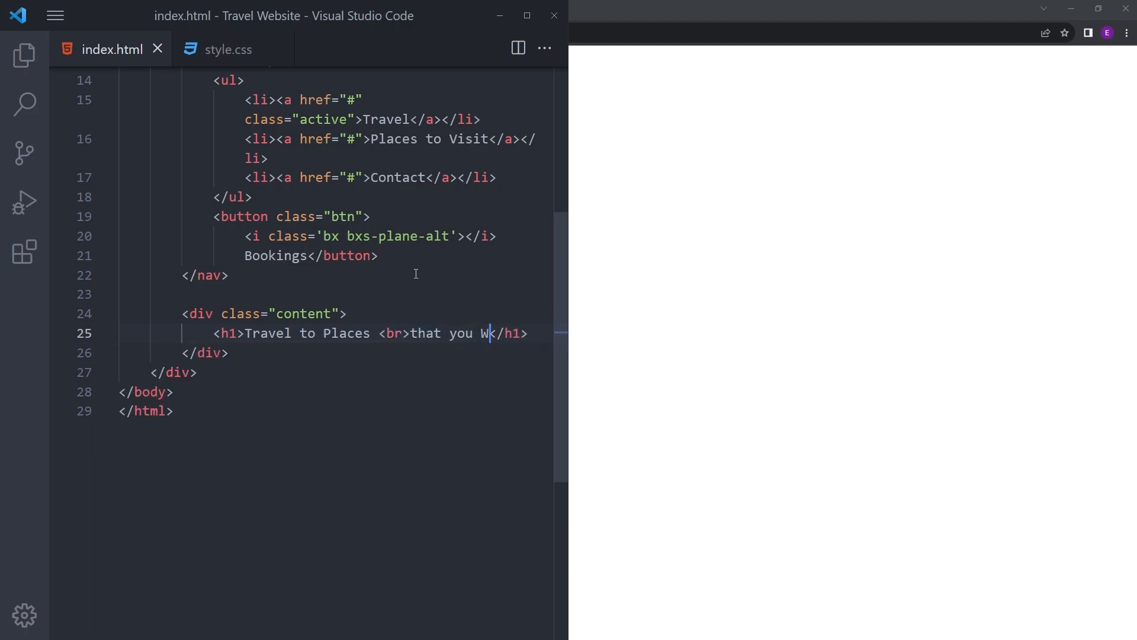
text(ant to See)
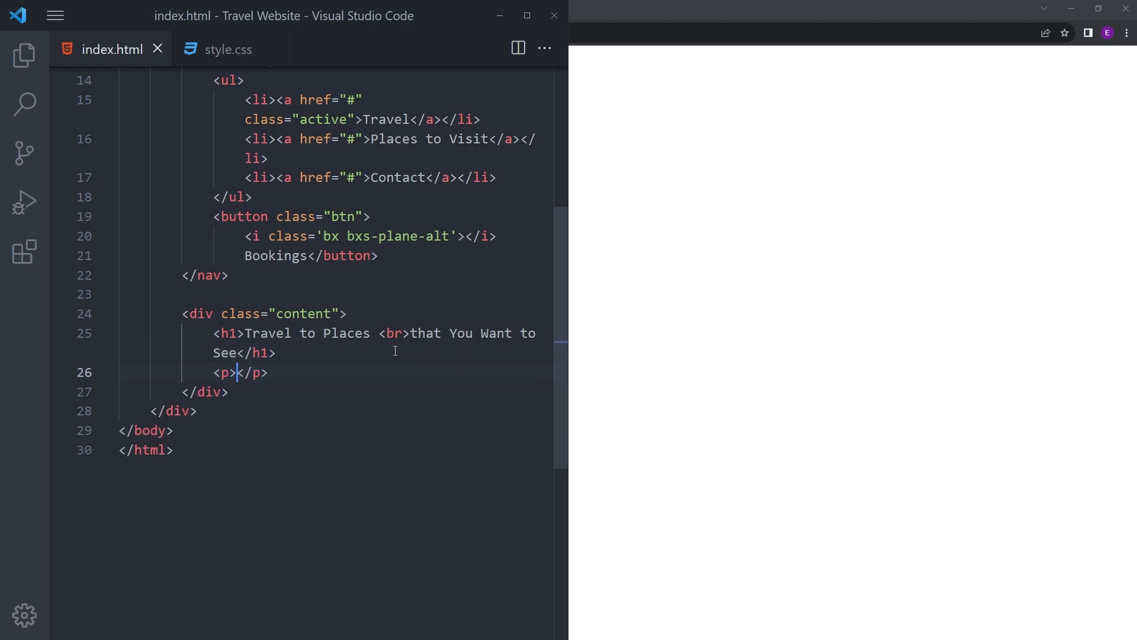
Add a form with a 'Country Name' input, a submit .btn 'Search' button, and plane.png image
text(form action=""></form>)
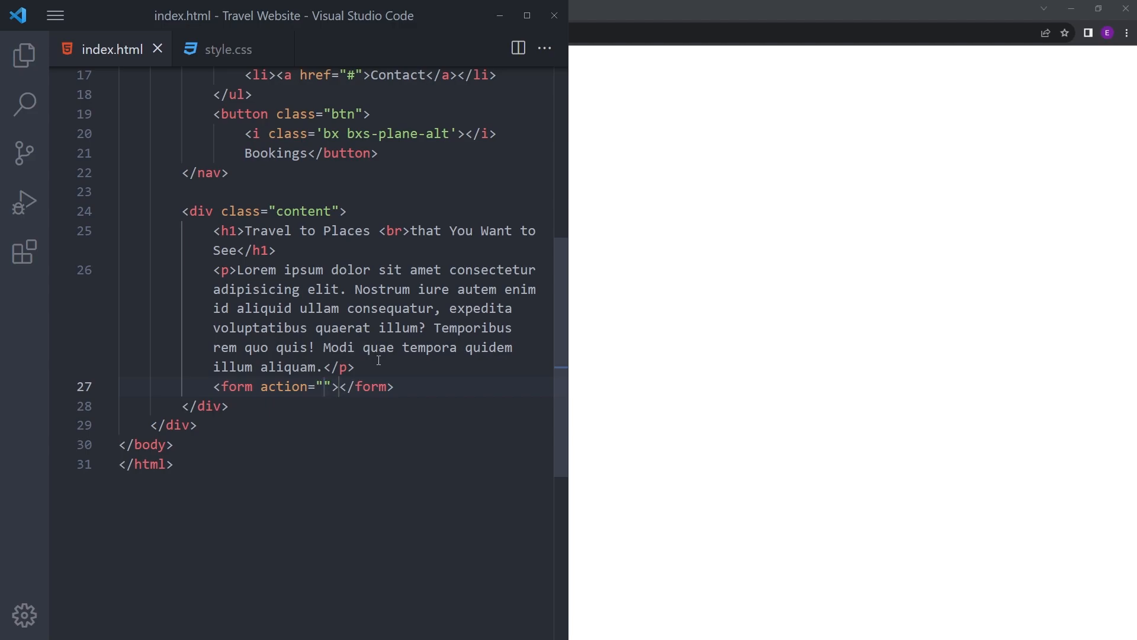
text(inp)
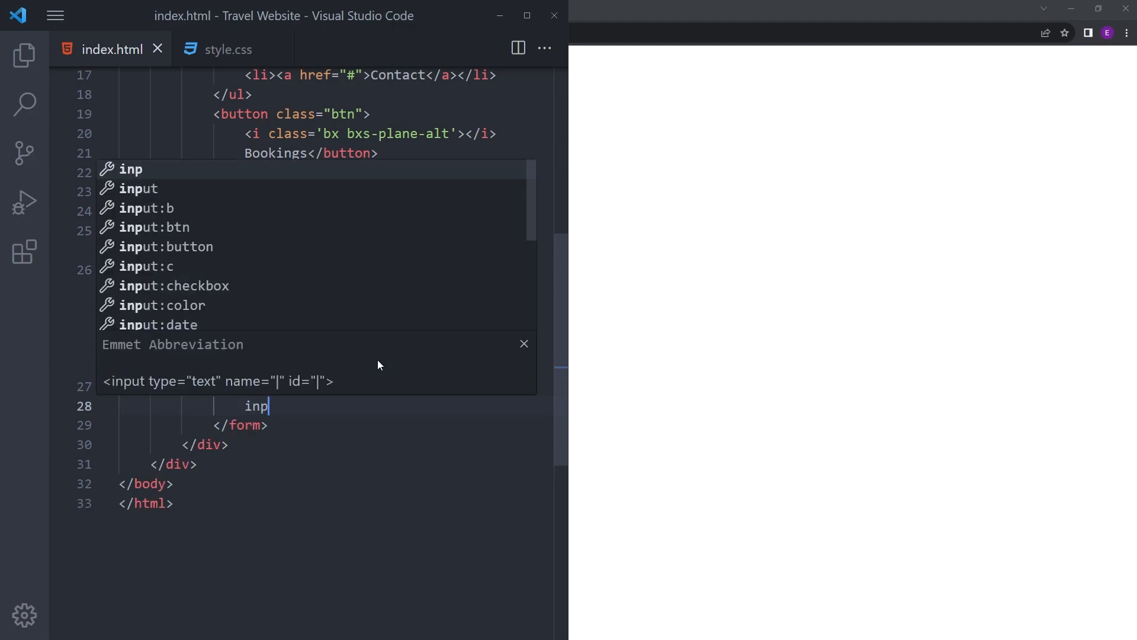
key(Tab)
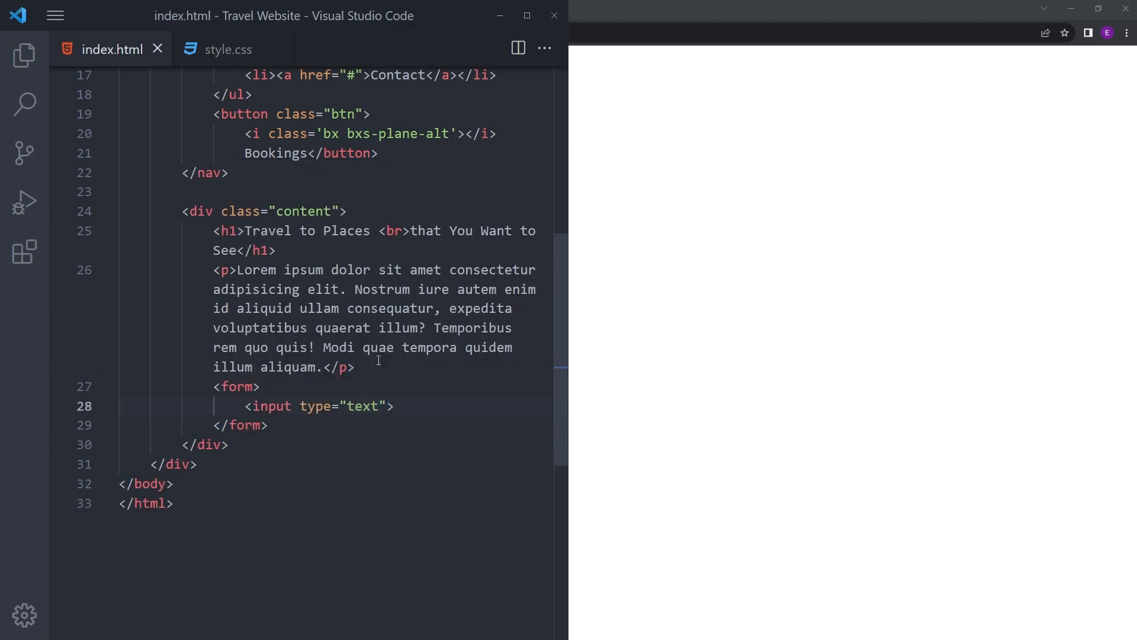
text(placeholder="Co)
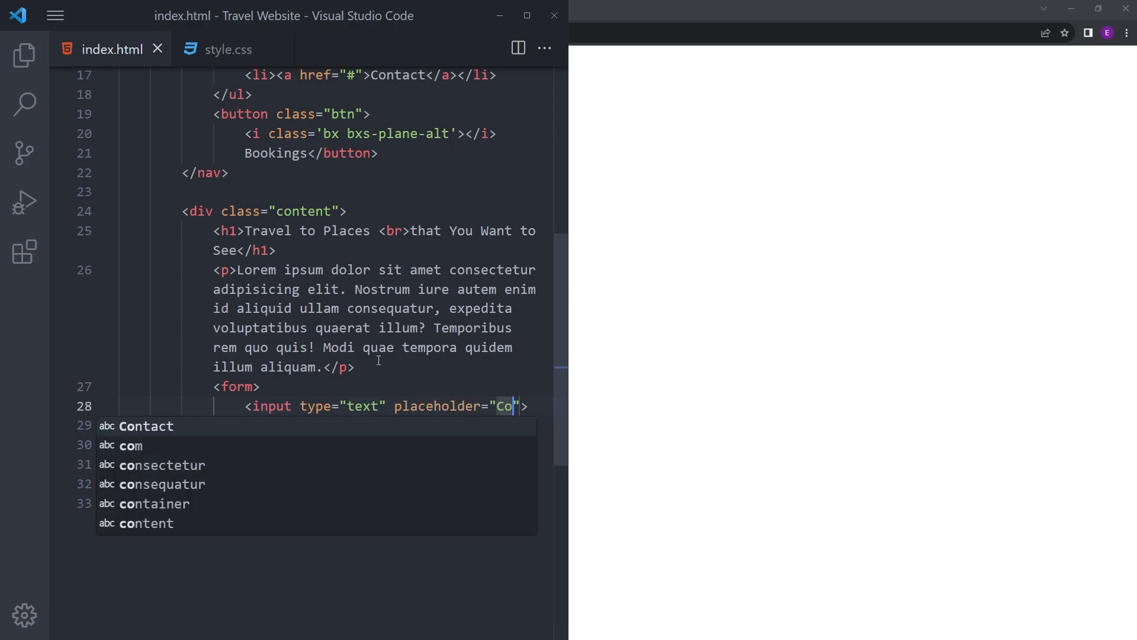
text(untry Name)
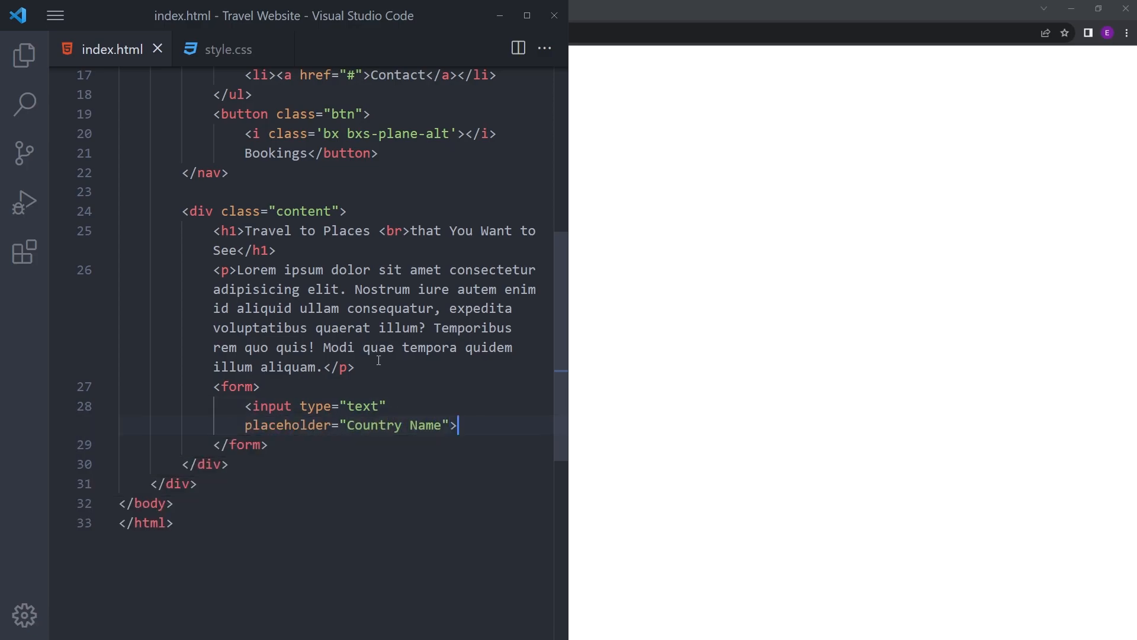
text(<button></button>)
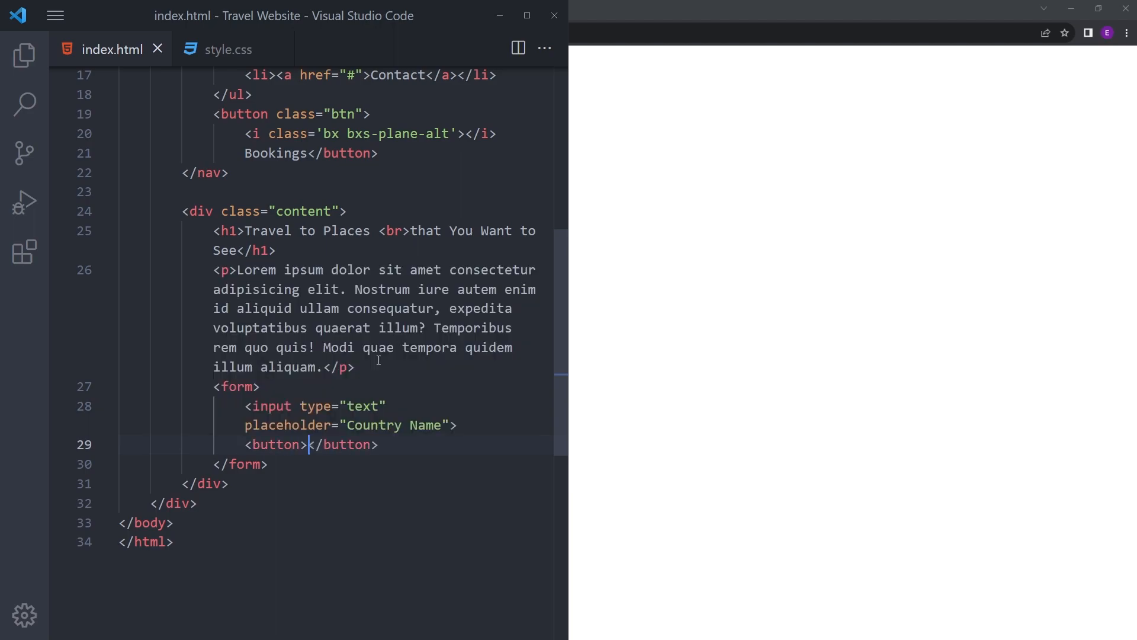
text(type="submit")
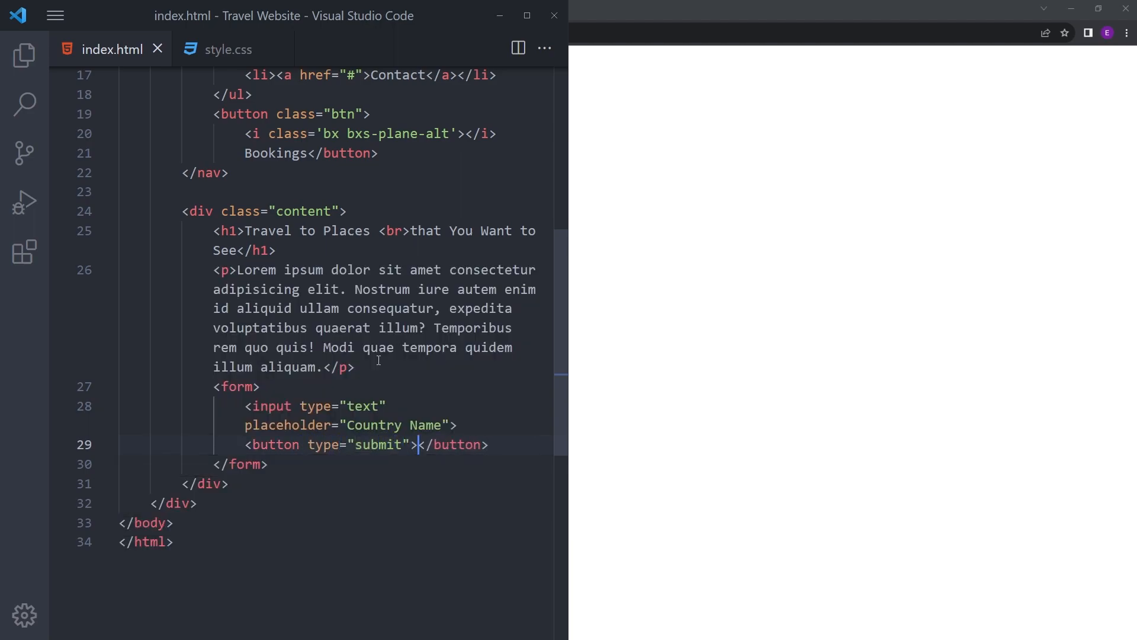
text(class="")
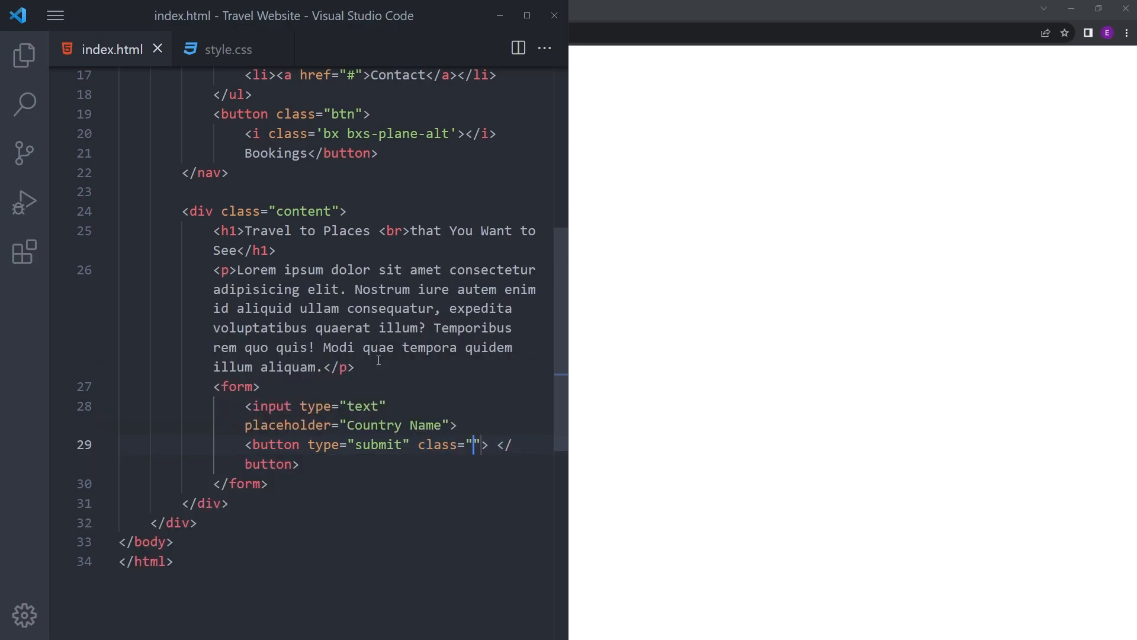
text(btn">Search)
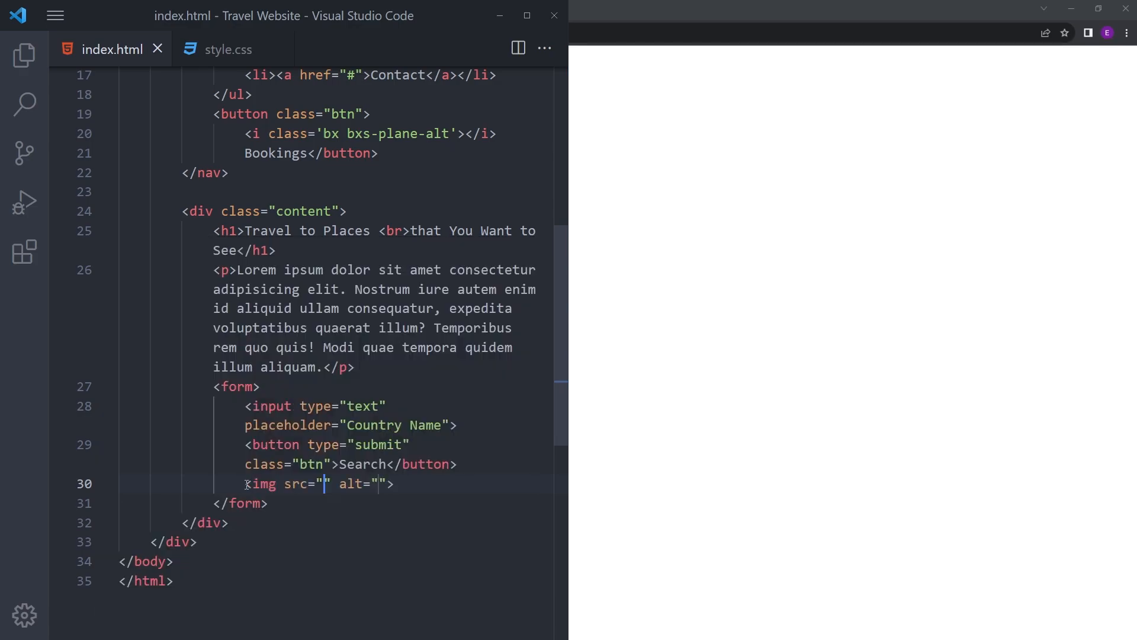
text(plane.png)
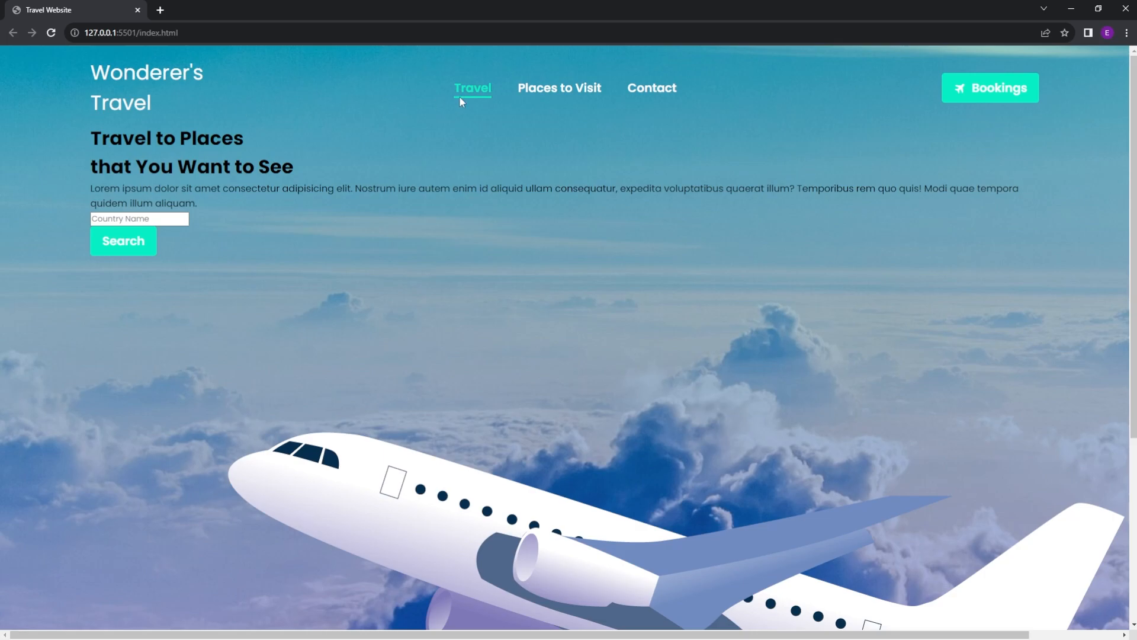
mouse_move(564, 375)
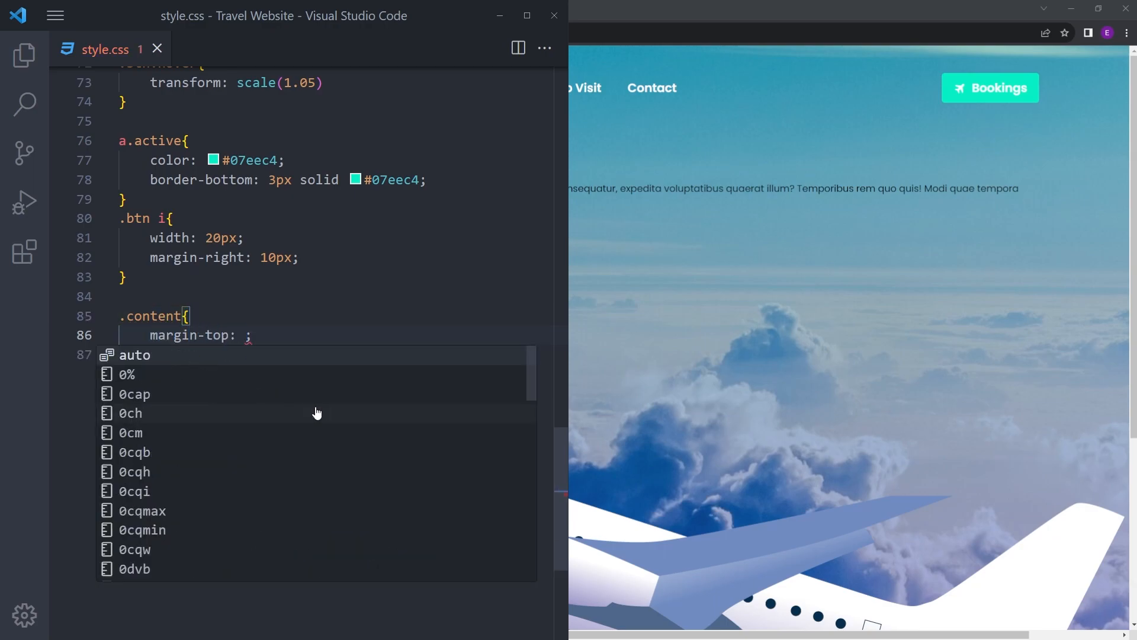
Set .content margin-top 10%, max-width 700px, and h1 at 70px with line-height and bottom margin
text(10%;)
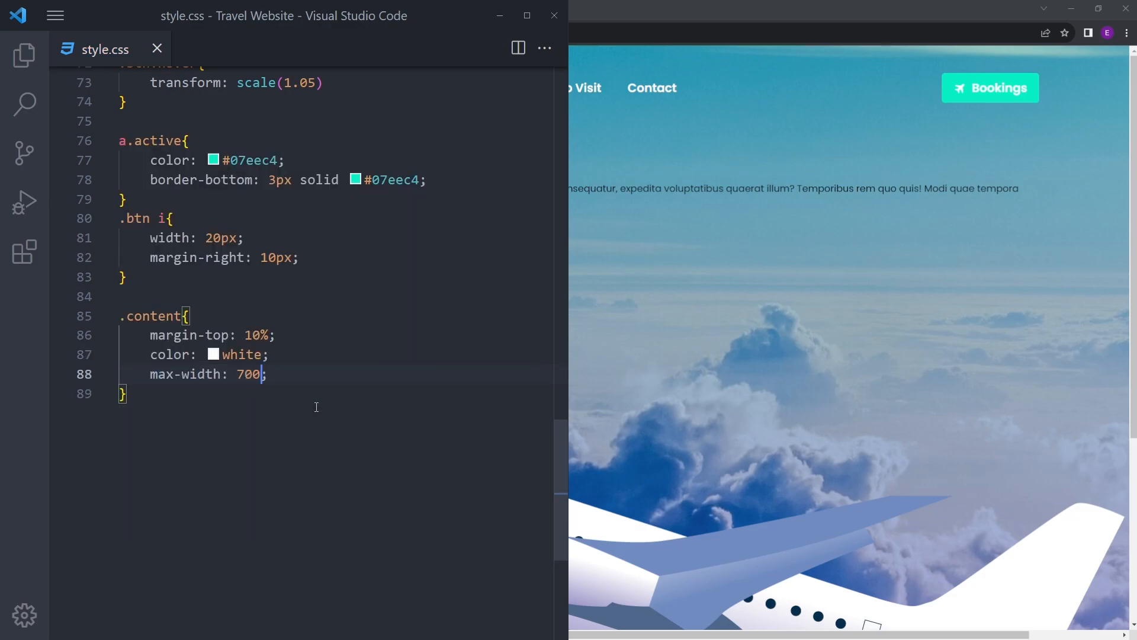
text(px)
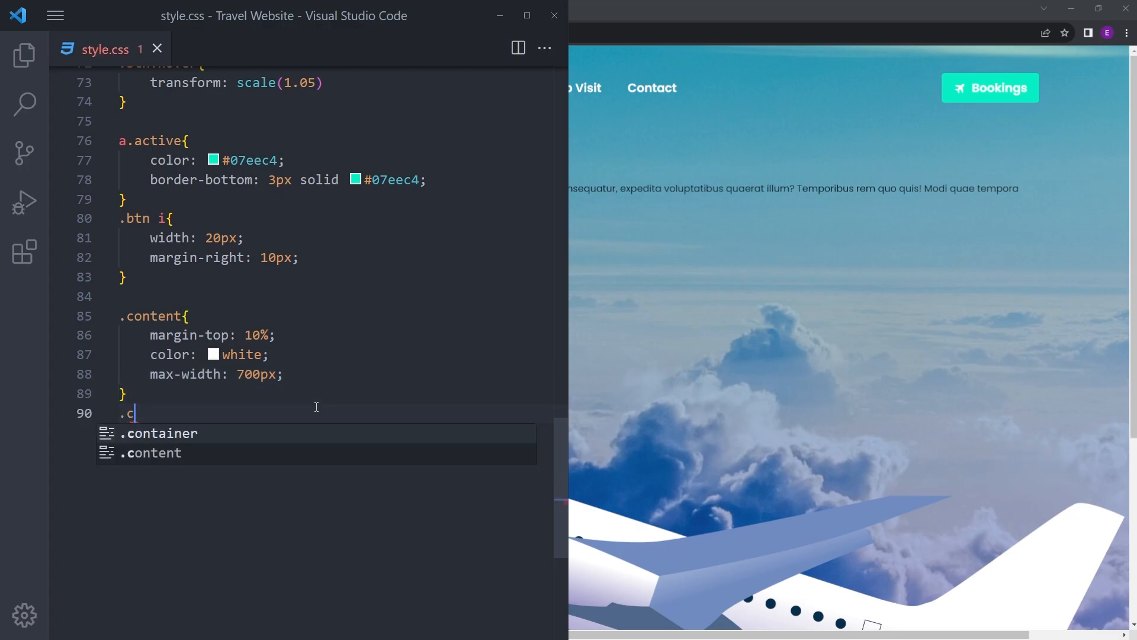
text(ontent h1{)
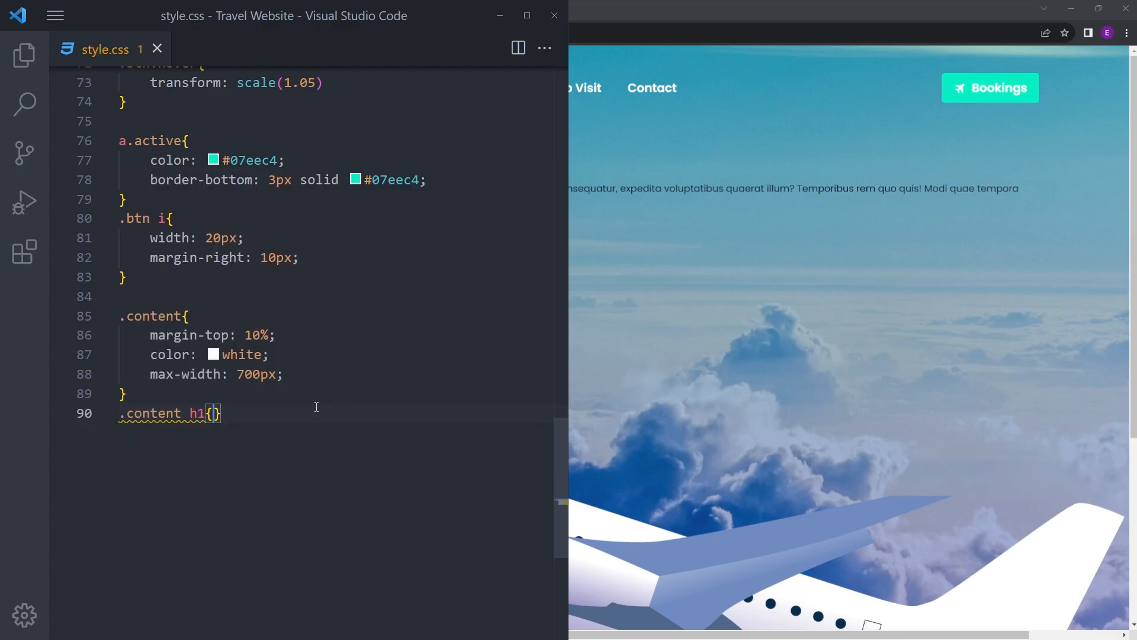
text(font-size: 70;)
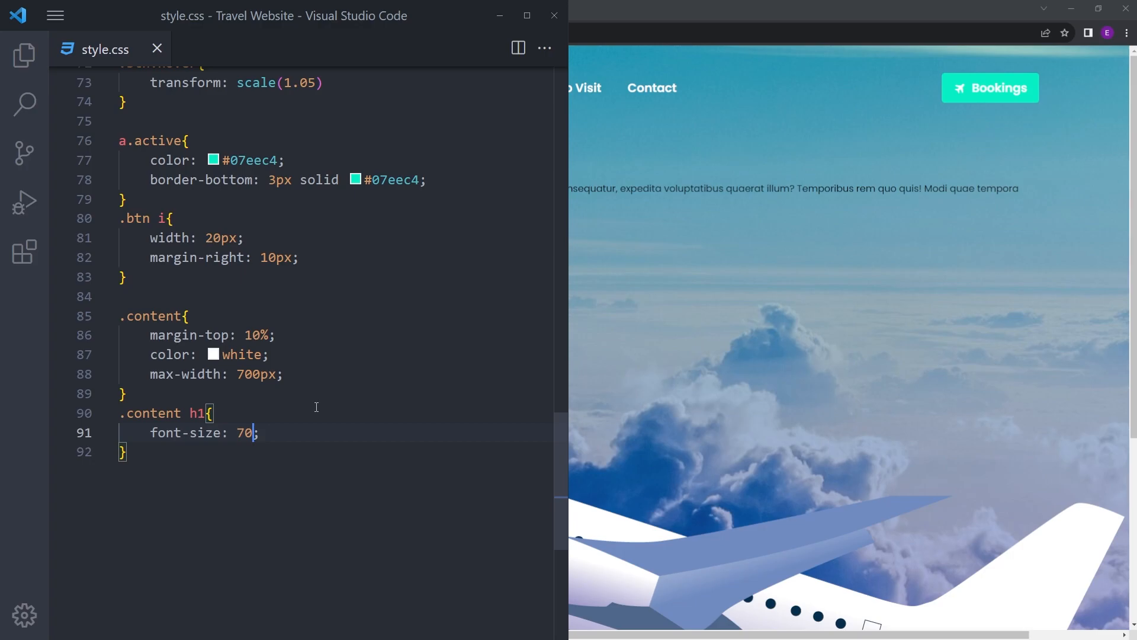
text(px;)
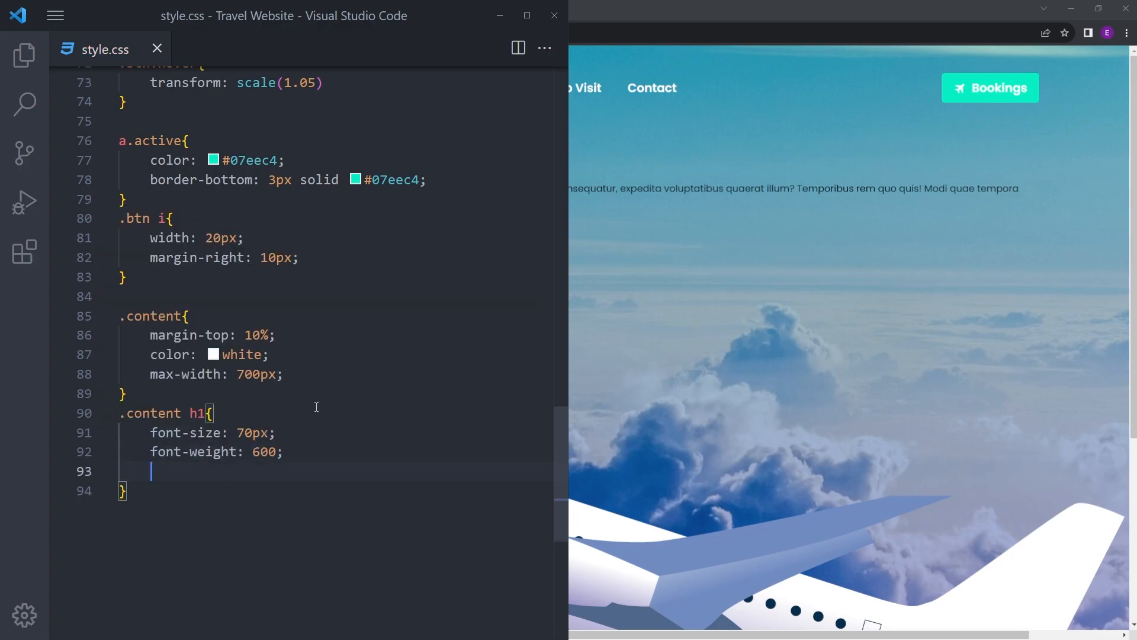
text(line-height: 90px;)
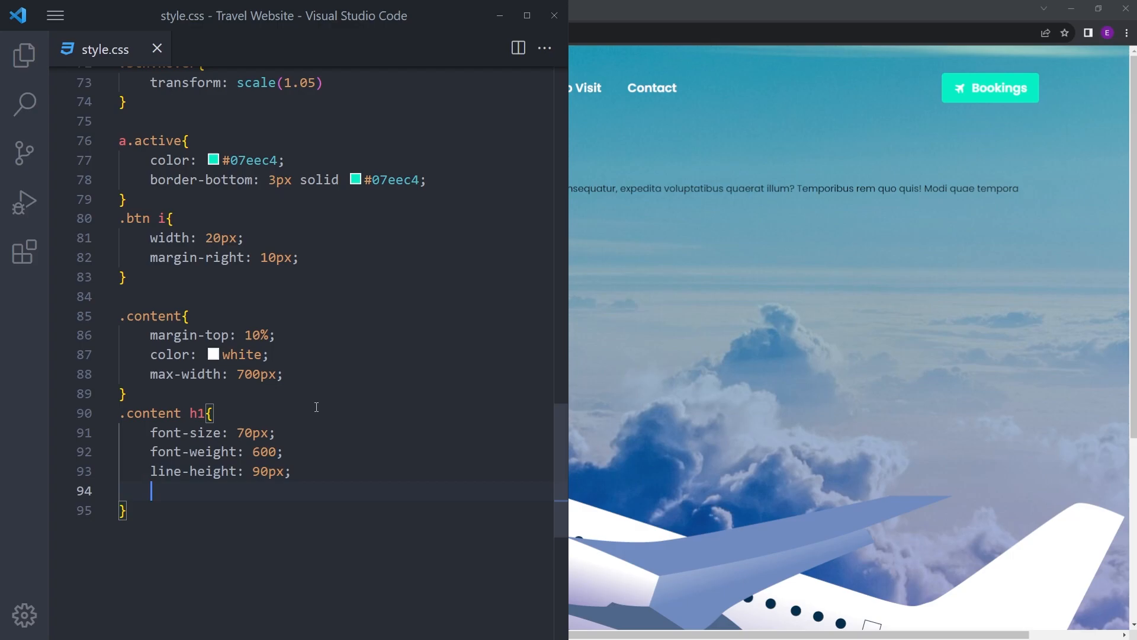
text(marginbottom: 20px;)
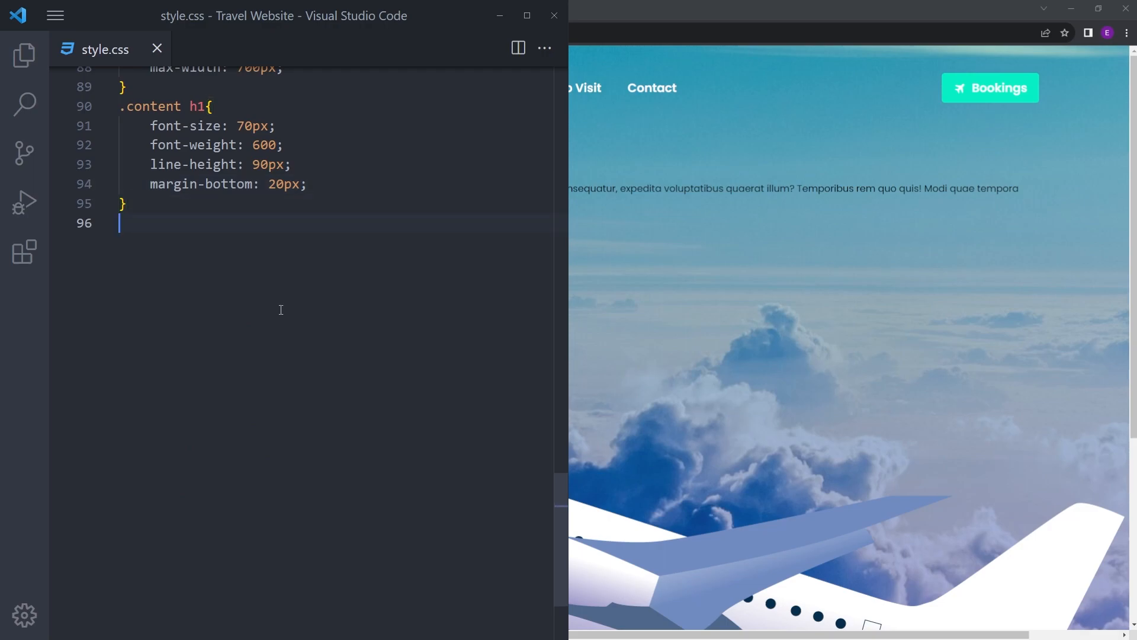
text(.content f)
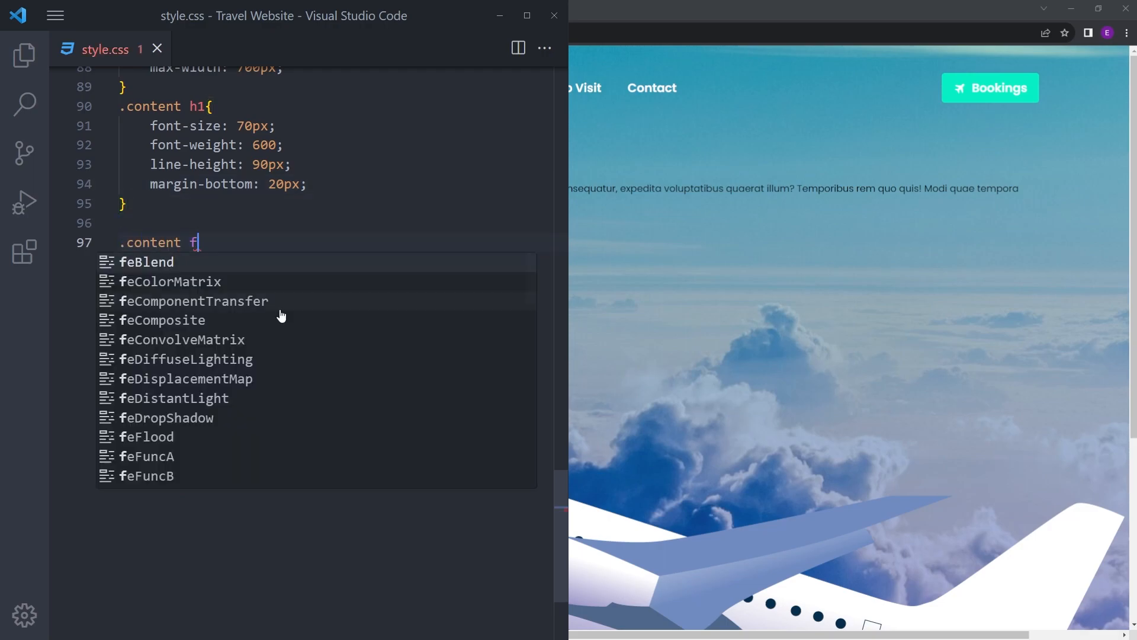
Style .content form as a white flex bar: centred items, 5px radius, 10px padding, top margin
text(orm{)
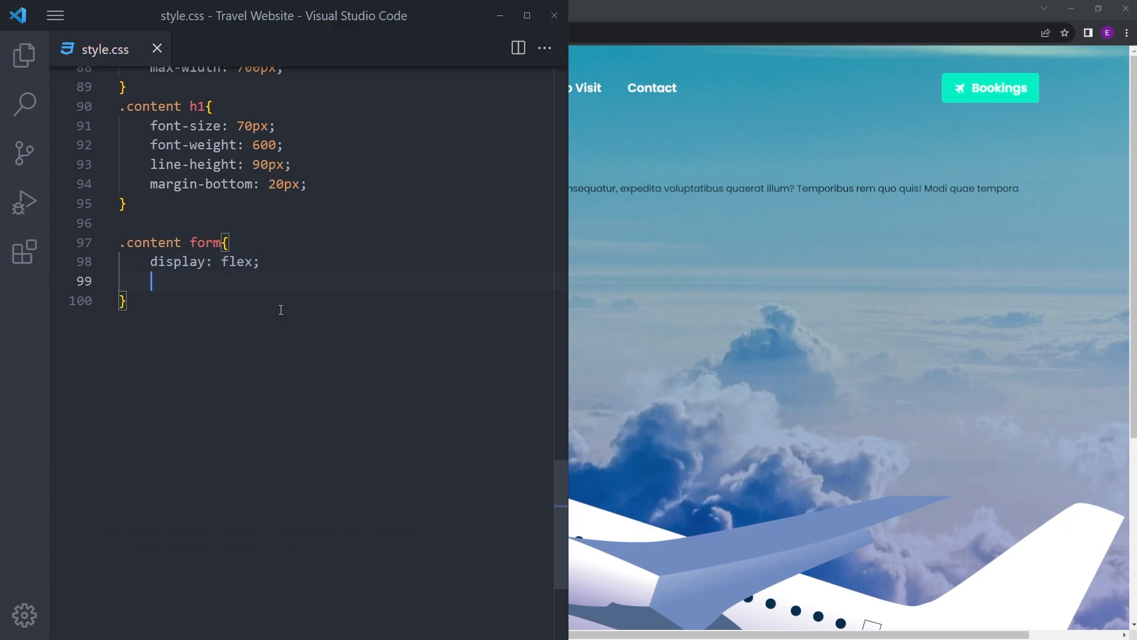
text(align-items: center;)
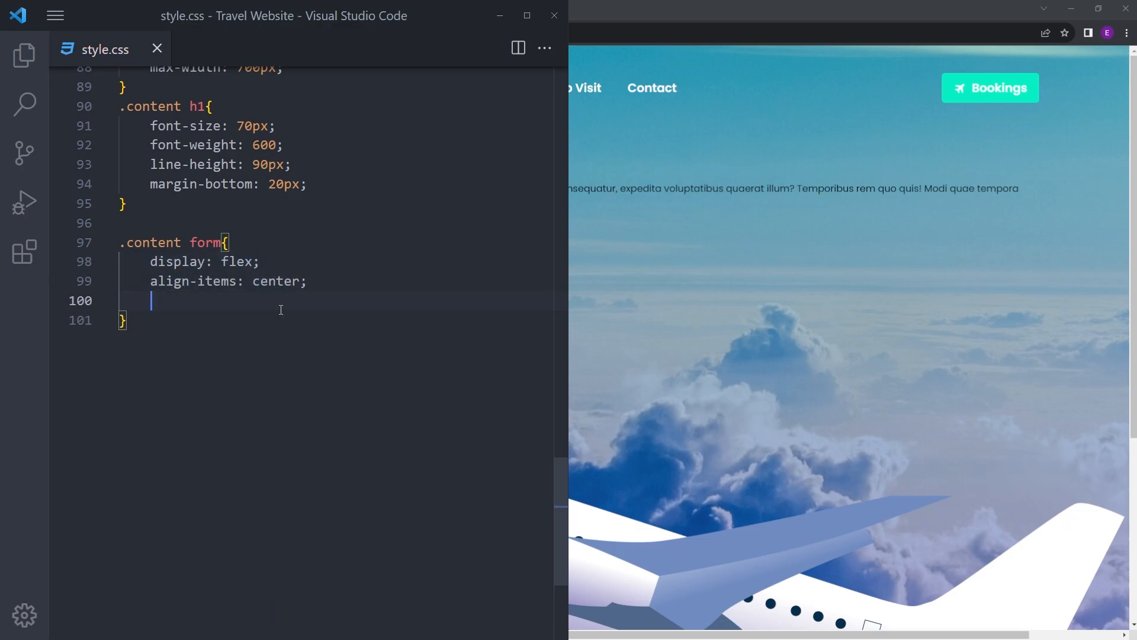
text(background-color: white;)
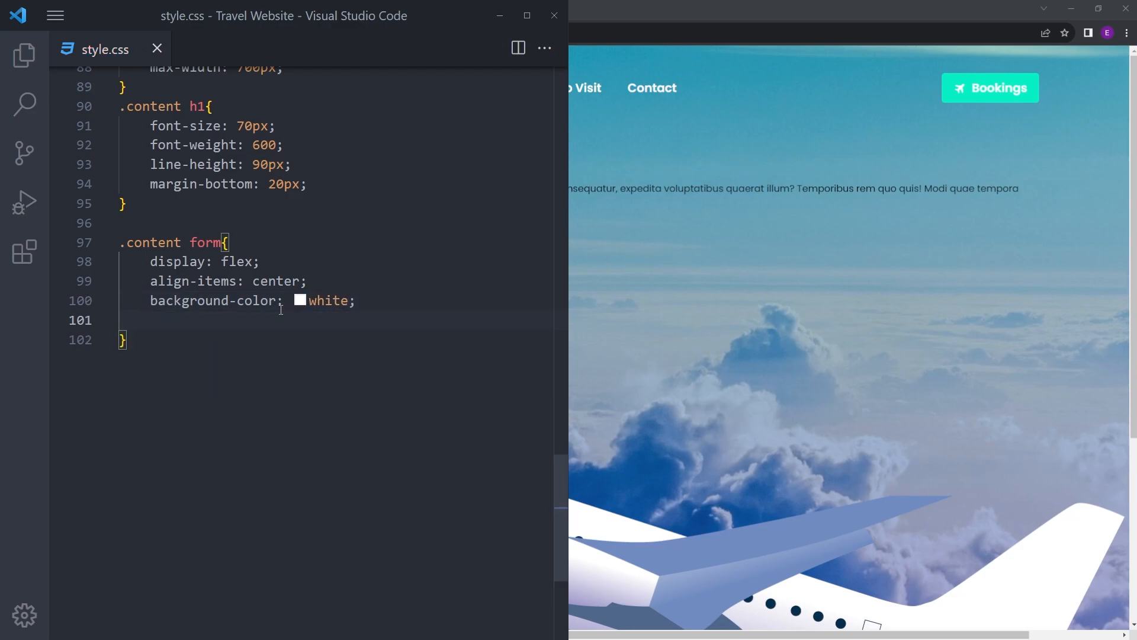
text(border-radius: 5px;)
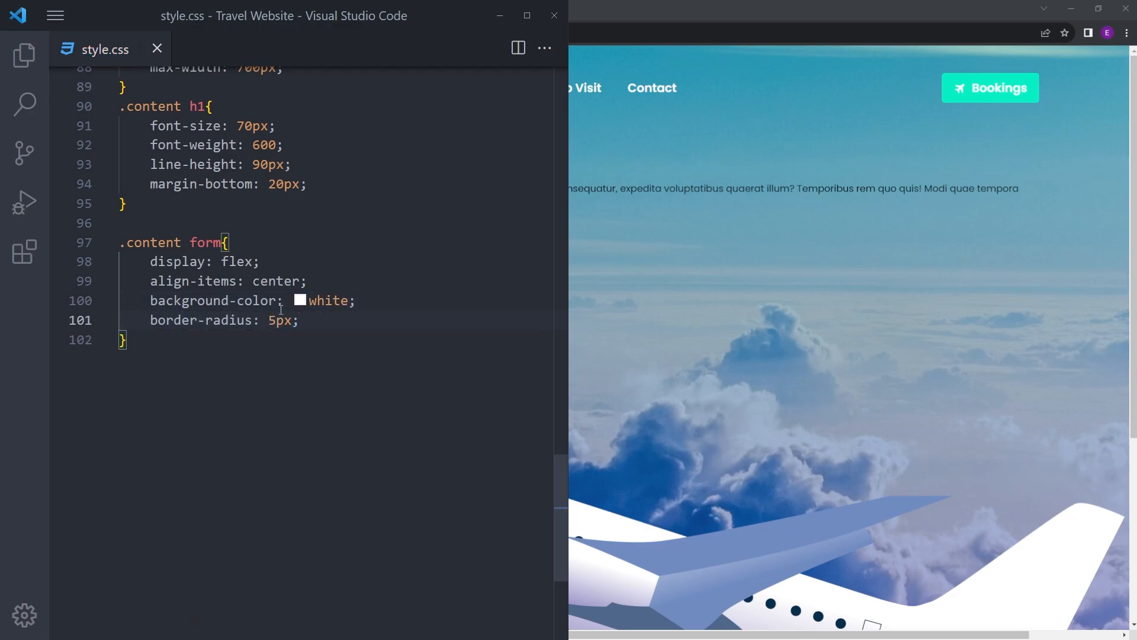
text(padding: 10px;)
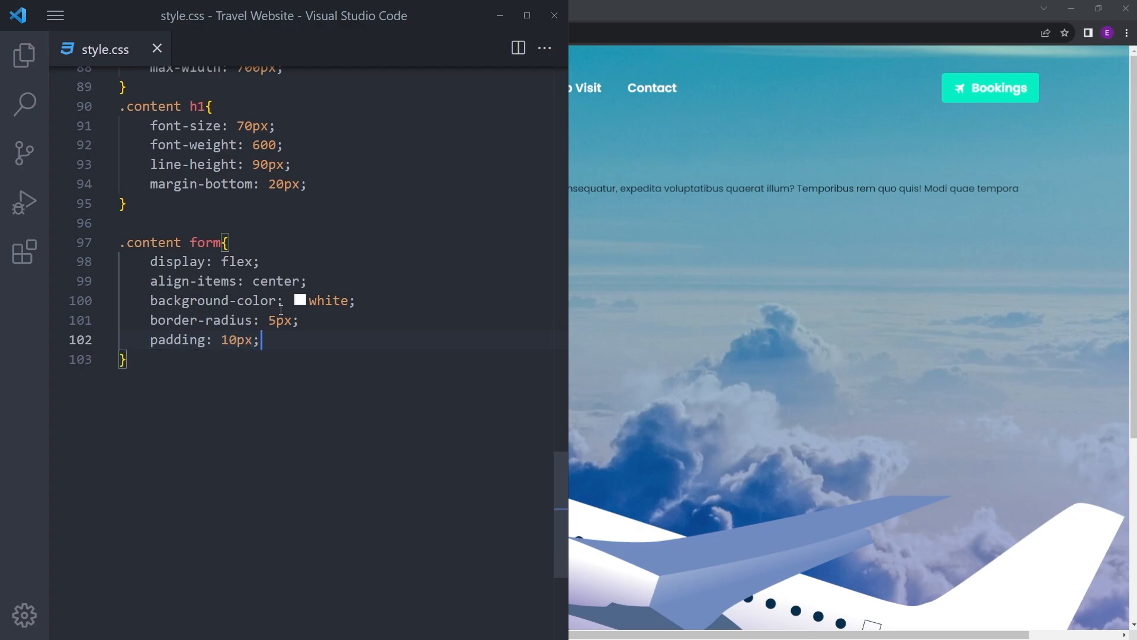
text(margintop: 30px;)
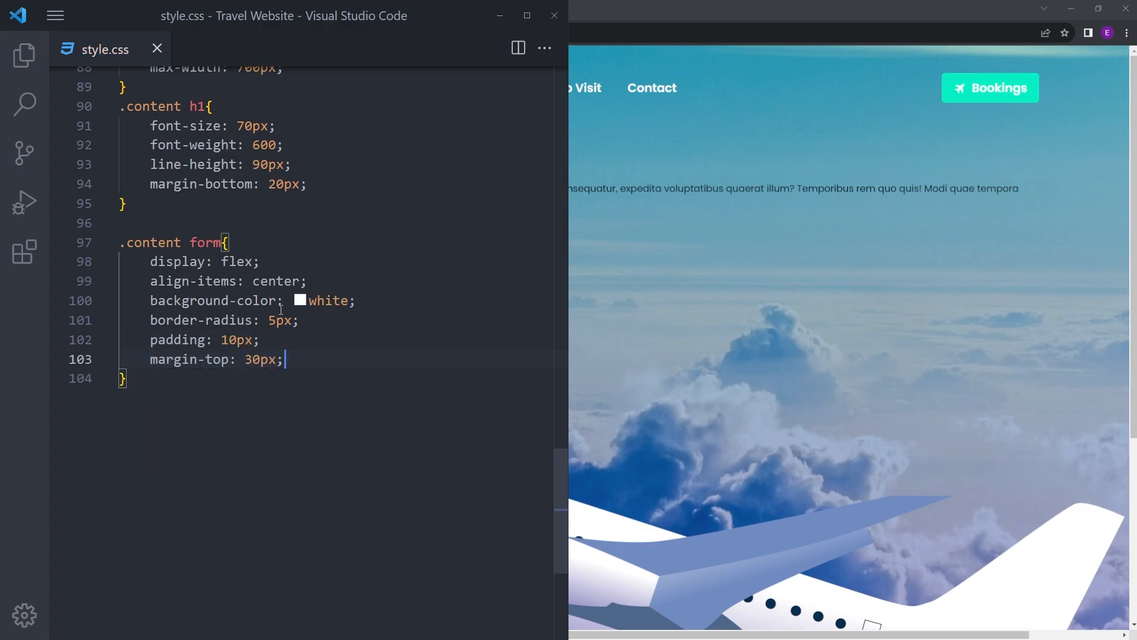
Make the form input outline-free and 100% wide with 16 font size and left padding
text(.content fg)
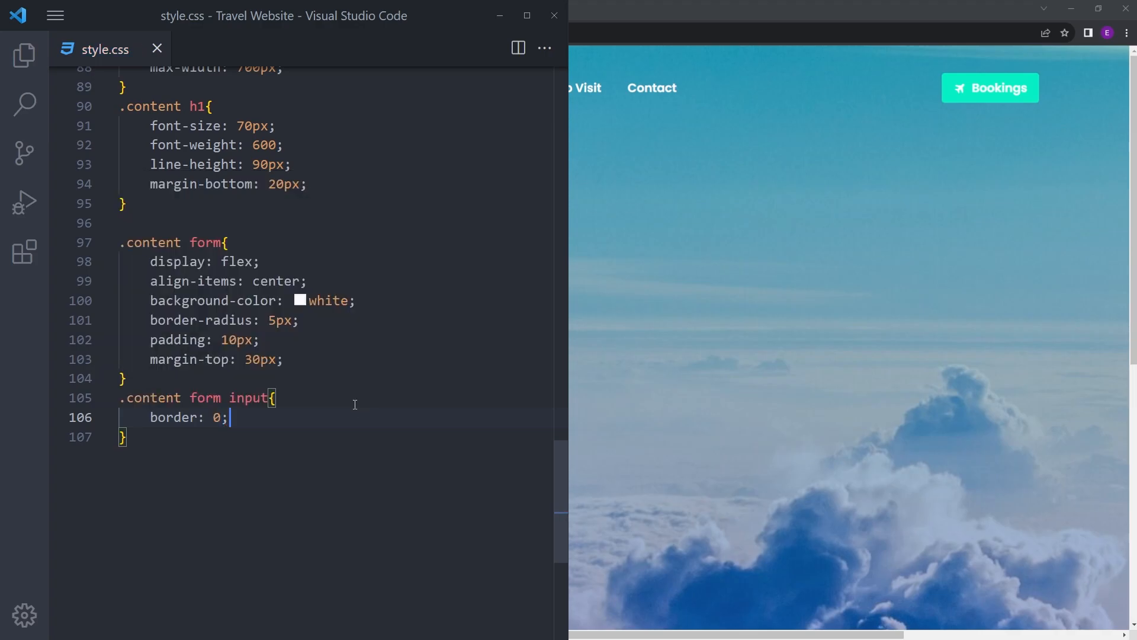
text(outline: 0;)
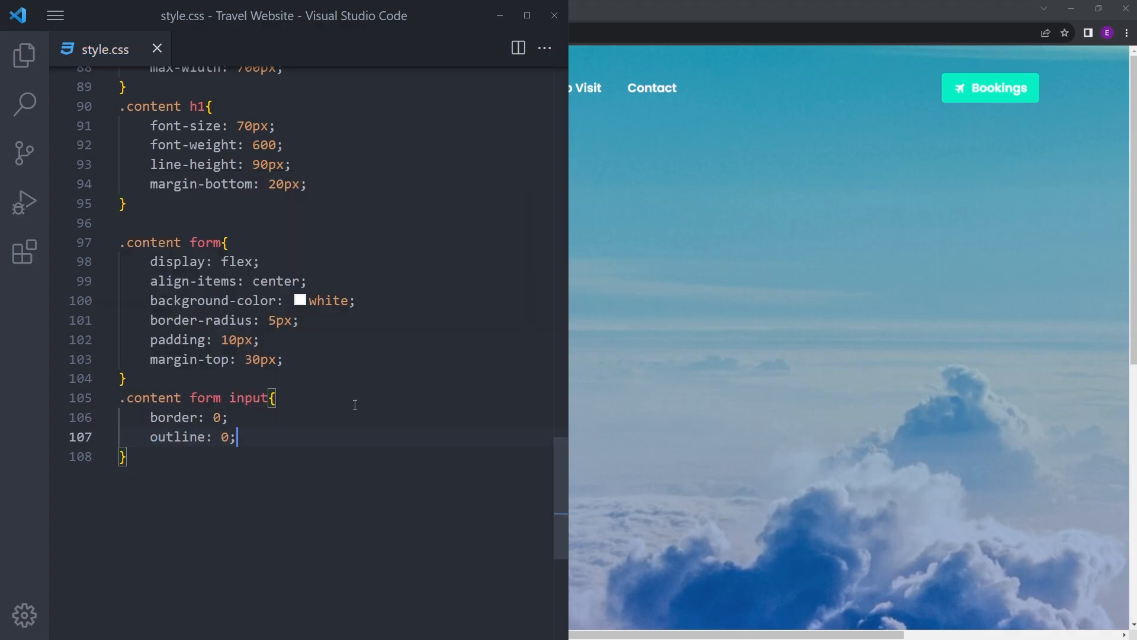
text(width: 100%;)
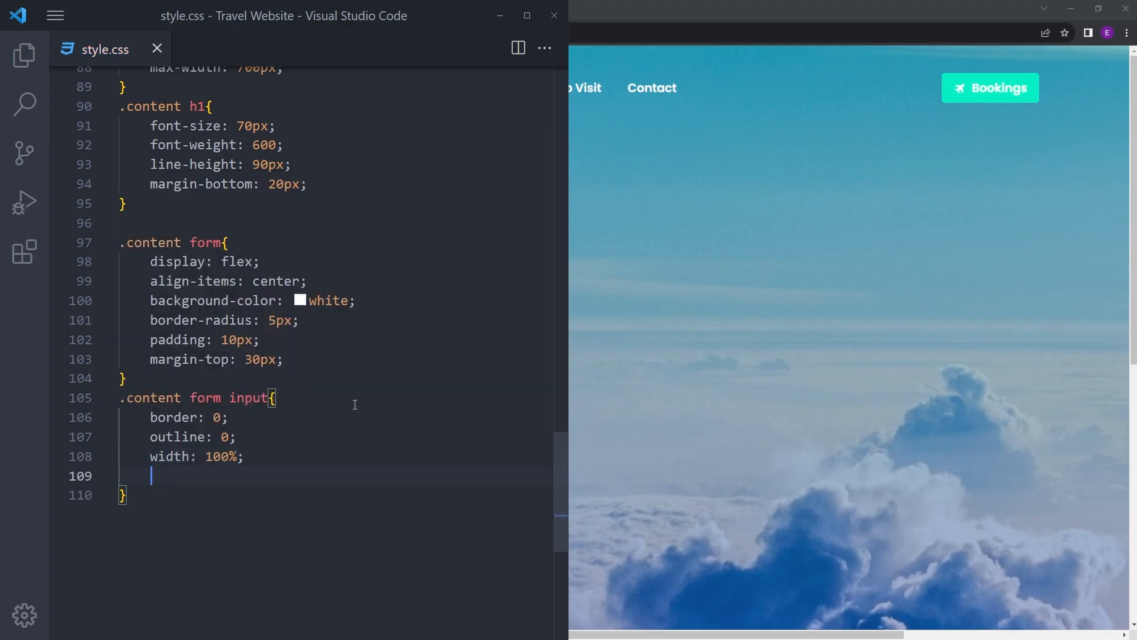
text(font-size: 16;)
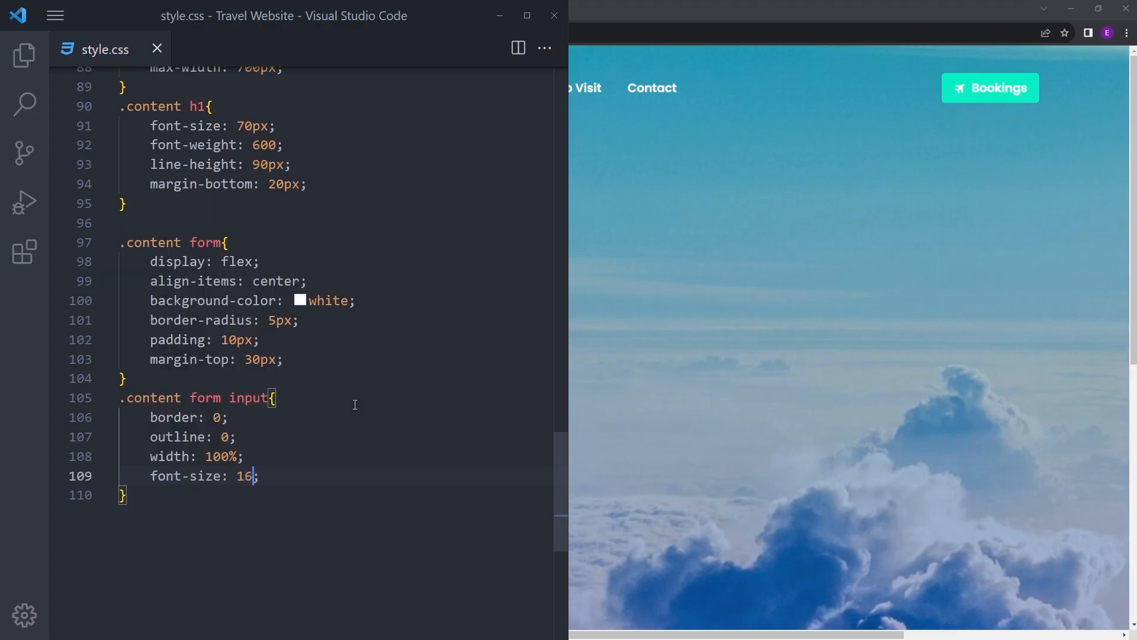
text(padding:)
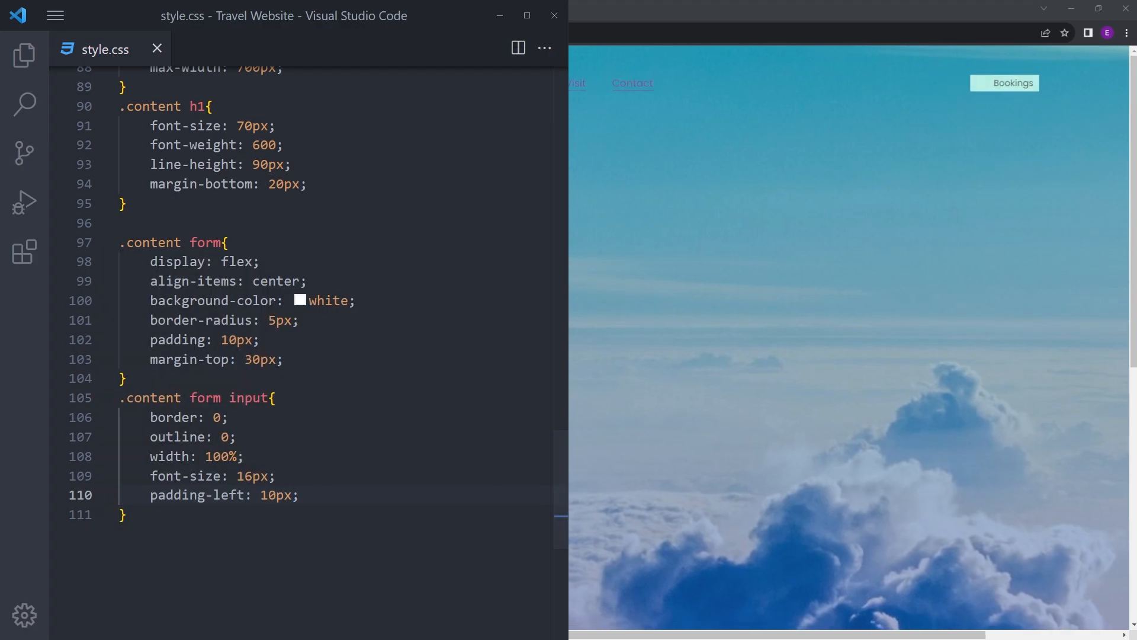
text(.content form)
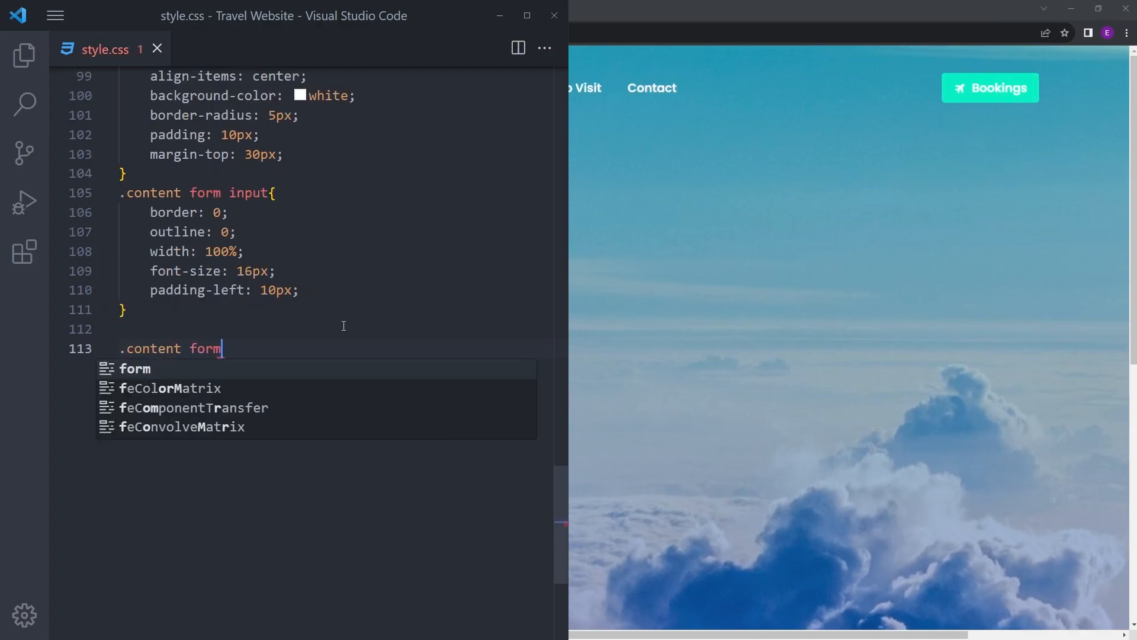
Pad the form .btn 10px 30px; make .content img 950px, flipped 180deg, absolute at top 18%
text(.btn{)
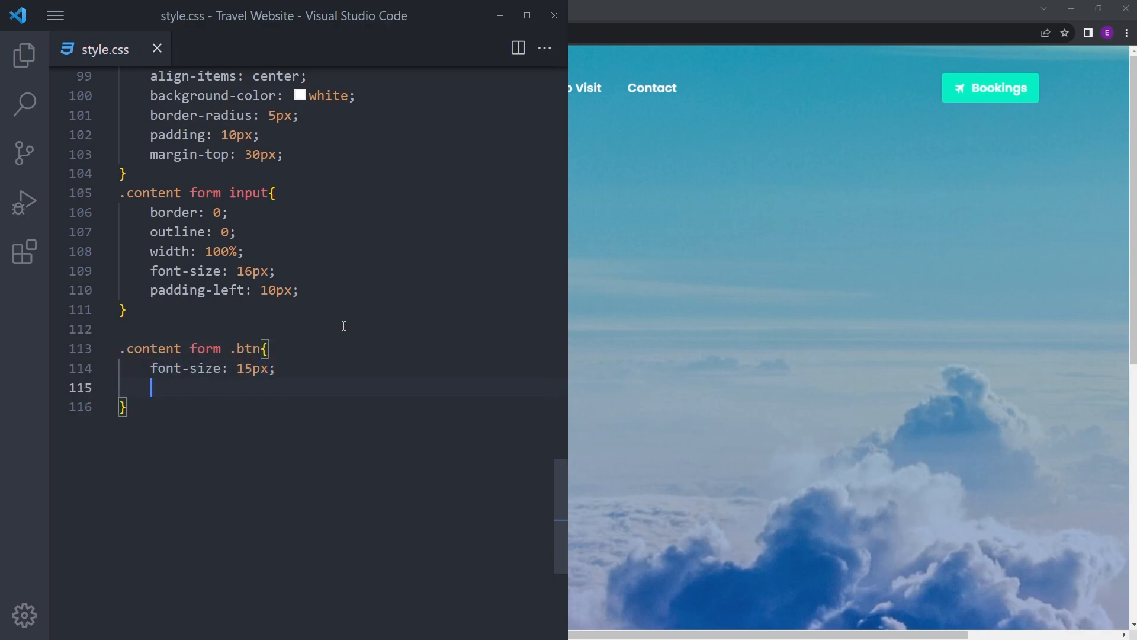
text(padding: 10px 30px;)
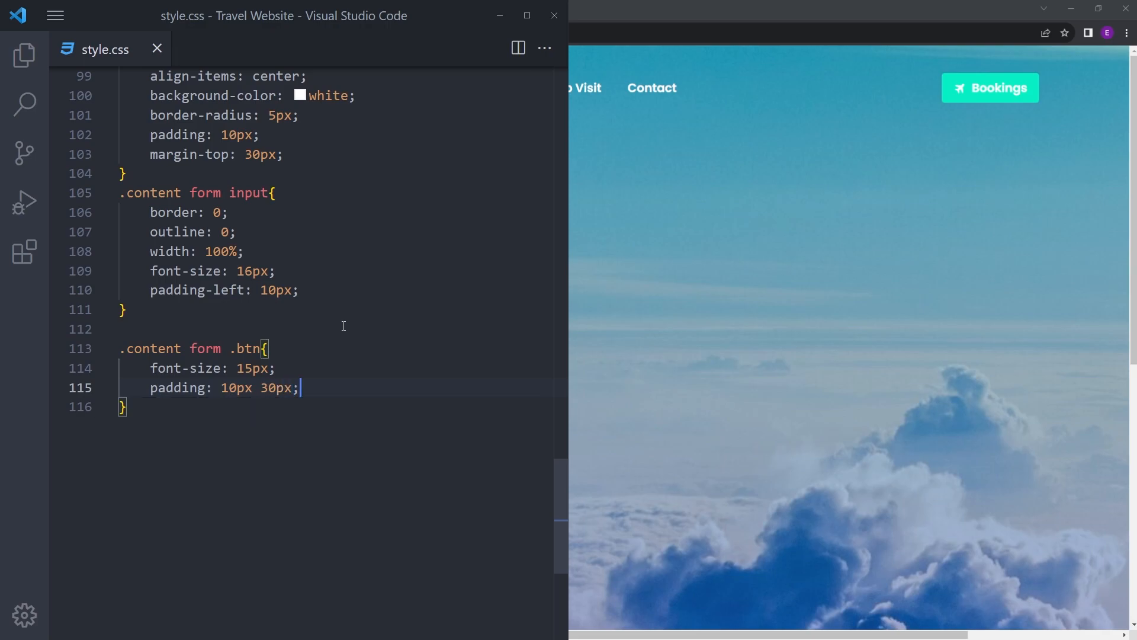
text(.co)
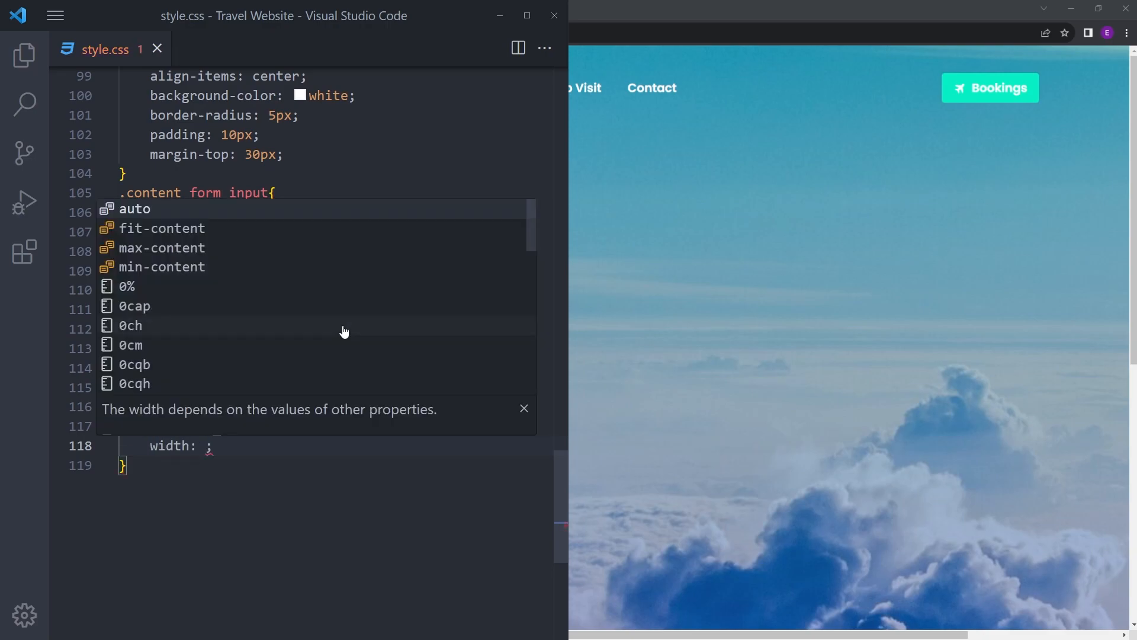
text(950px)
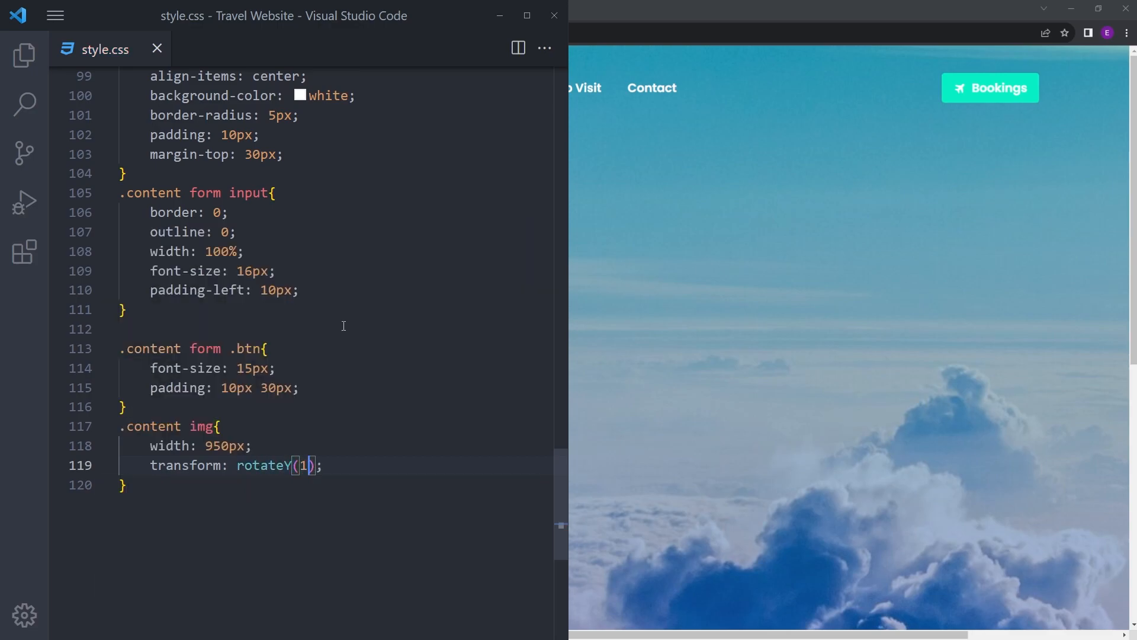
text(80deg)
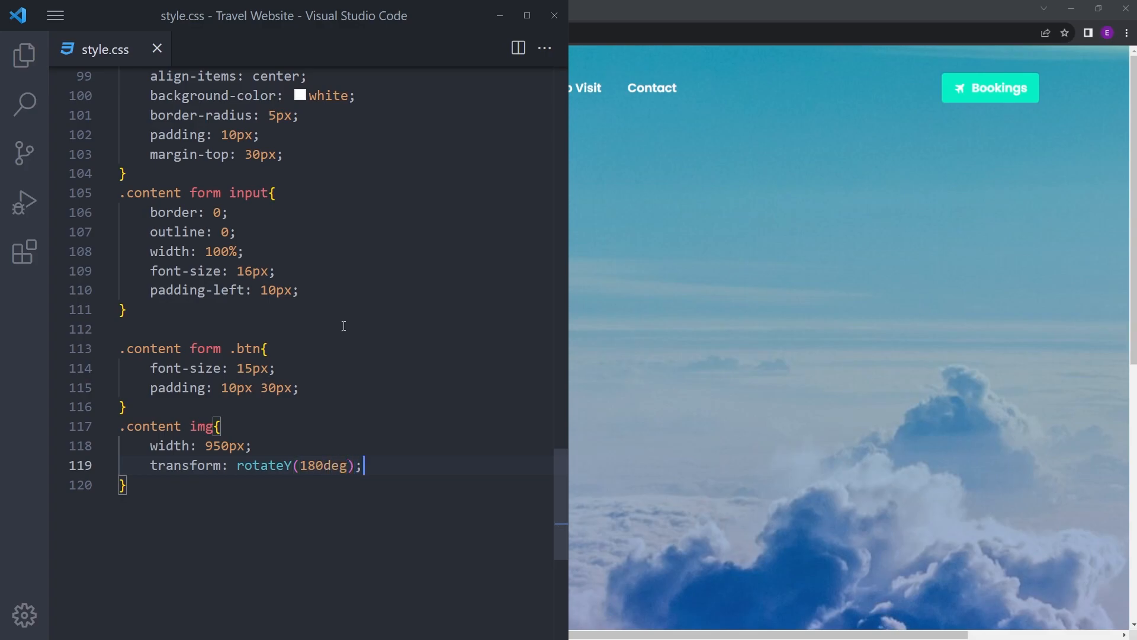
text(position: absolute;)
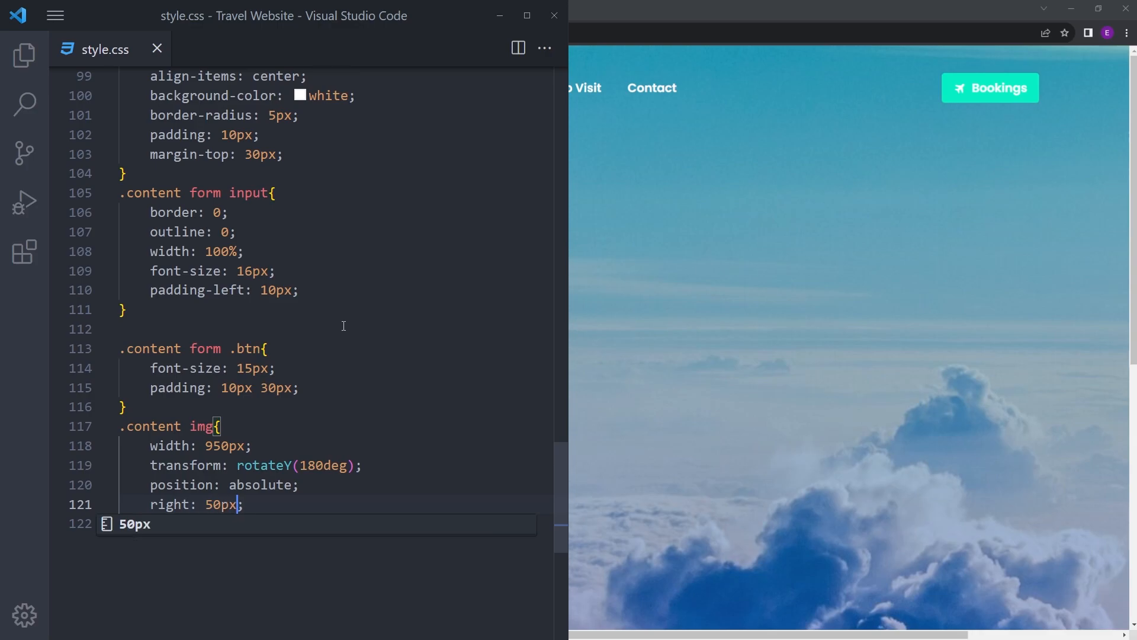
text(top: 18;)
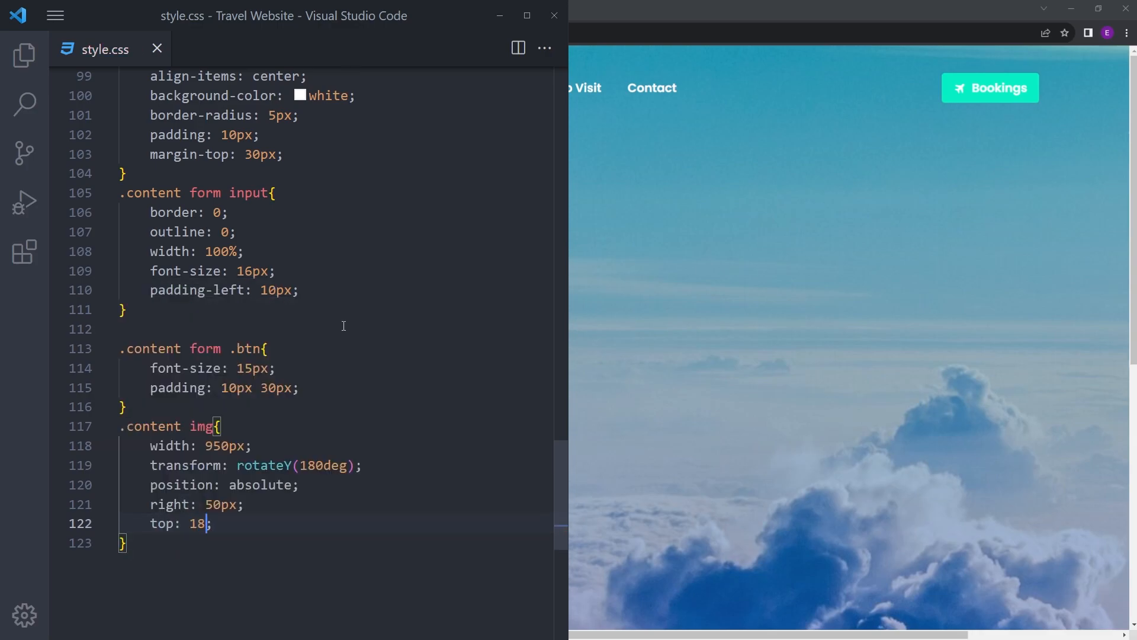
text(%)
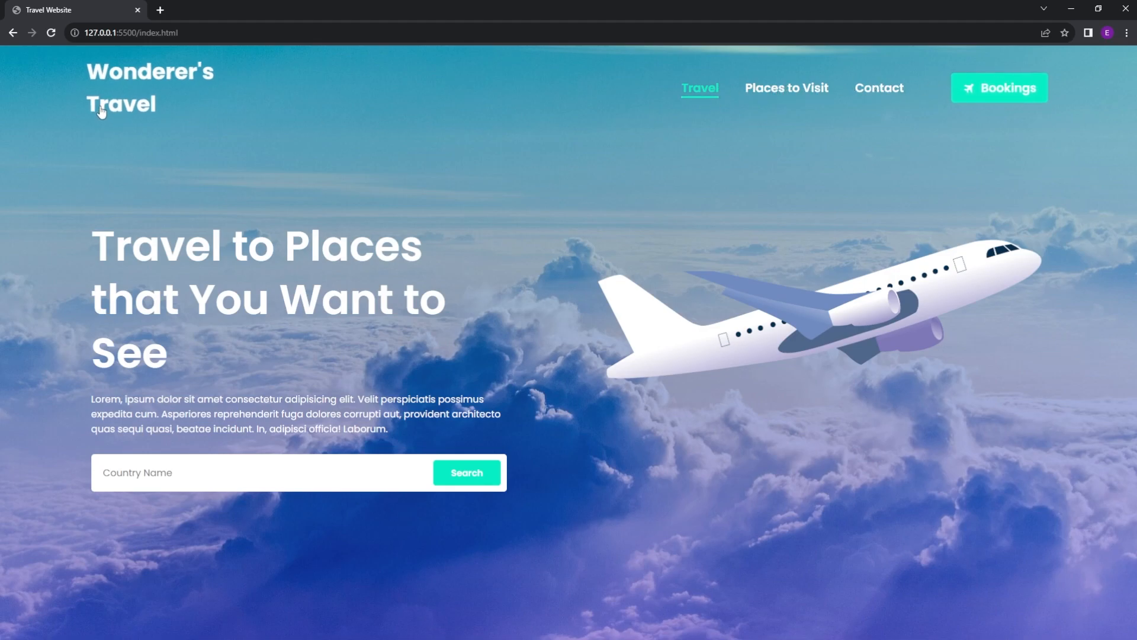
mouse_move(256, 487)
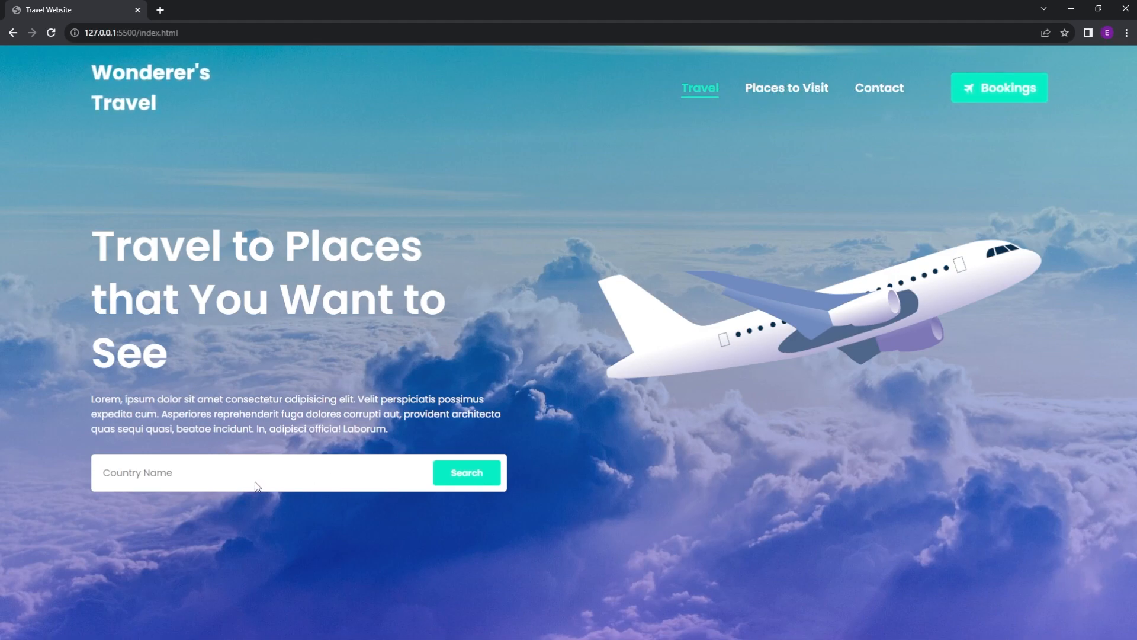
mouse_move(463, 305)
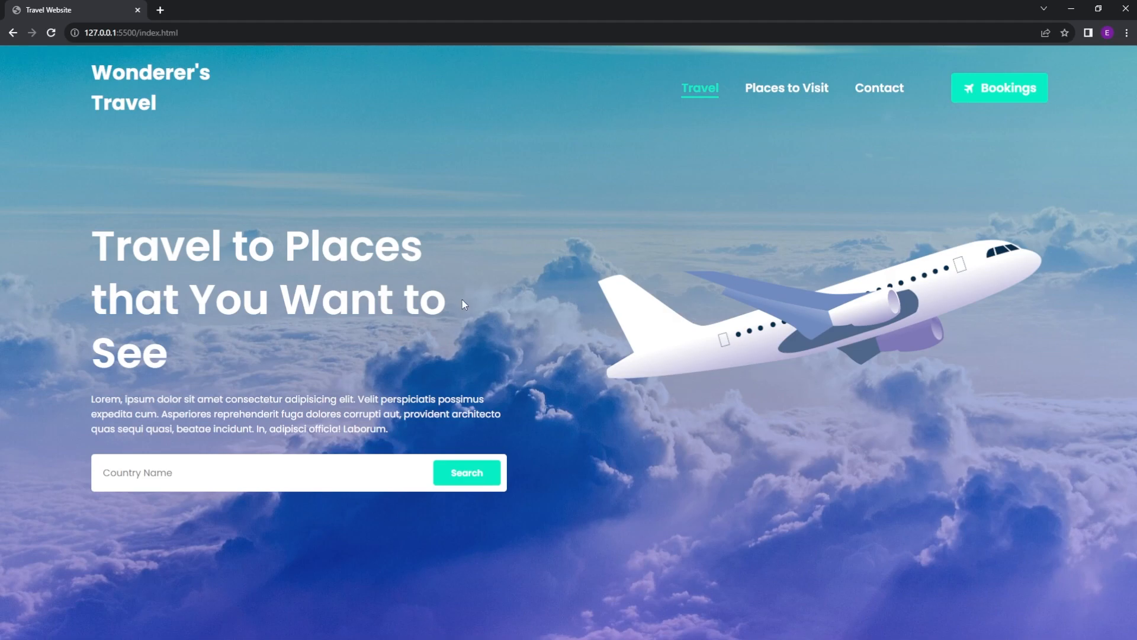